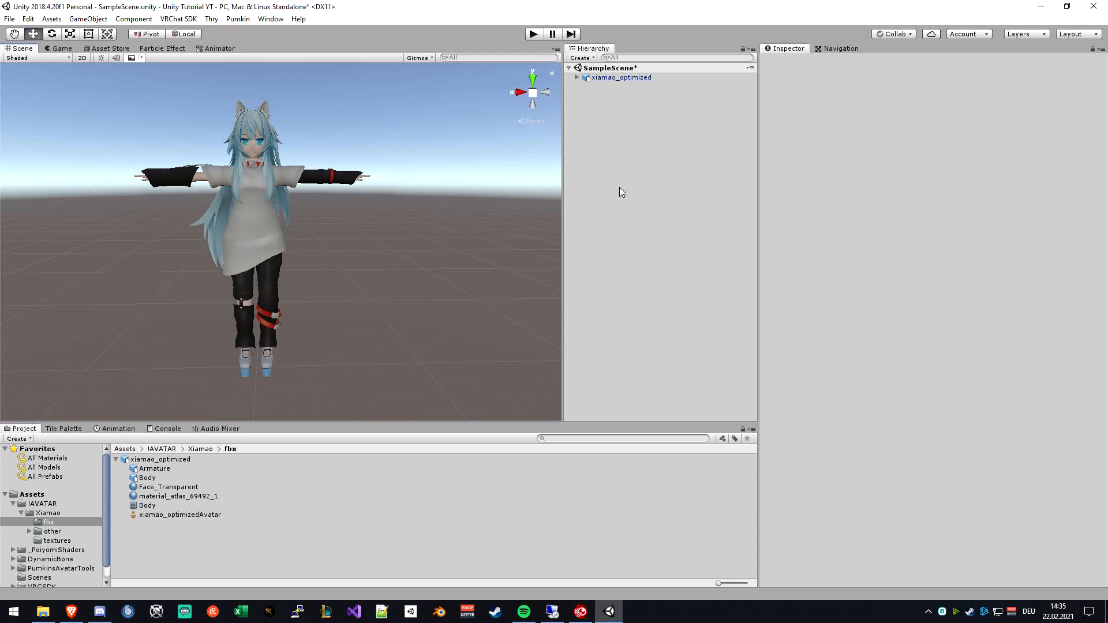
mouse_move(635, 215)
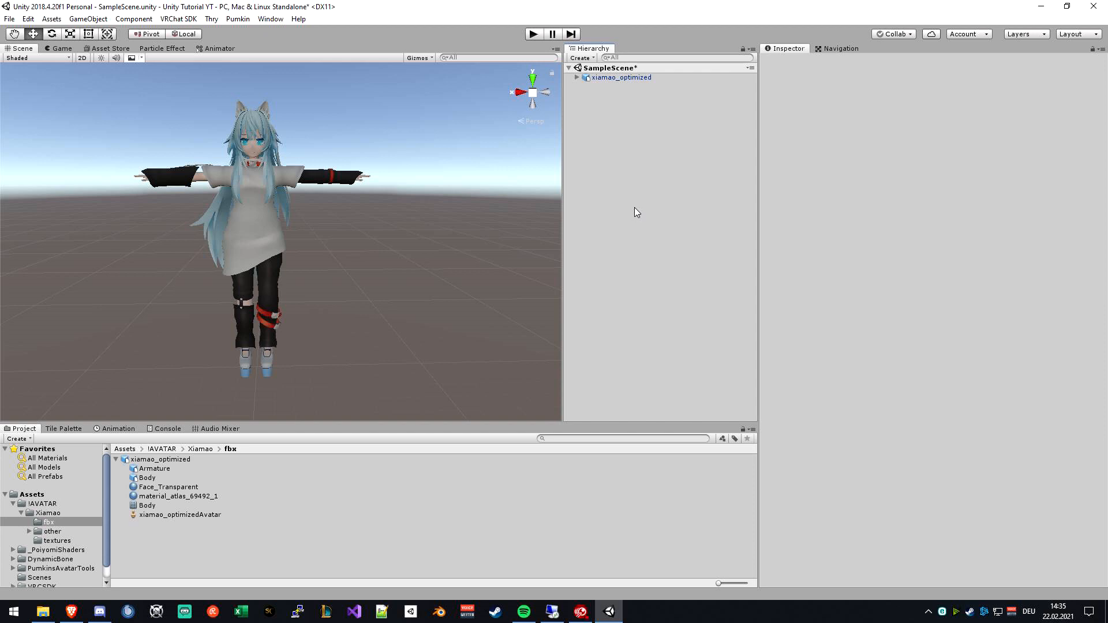
mouse_move(599, 217)
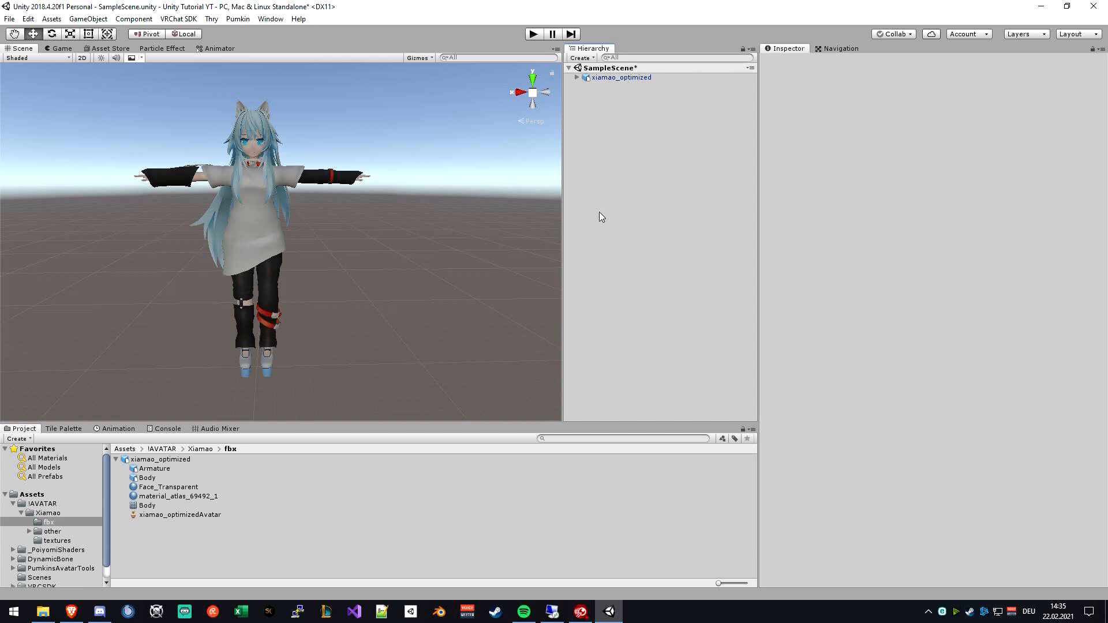
mouse_move(628, 212)
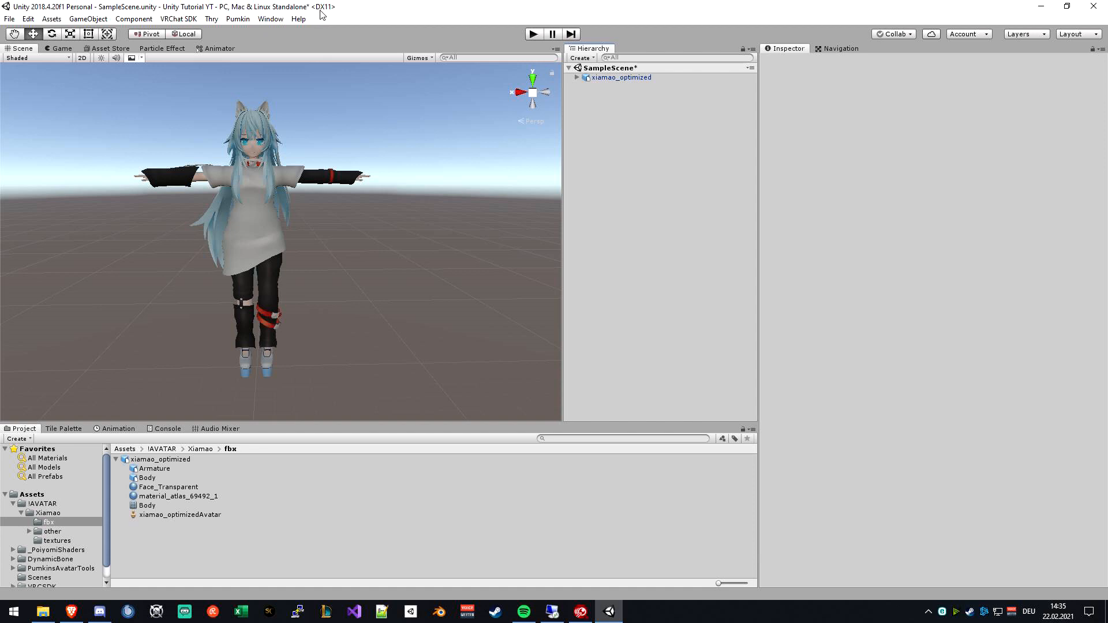
mouse_move(109, 518)
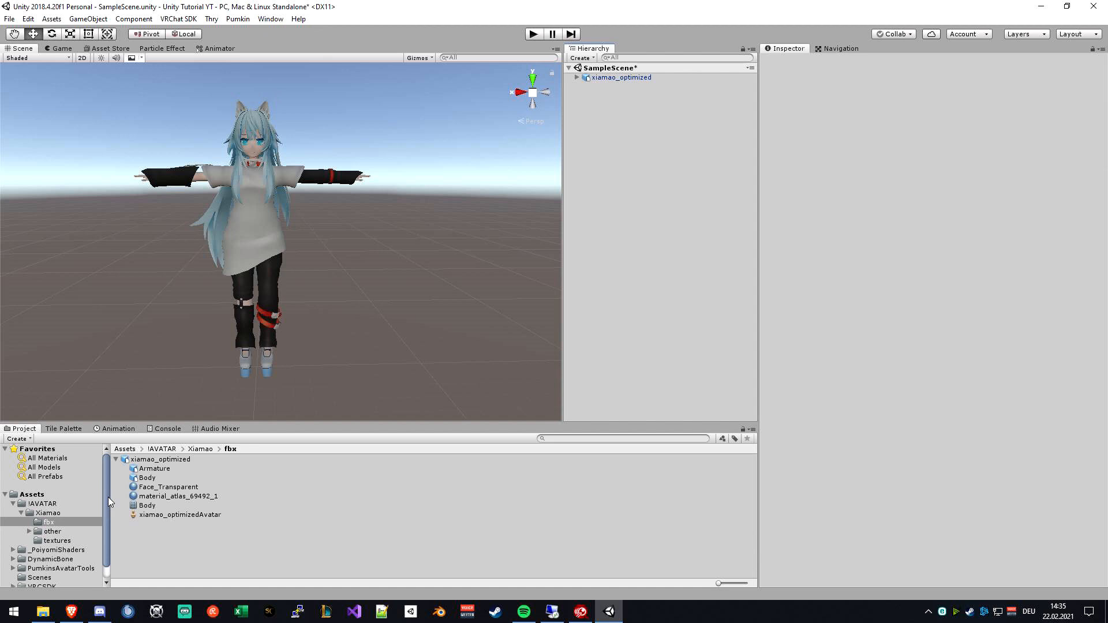
mouse_move(143, 468)
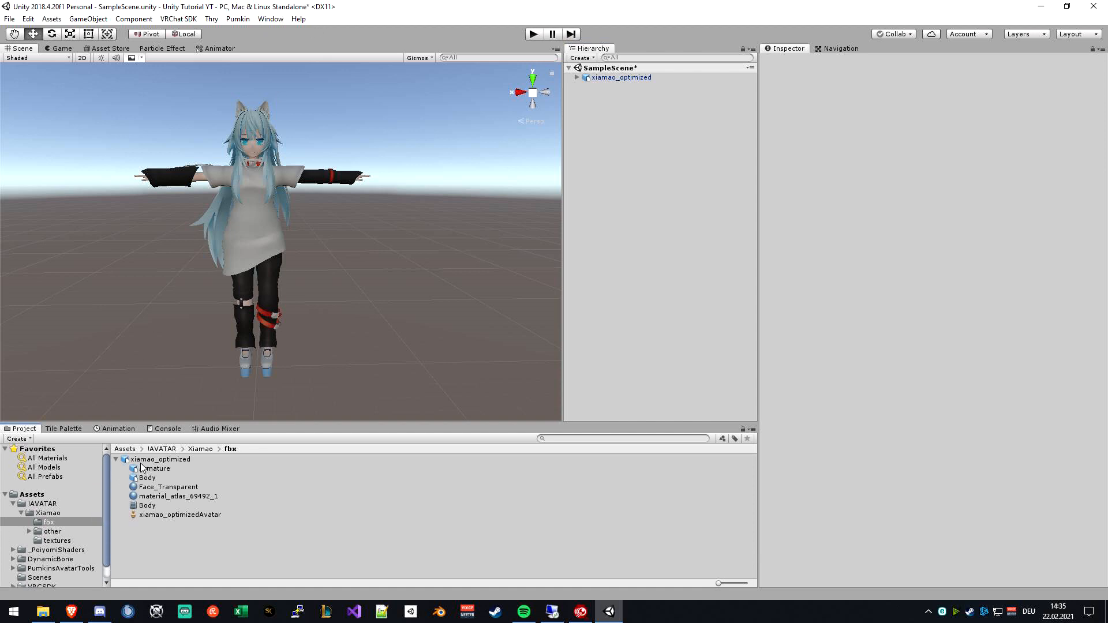
Step: Collapse the xiamao_optimized model's sub-assets in the fbx folder
left_click(117, 459)
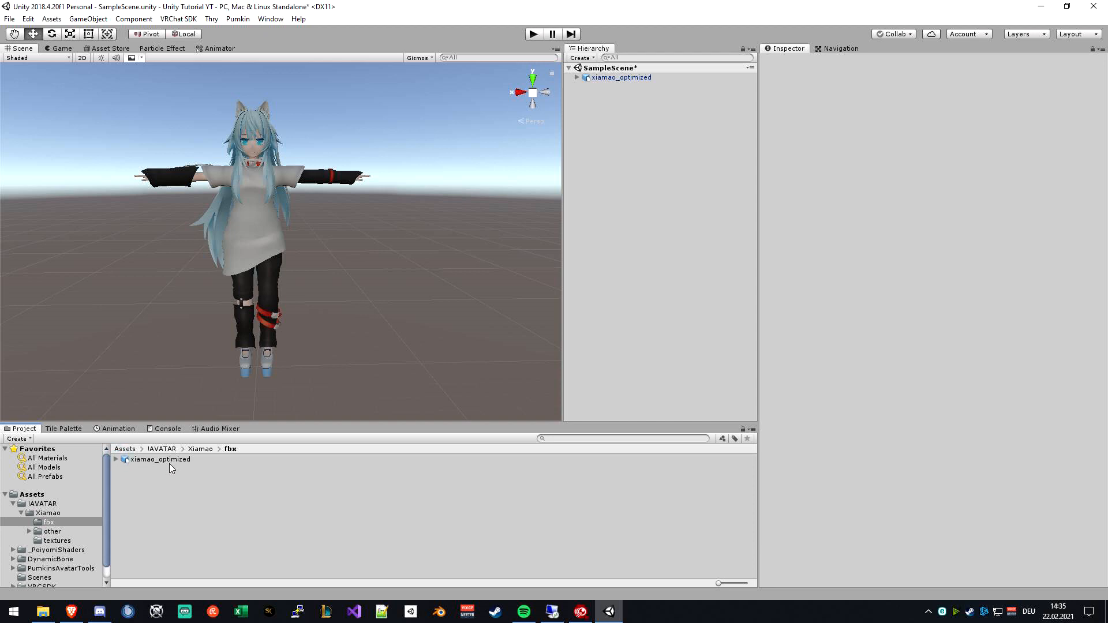
mouse_move(133, 480)
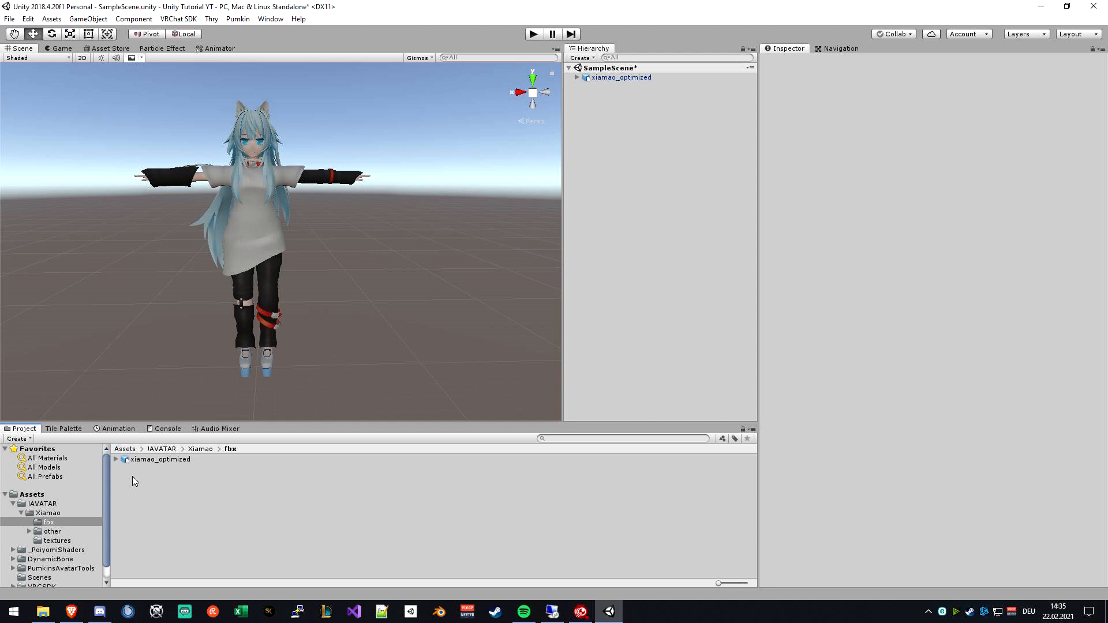
mouse_move(154, 482)
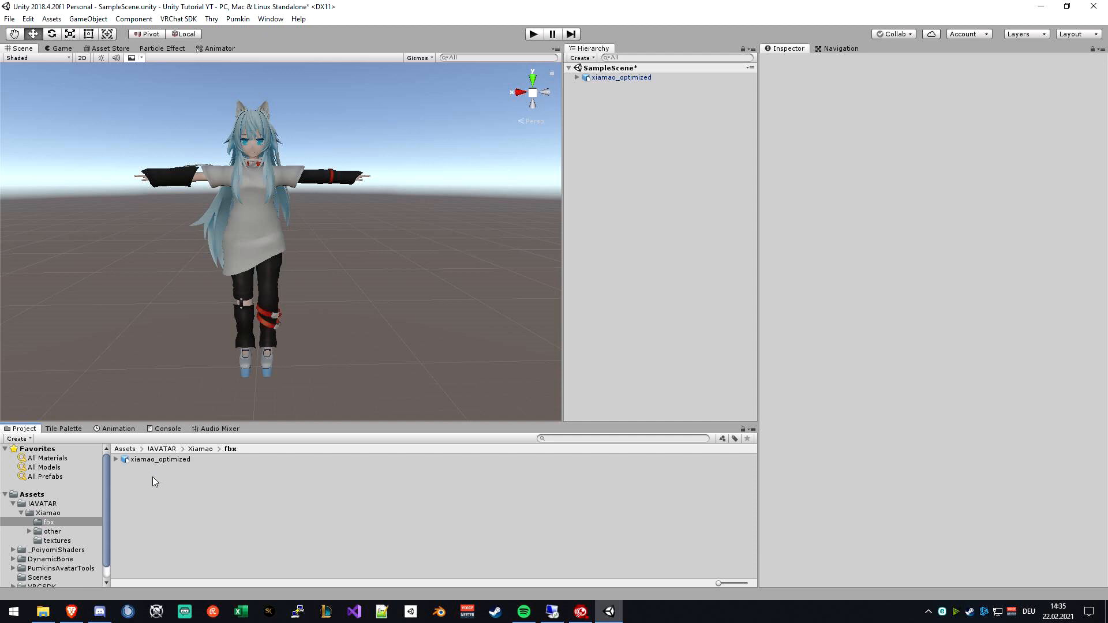
Step: Select xiamao_optimized and keep its rig Animation Type set to Humanoid
left_click(160, 459)
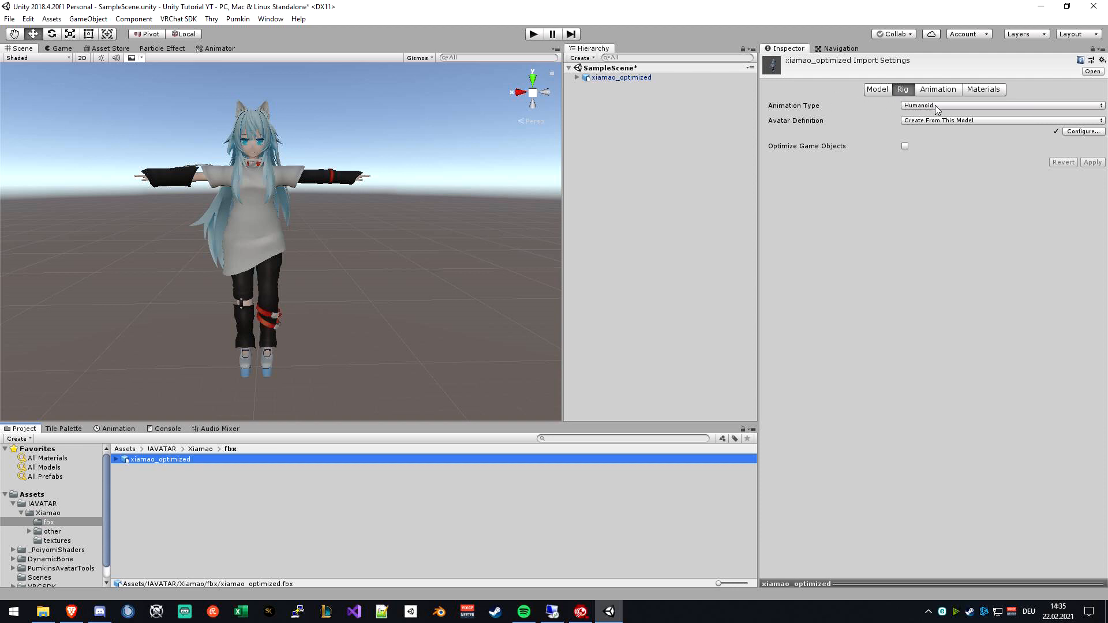
left_click(1000, 105)
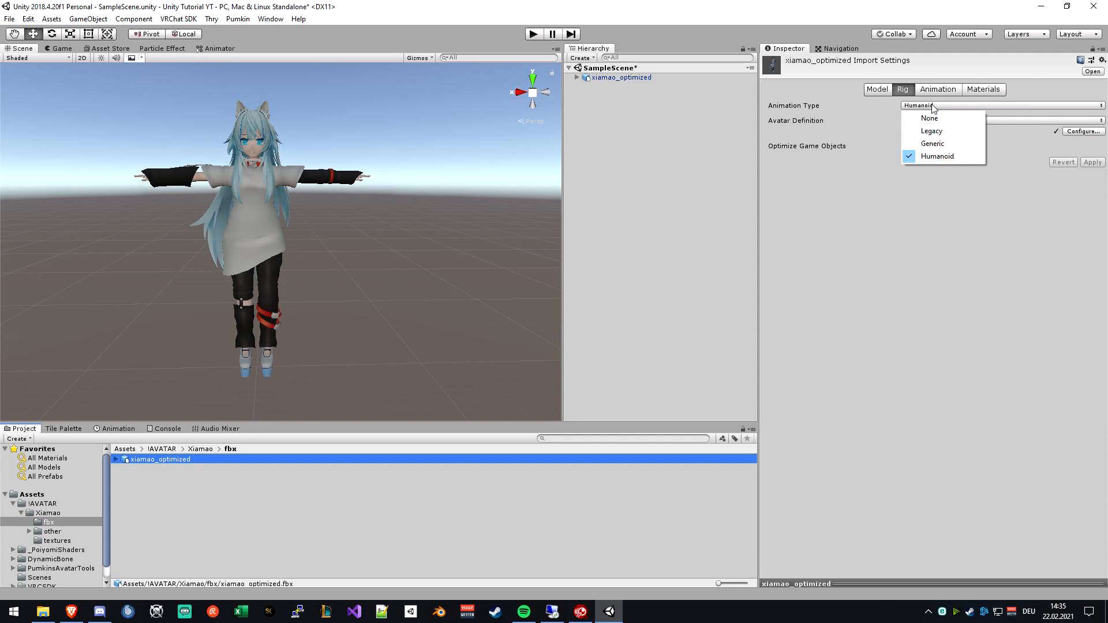
left_click(937, 156)
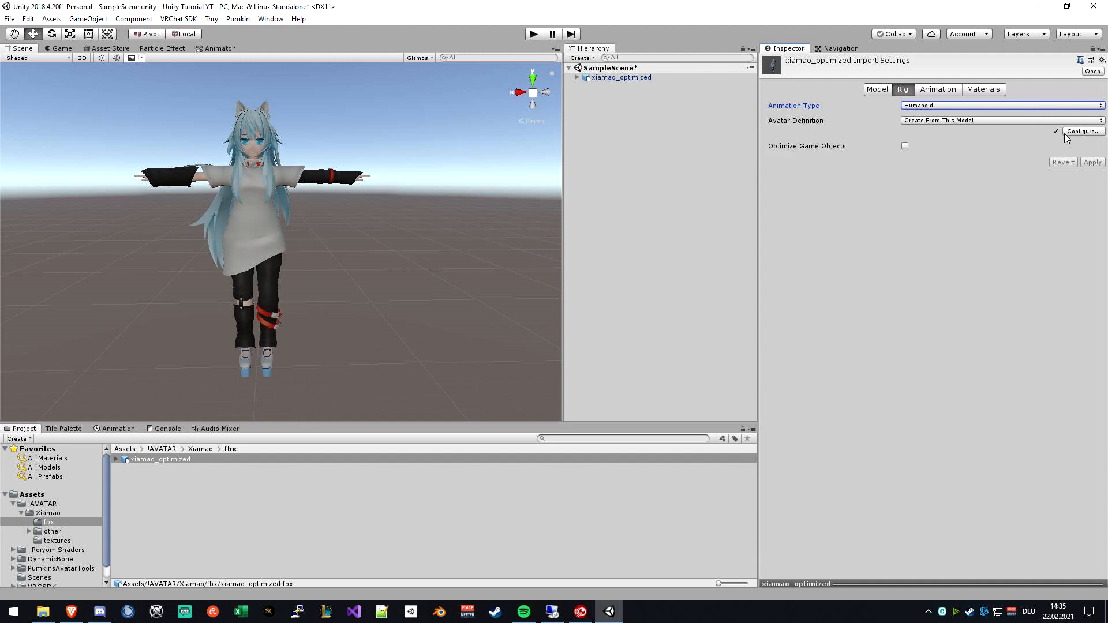
mouse_move(1080, 134)
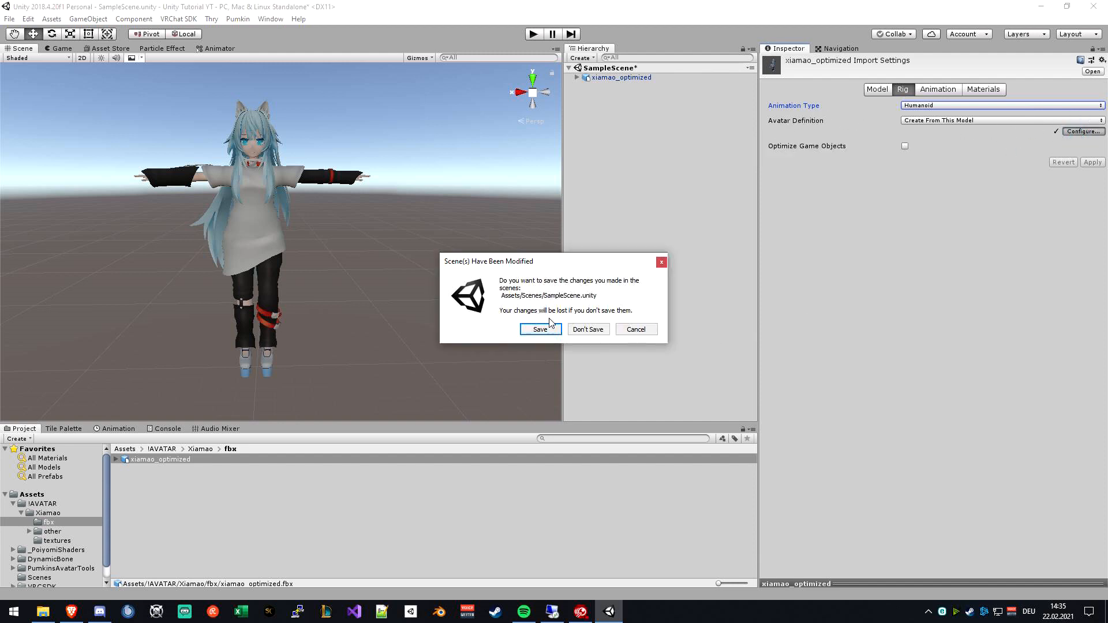
Step: Save the scene, assign the Chest bone to the Chest slot, and clear the toe mapping
left_click(588, 329)
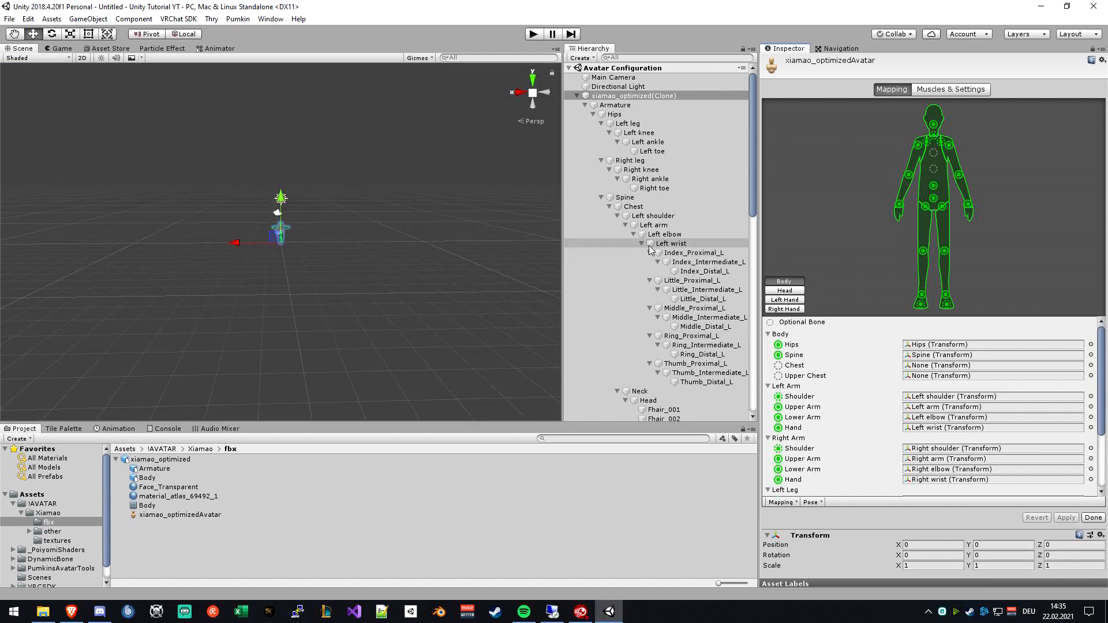
left_click(630, 160)
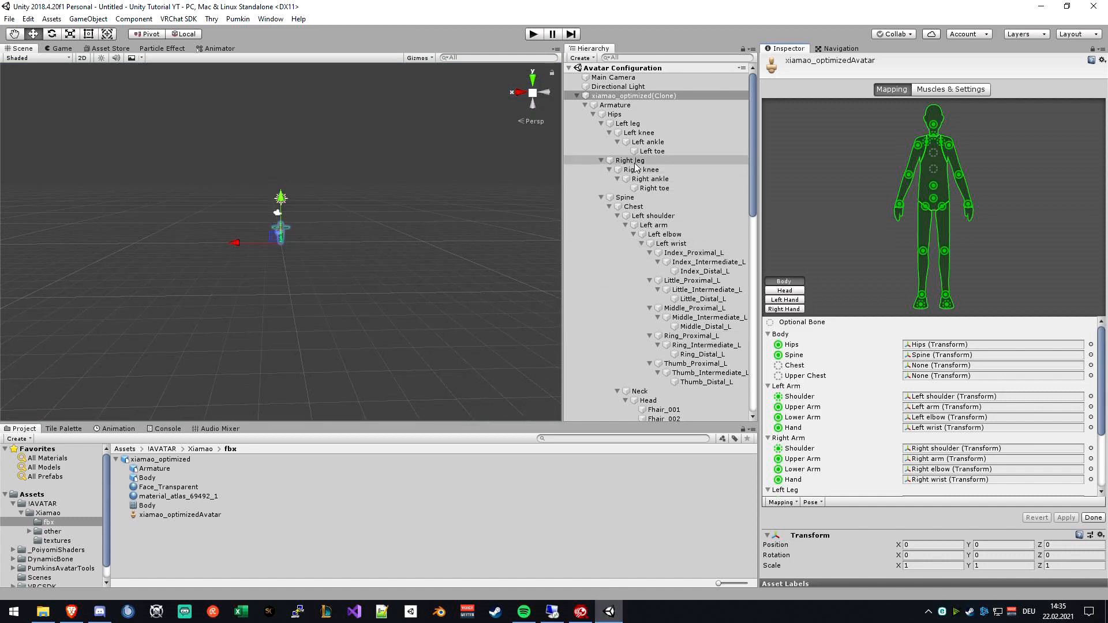
left_click(632, 206)
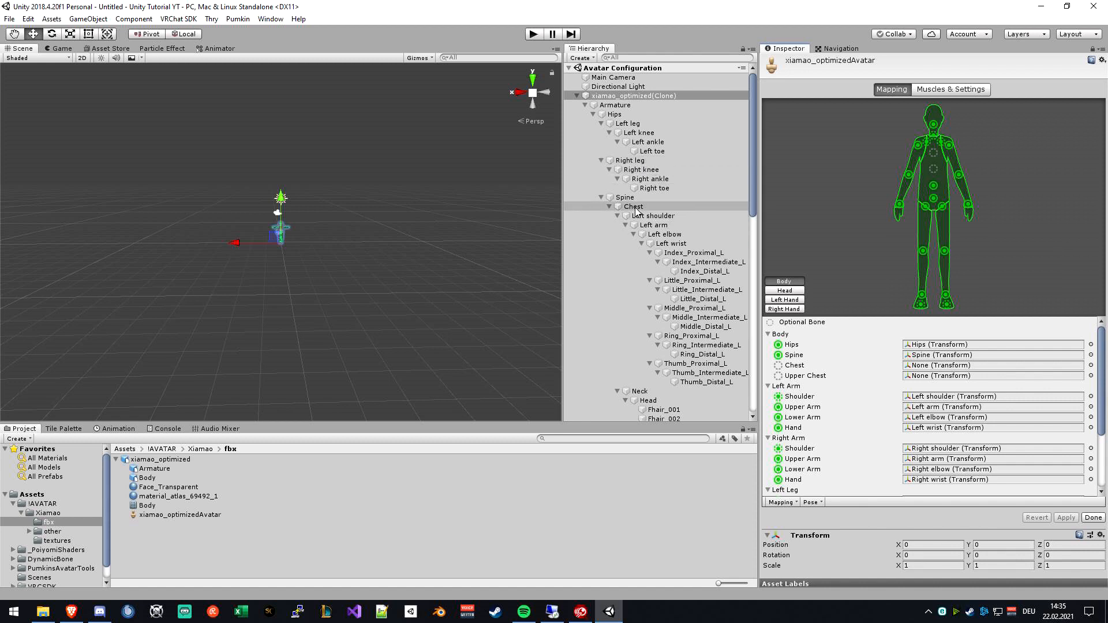
left_click(989, 365)
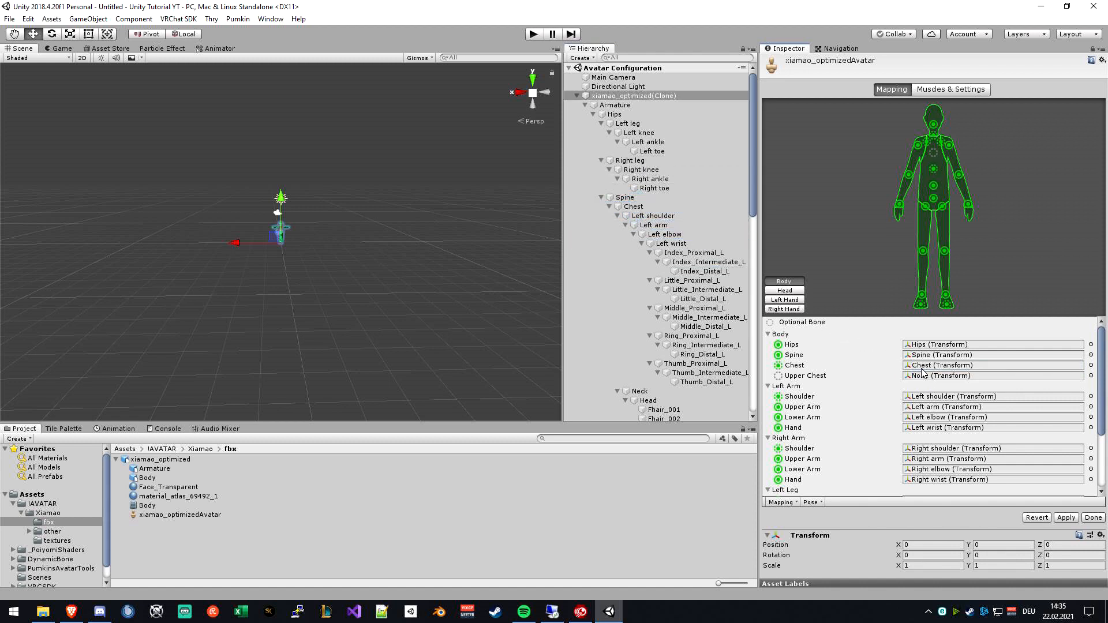
scroll("down", 3)
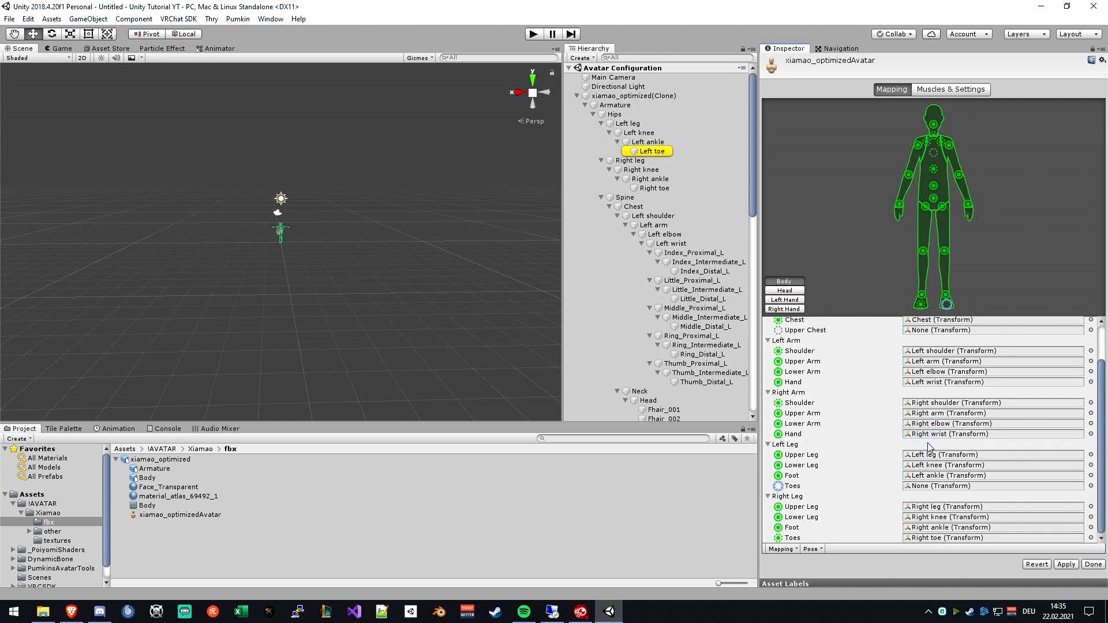
left_click(654, 188)
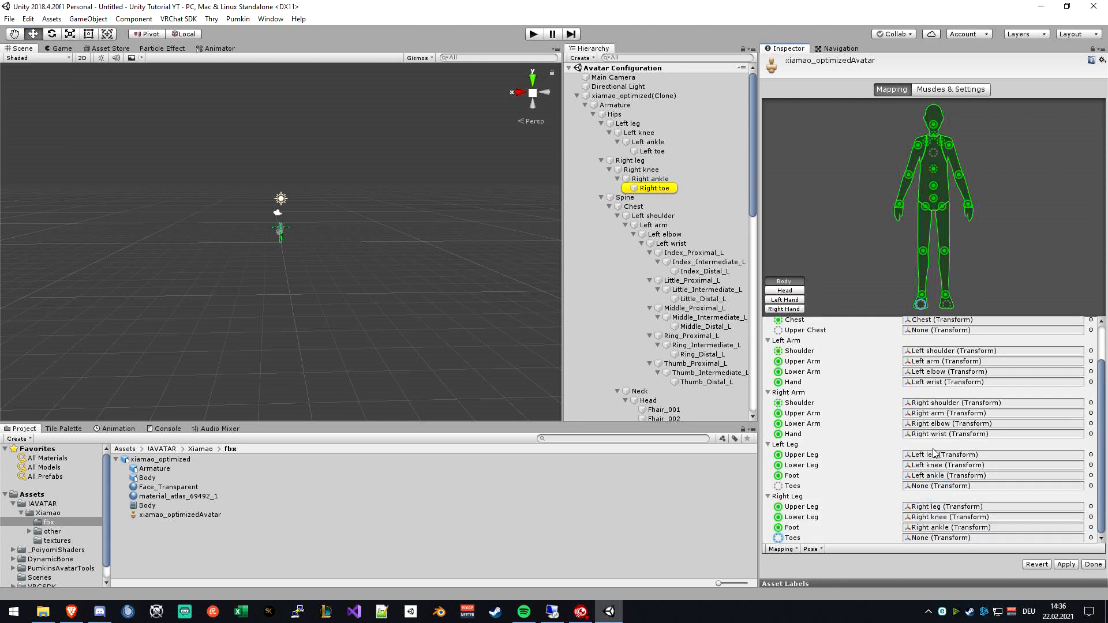
Step: Review the Head, Left Hand and Right Hand bone mappings, then select the armature
left_click(784, 290)
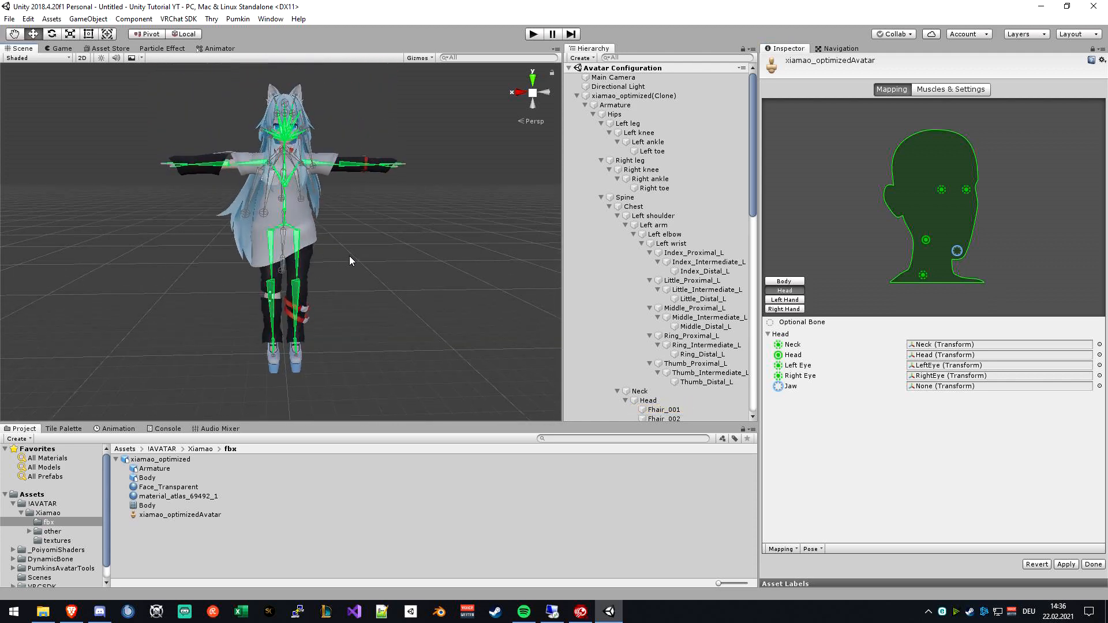
left_click(784, 299)
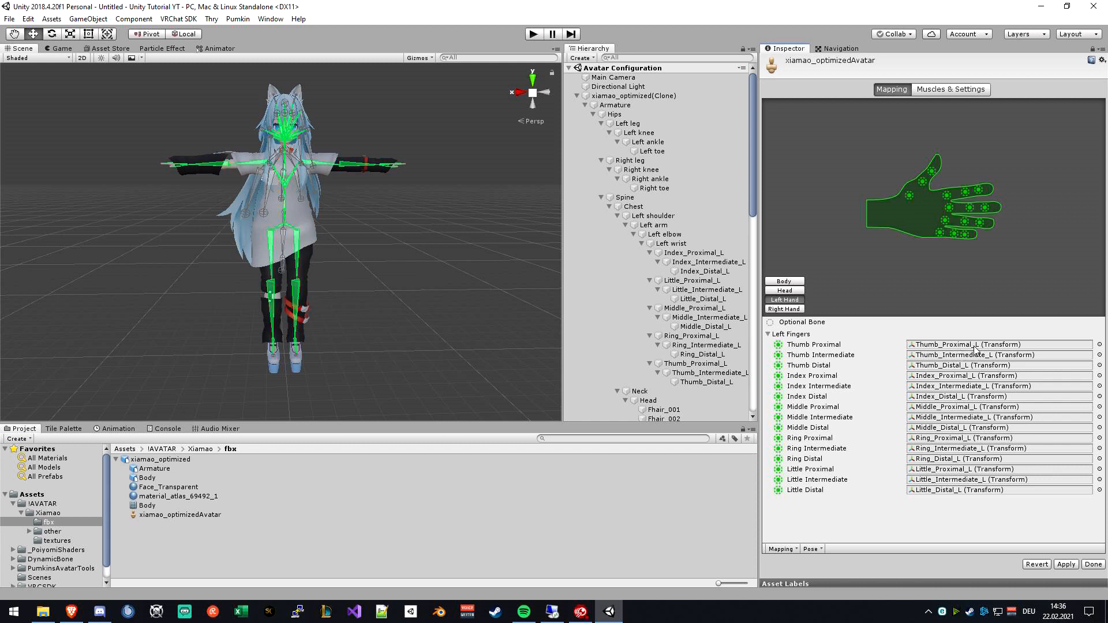
left_click(784, 309)
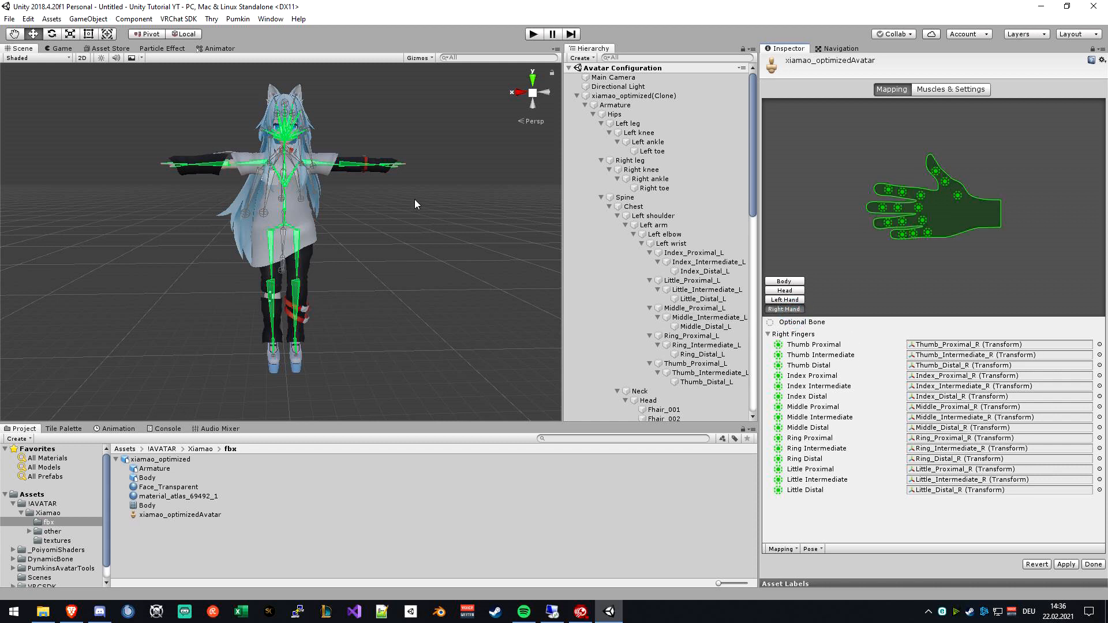
left_click(614, 104)
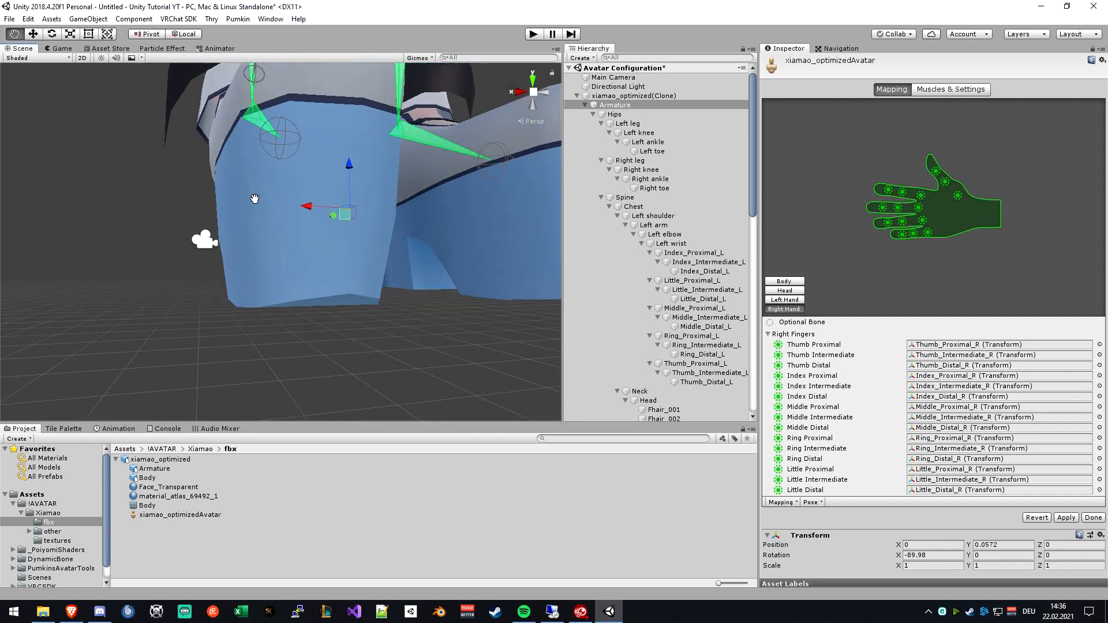
Step: Inspect the bones around the avatar's hips and apply the humanoid bone mapping
left_click_drag(254, 198, 240, 188)
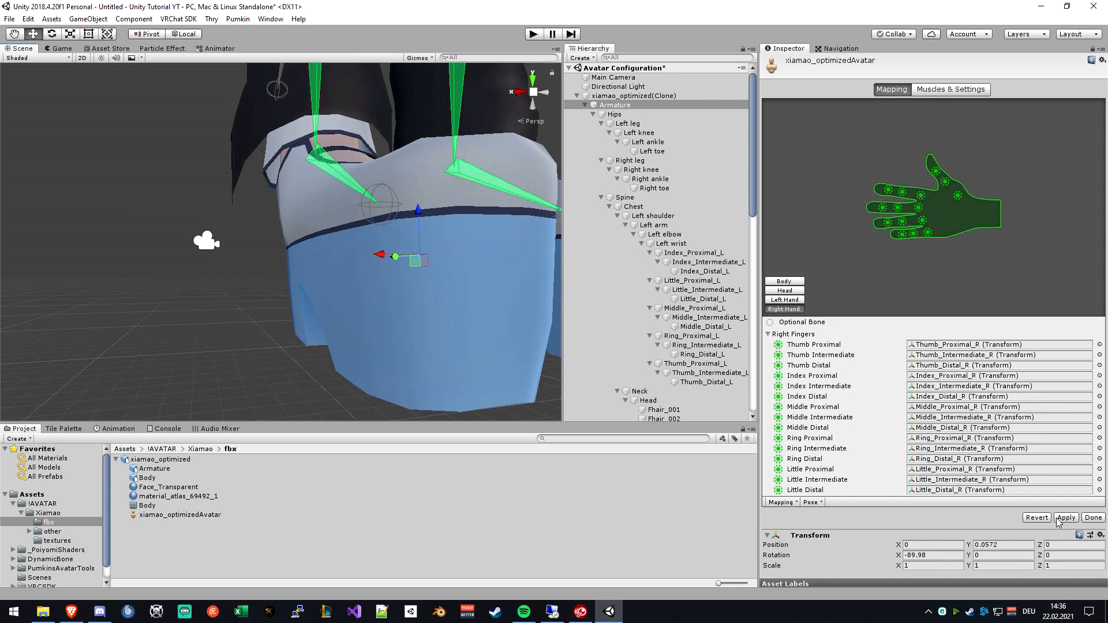
left_click(1066, 518)
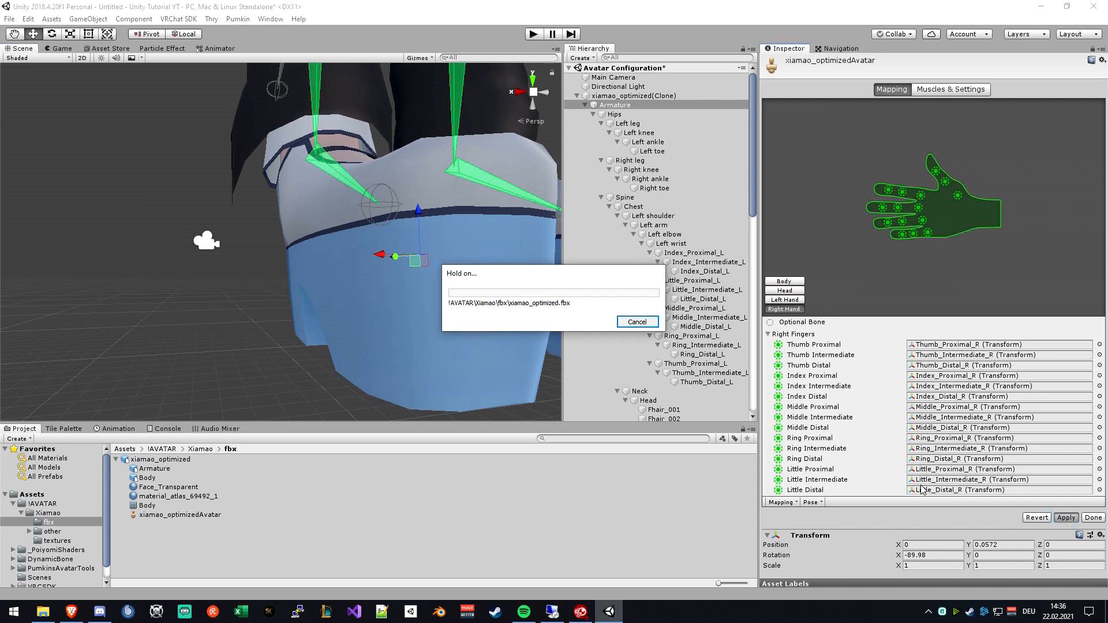
mouse_move(924, 505)
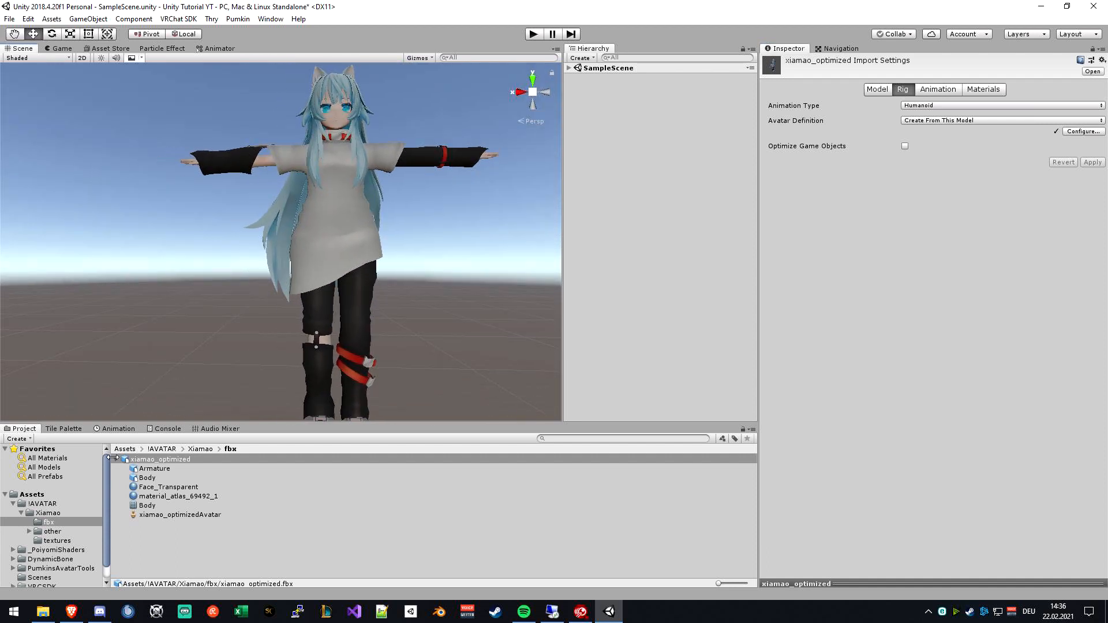
Step: Extract the model's embedded materials into a new 'materials' folder under Xiamao
left_click(938, 89)
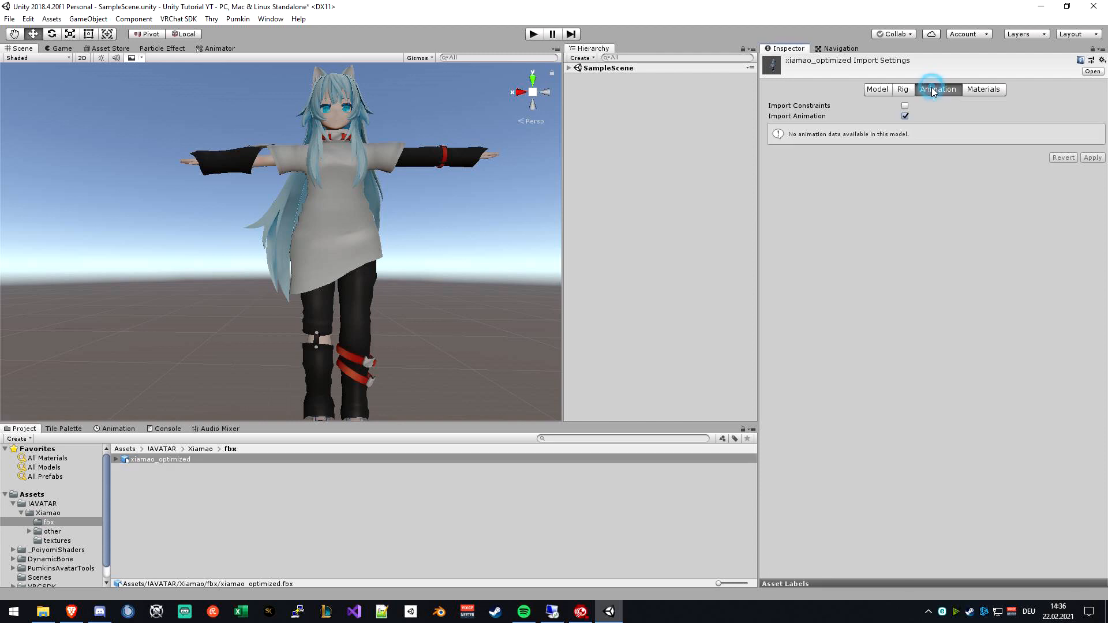
left_click(983, 89)
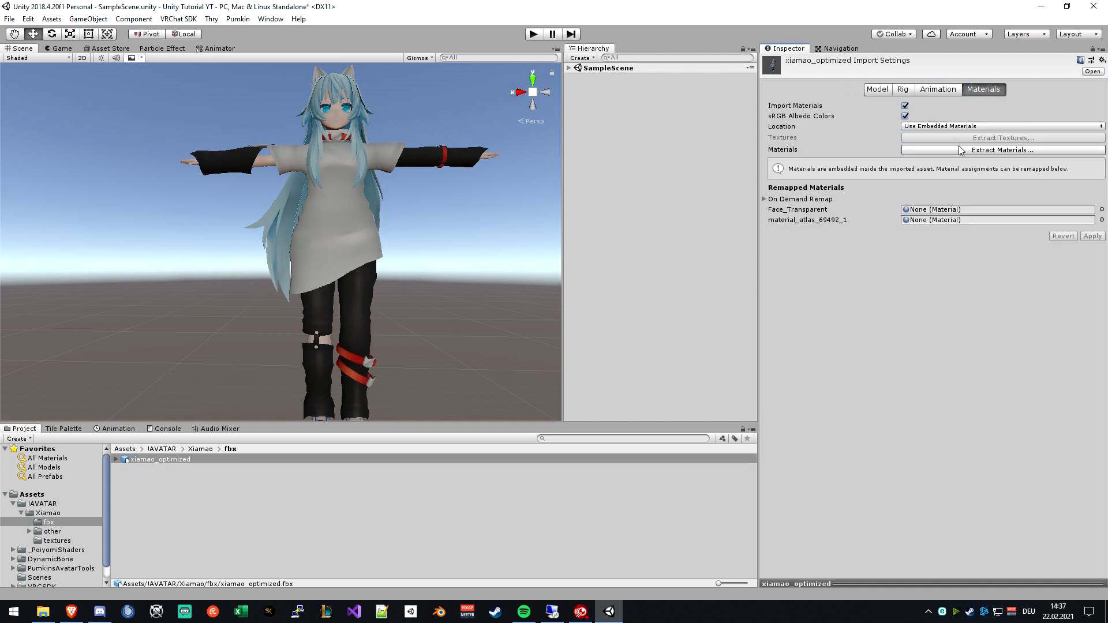
mouse_move(978, 156)
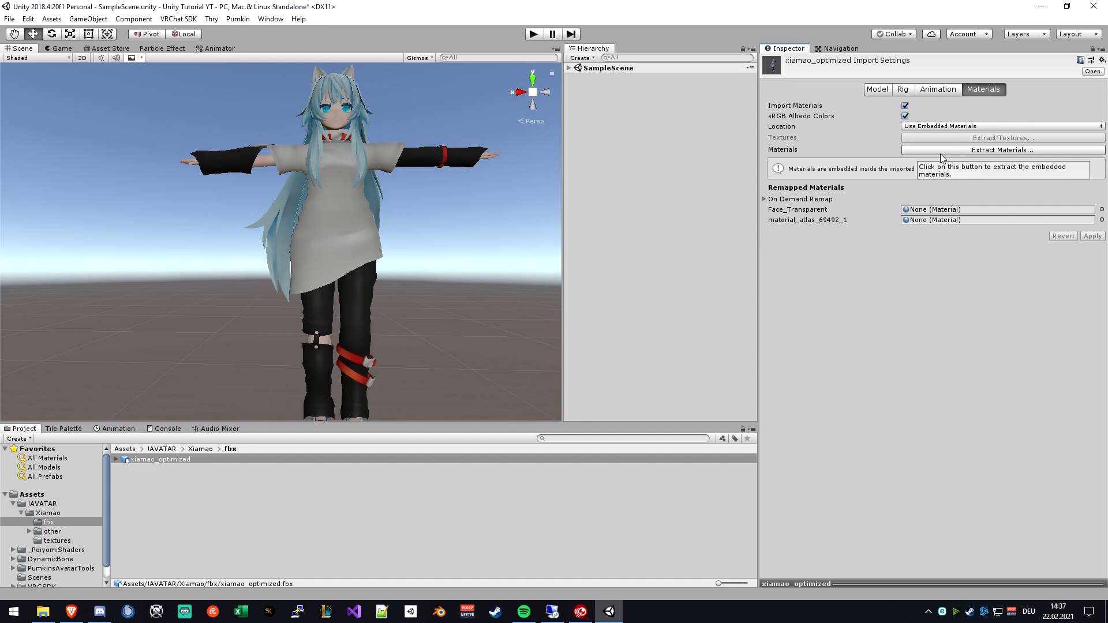
mouse_move(947, 155)
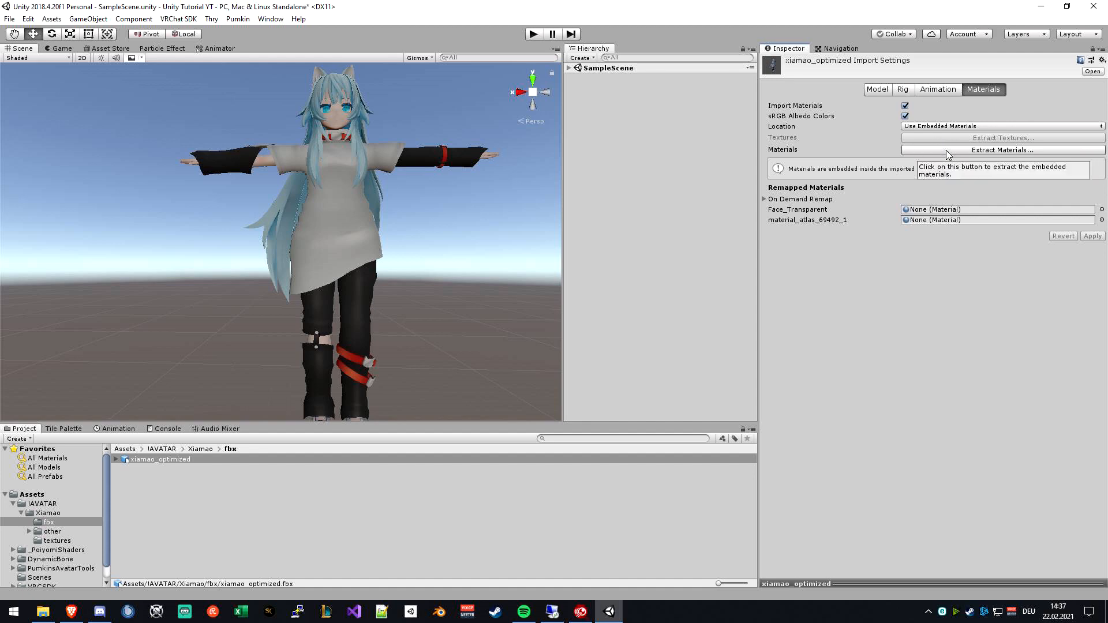
left_click(1001, 150)
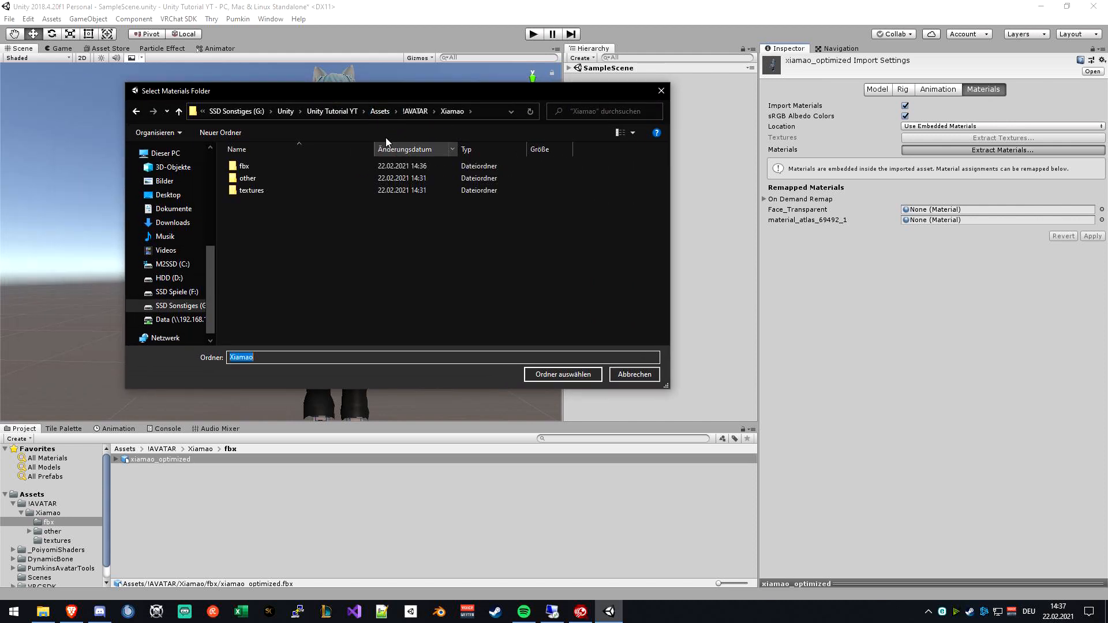
mouse_move(229, 135)
type("materials")
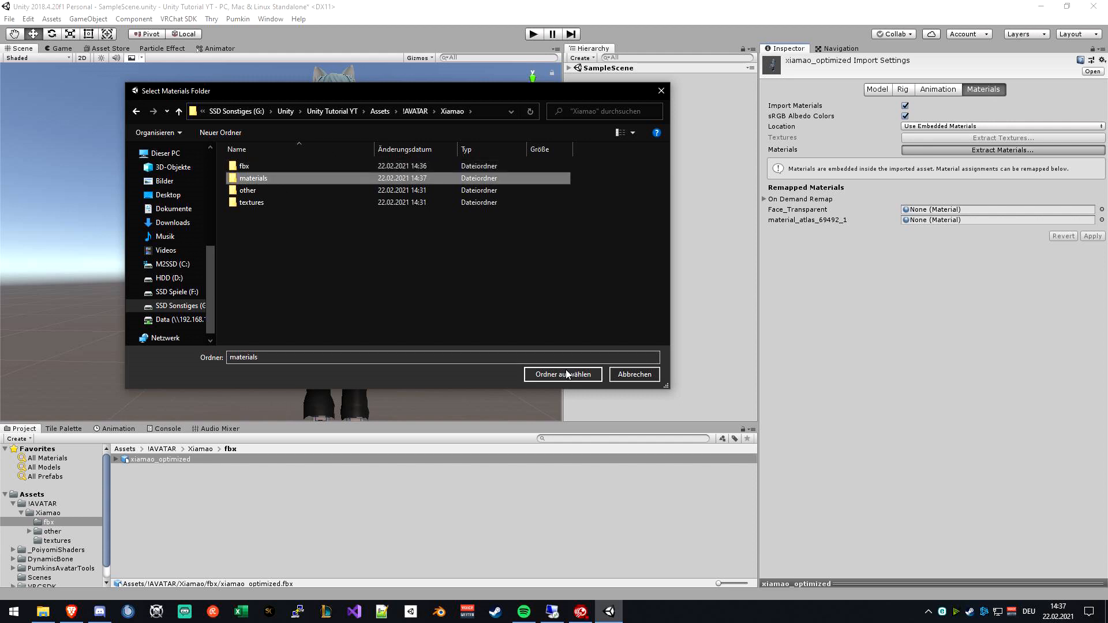
left_click(563, 374)
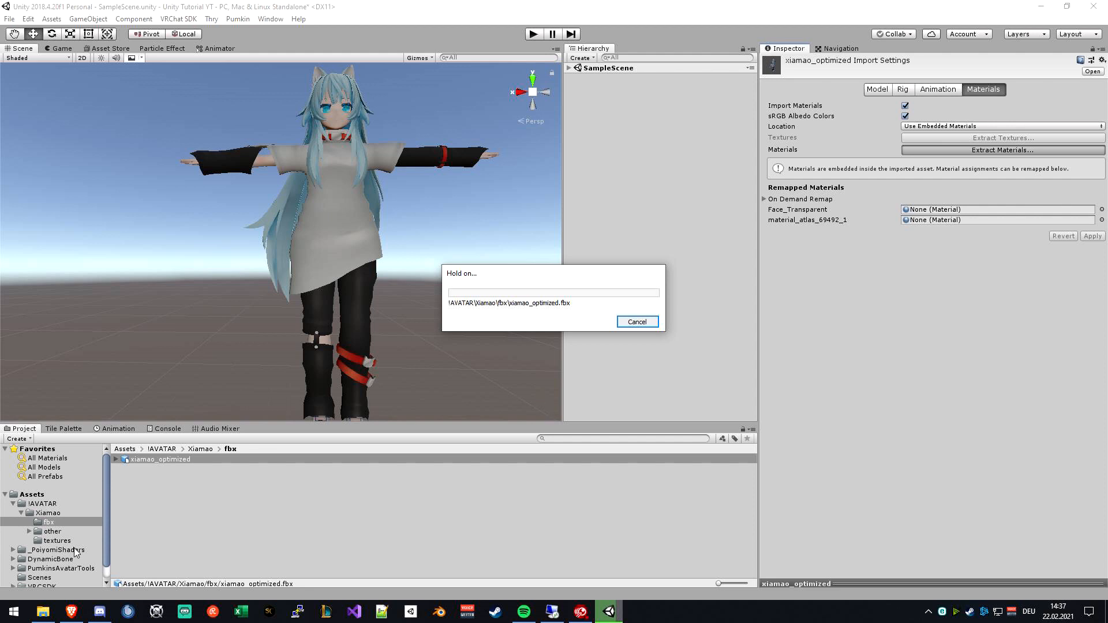
mouse_move(60, 543)
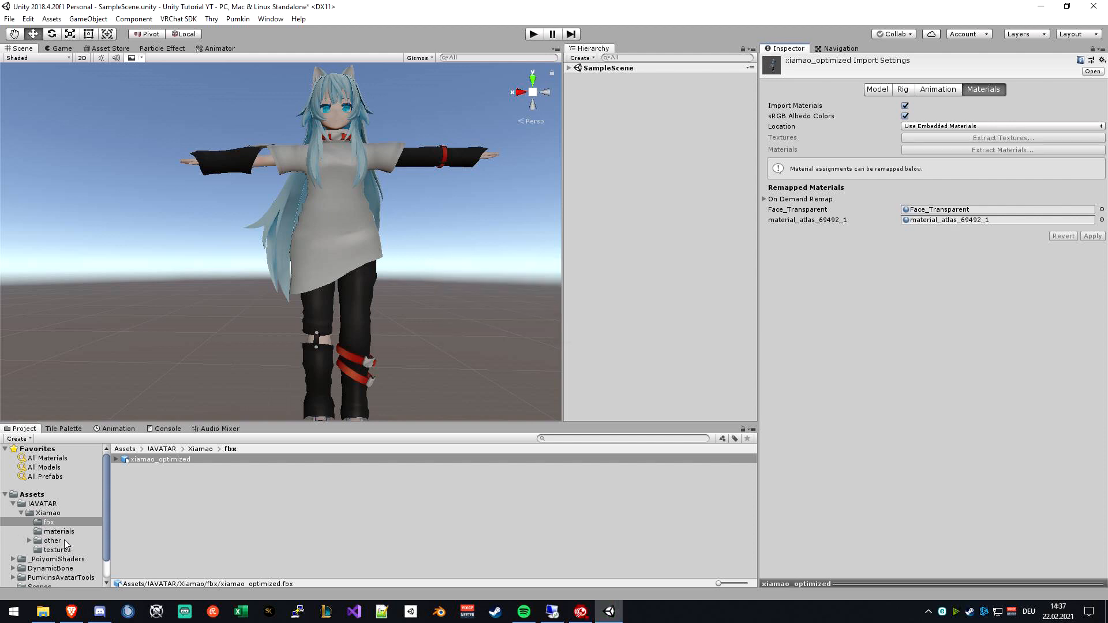
Step: In the materials folder, set Face_Transparent to the Poiyomi Pro Transparent shader
left_click(58, 531)
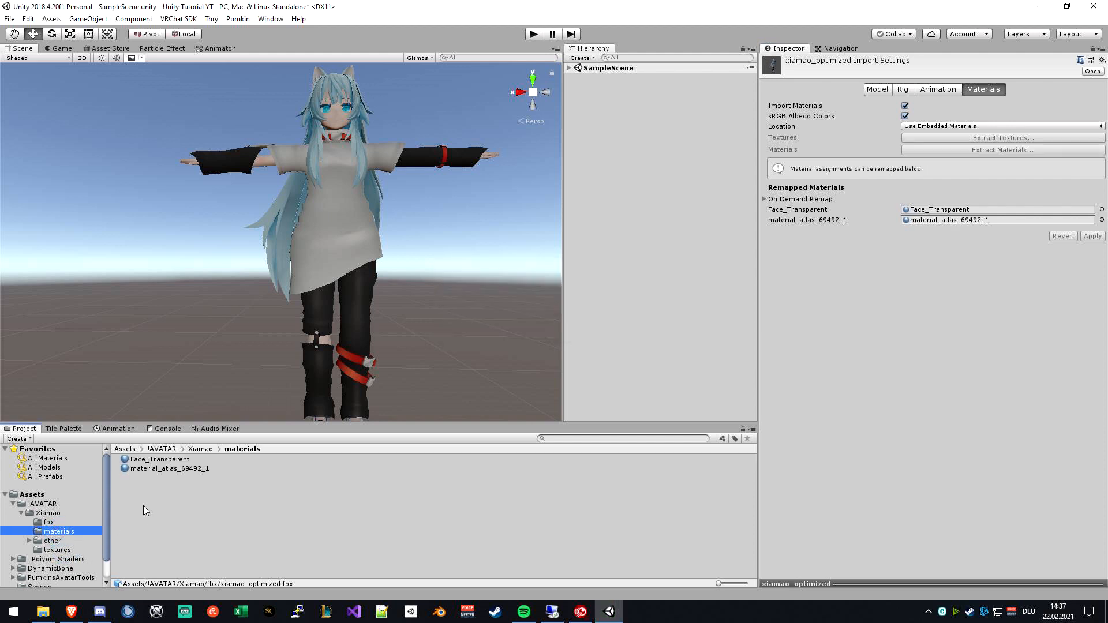
left_click(160, 459)
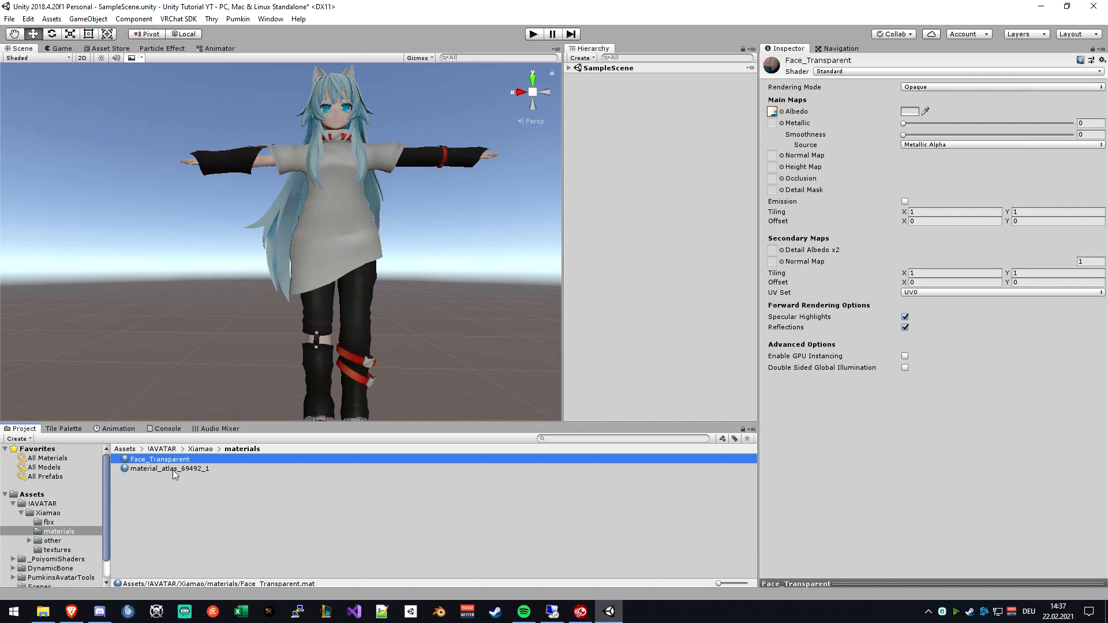
left_click(167, 468)
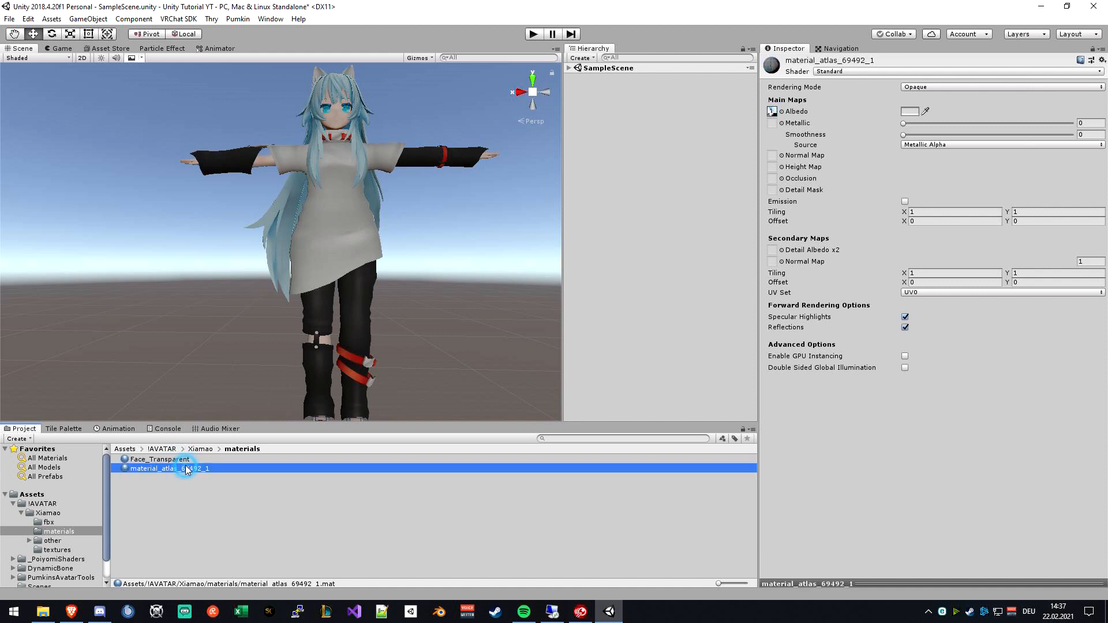
left_click(160, 459)
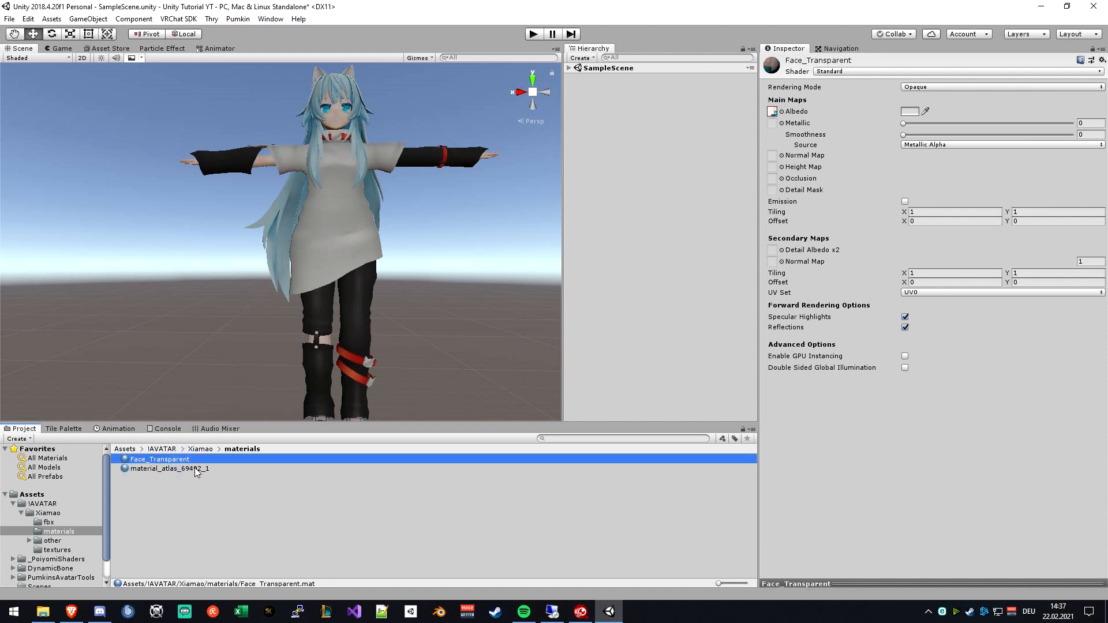
left_click(169, 469)
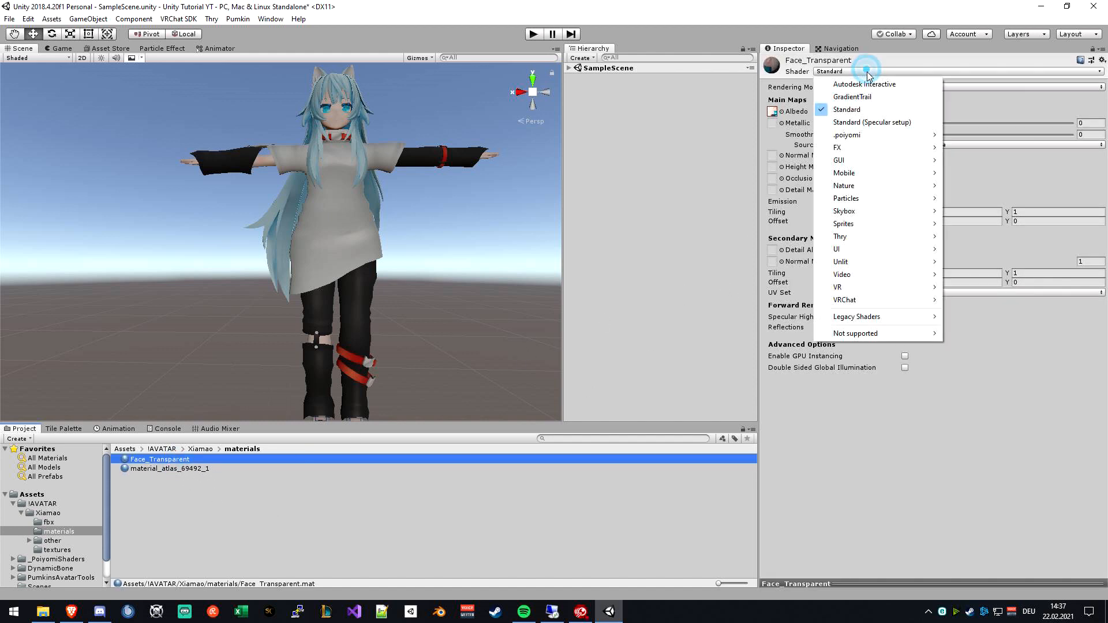
mouse_move(875, 135)
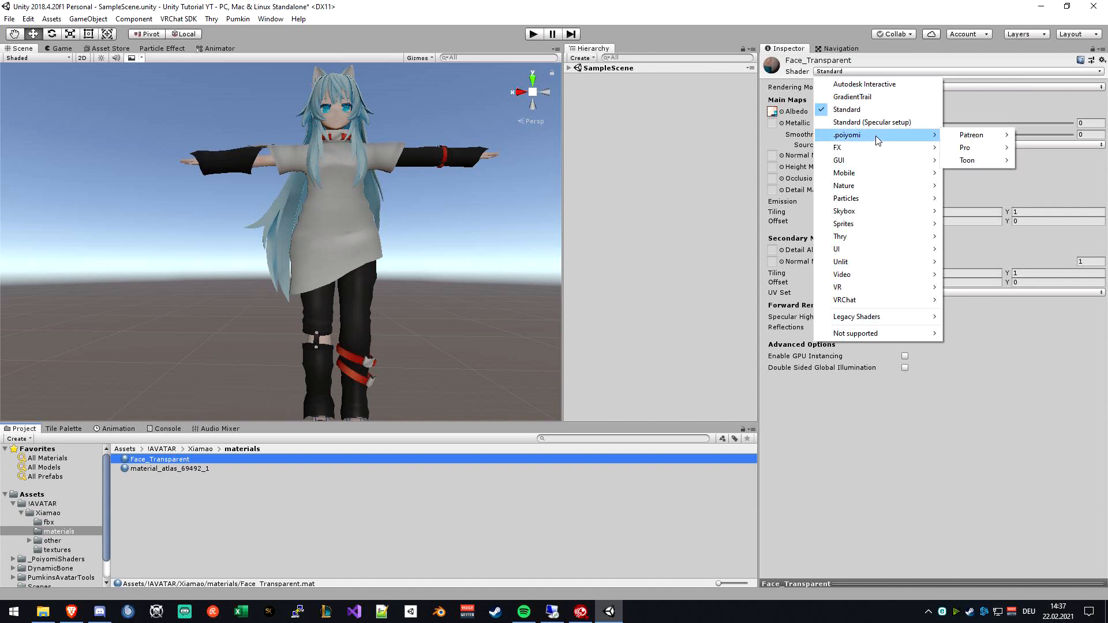
mouse_move(981, 160)
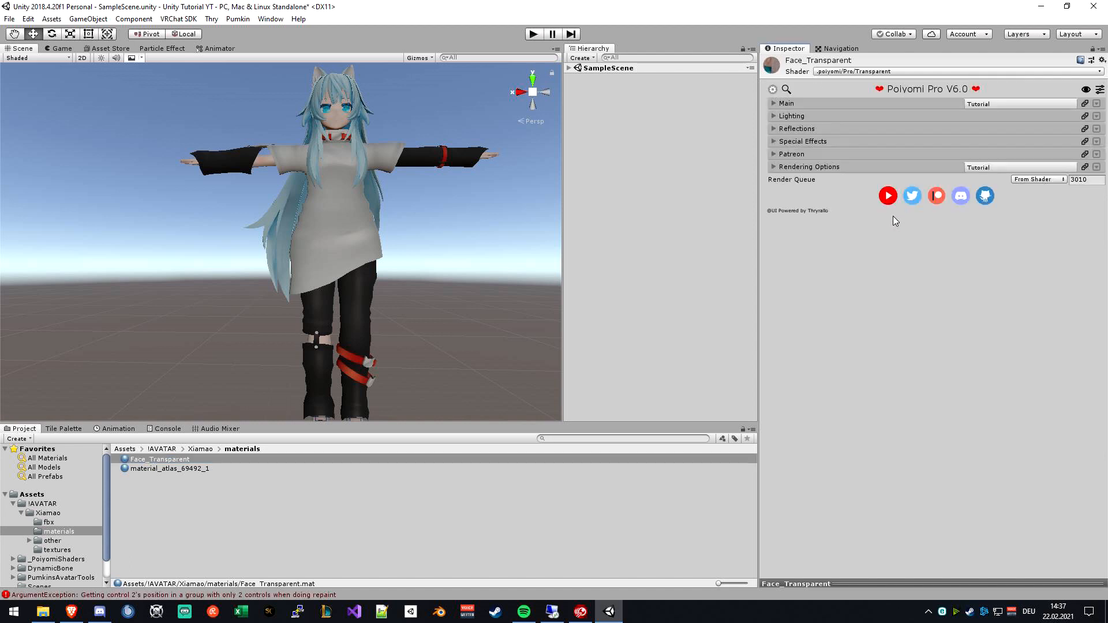
Step: Give material_atlas_69492_1 the Poiyomi Pro Cutout shader, then return to the fbx folder
left_click(169, 468)
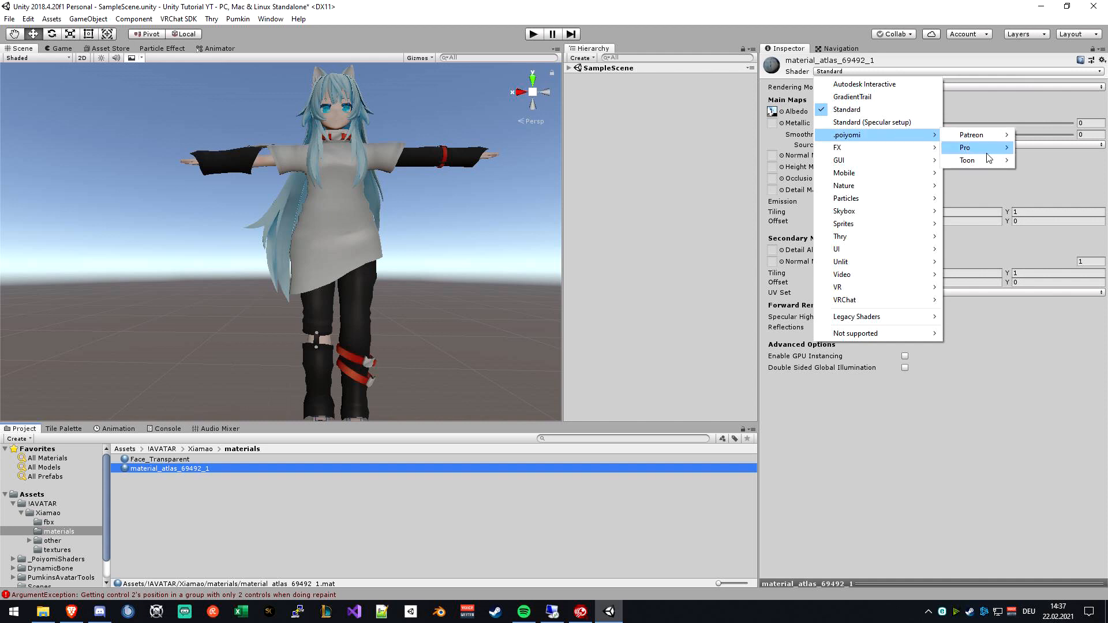
left_click(846, 109)
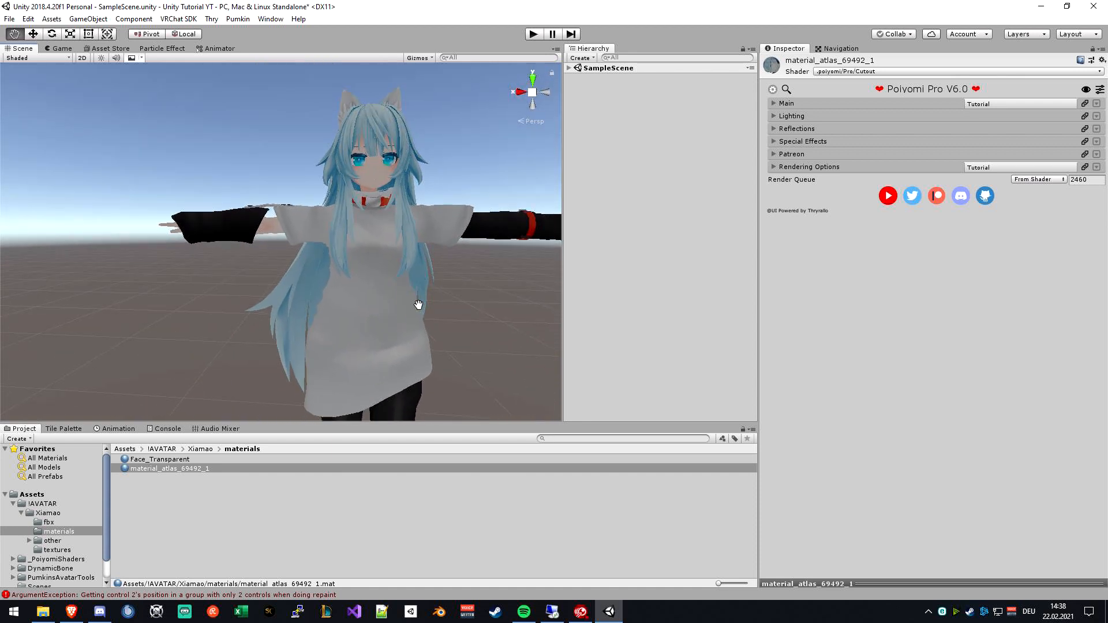
left_click(169, 468)
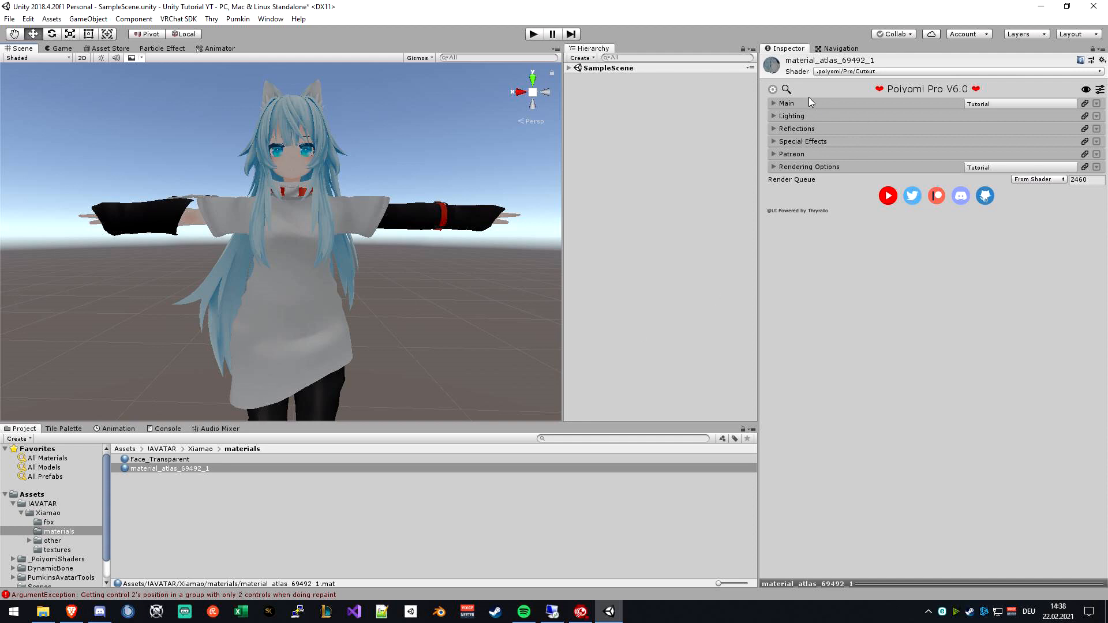
left_click(786, 103)
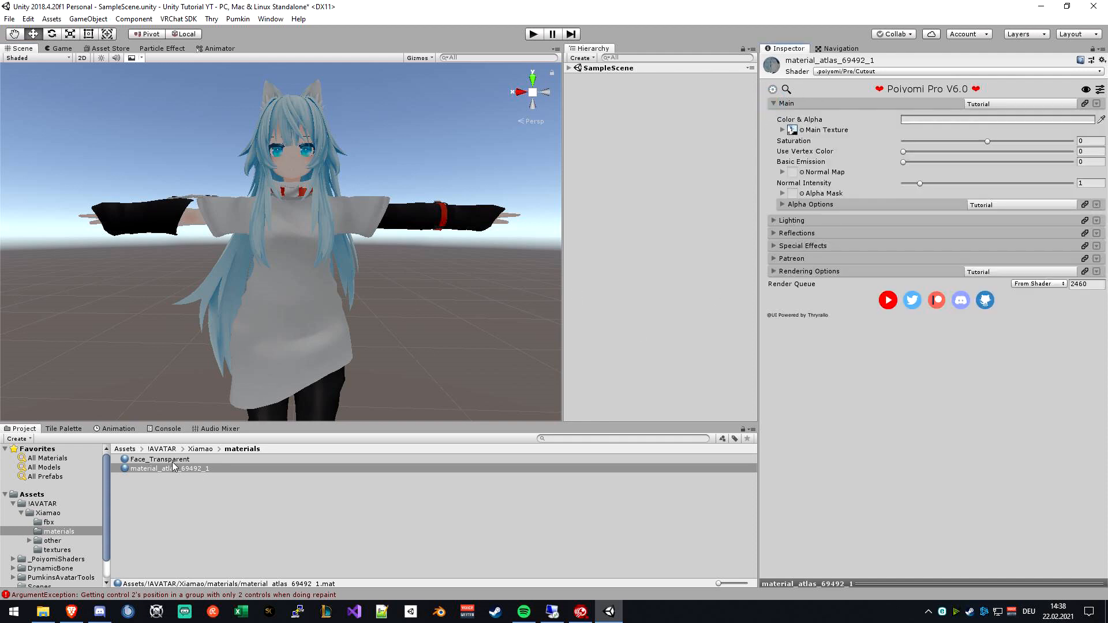
left_click(160, 459)
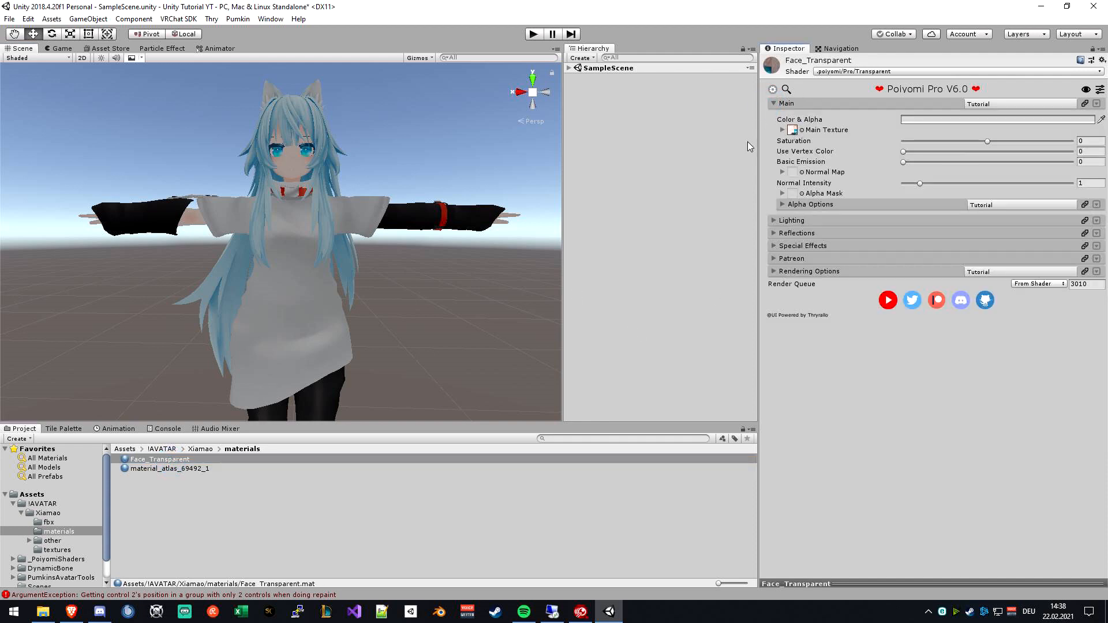
left_click(56, 549)
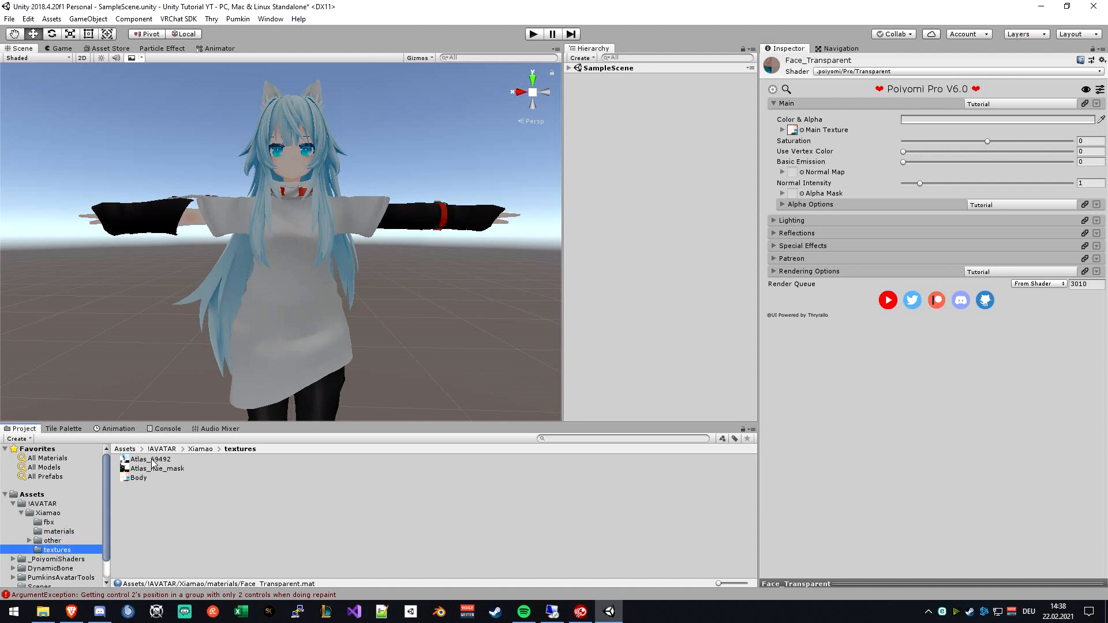
left_click(43, 522)
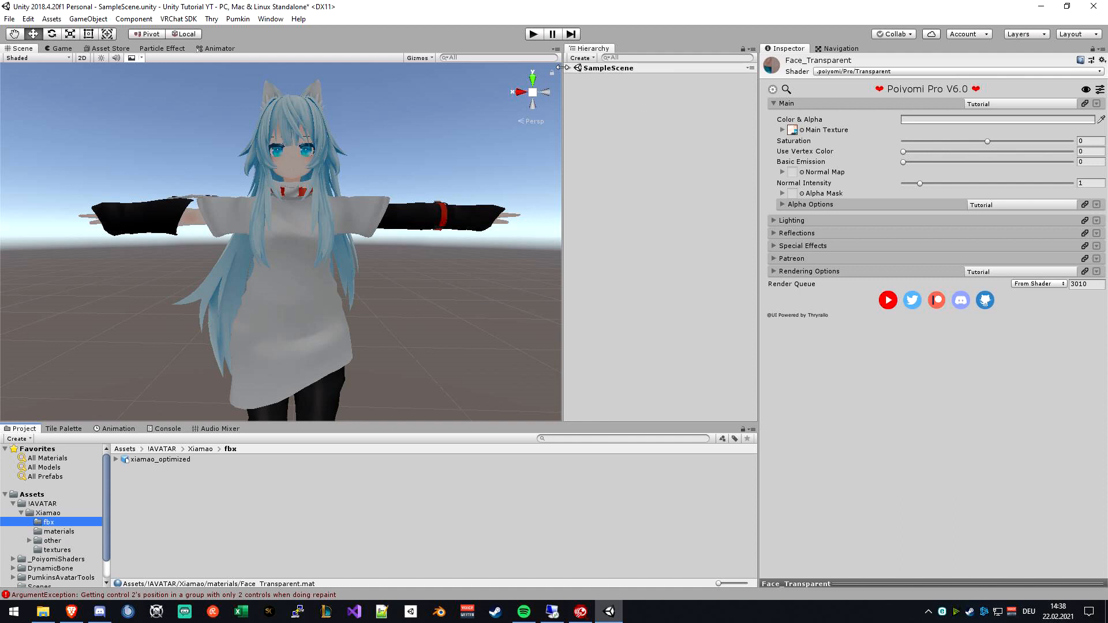
left_click(620, 77)
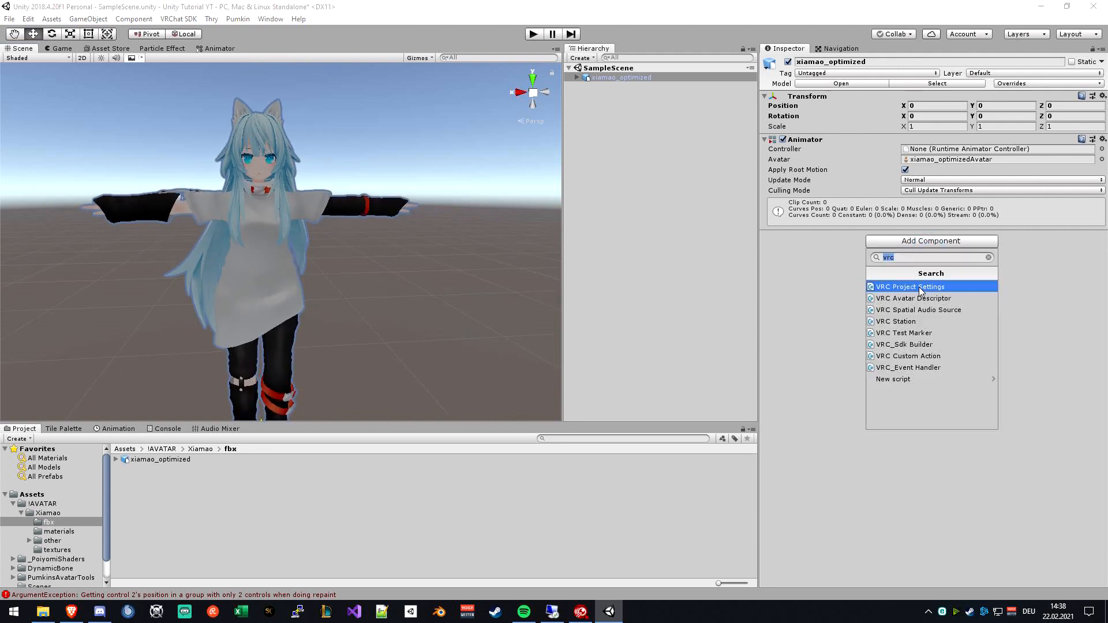
Step: Search 'vrc' in Add Component and attach VRC Avatar Descriptor to xiamao_optimized
type("v")
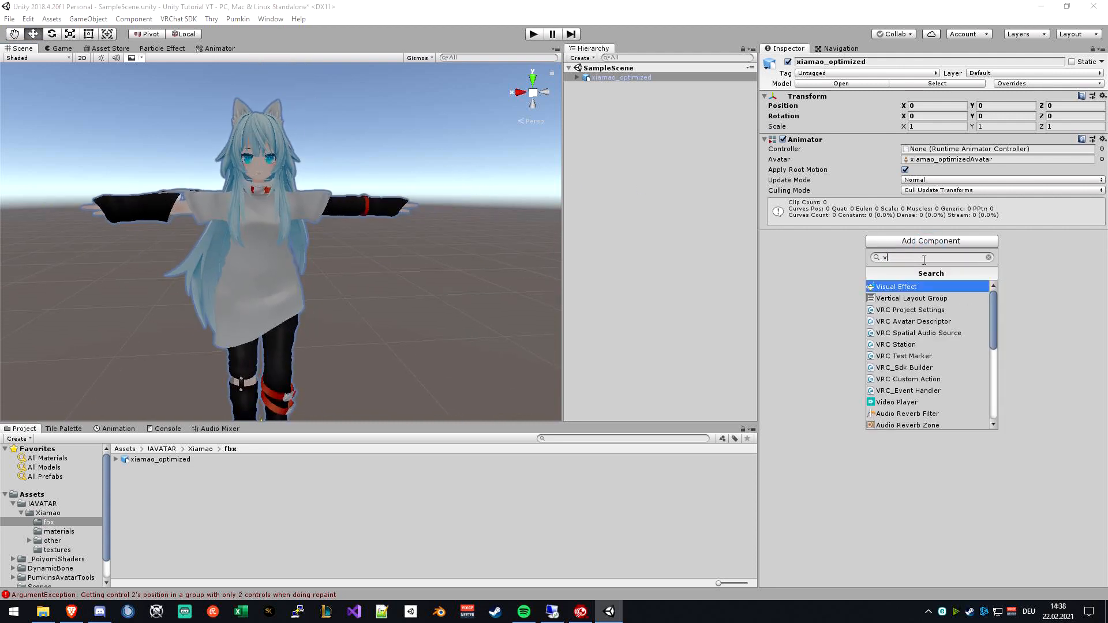
type("rc")
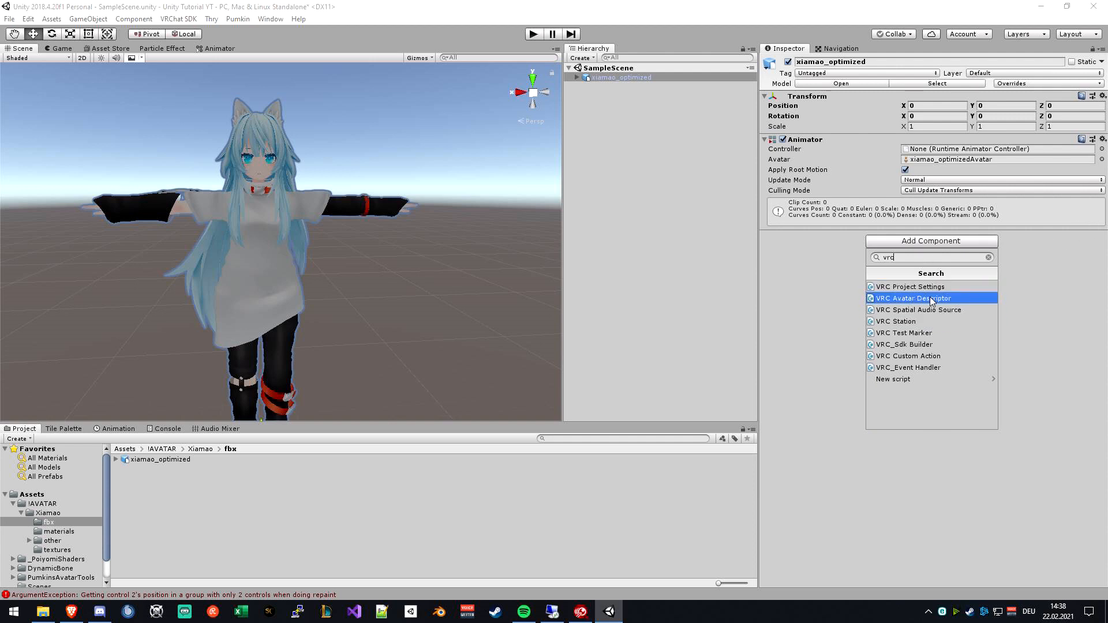
left_click(912, 297)
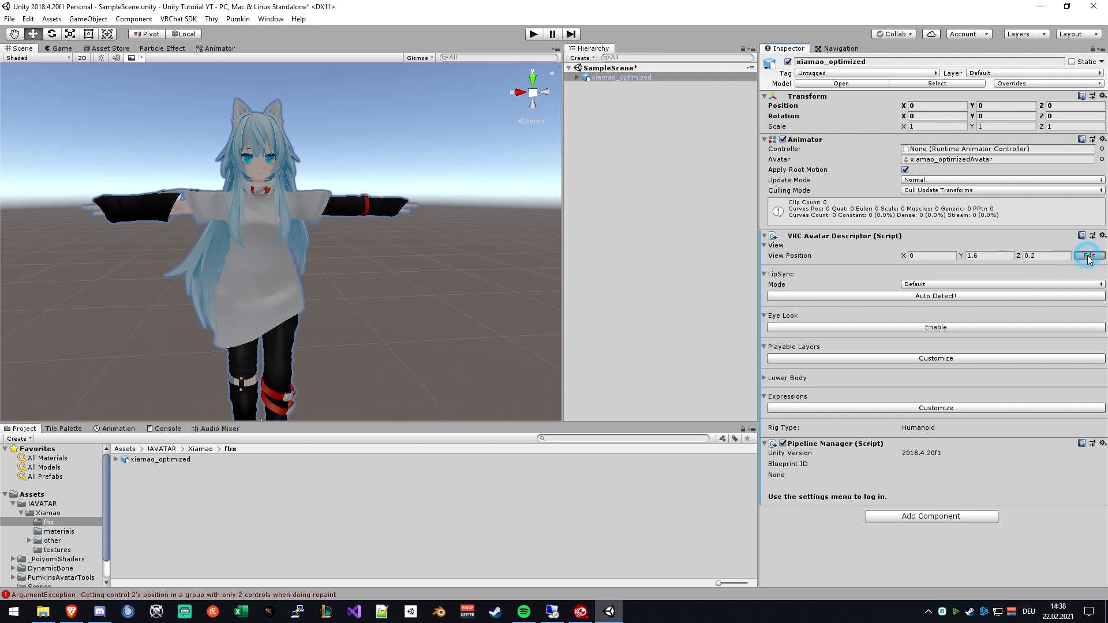
Step: Move the avatar's view position between the eyes, to about Y 1.287 and Z 0.063
left_click(1090, 255)
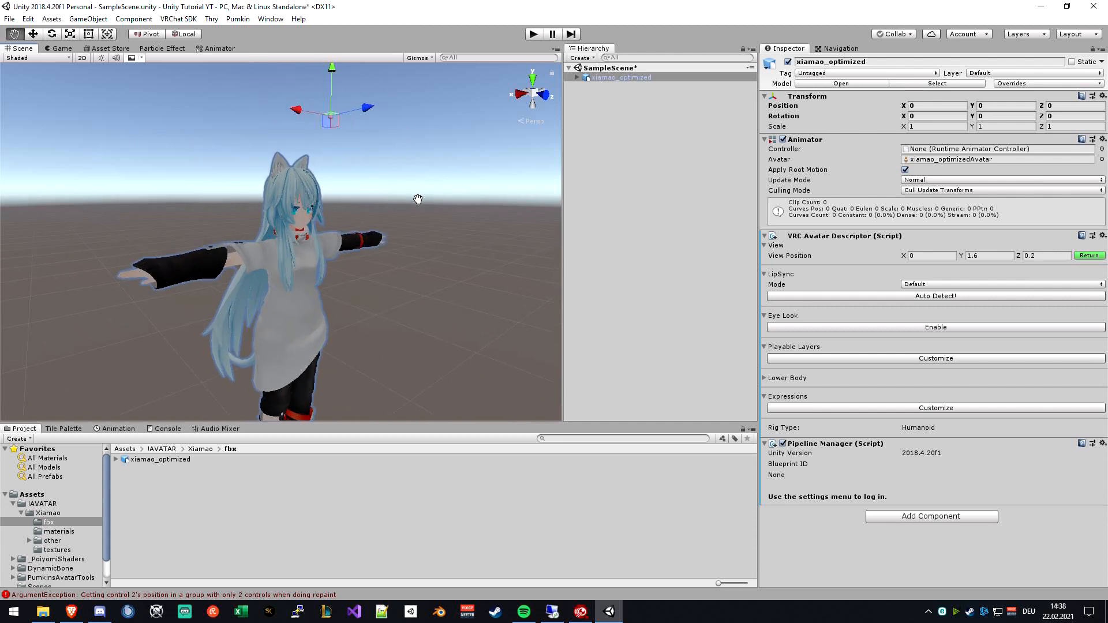
mouse_move(320, 108)
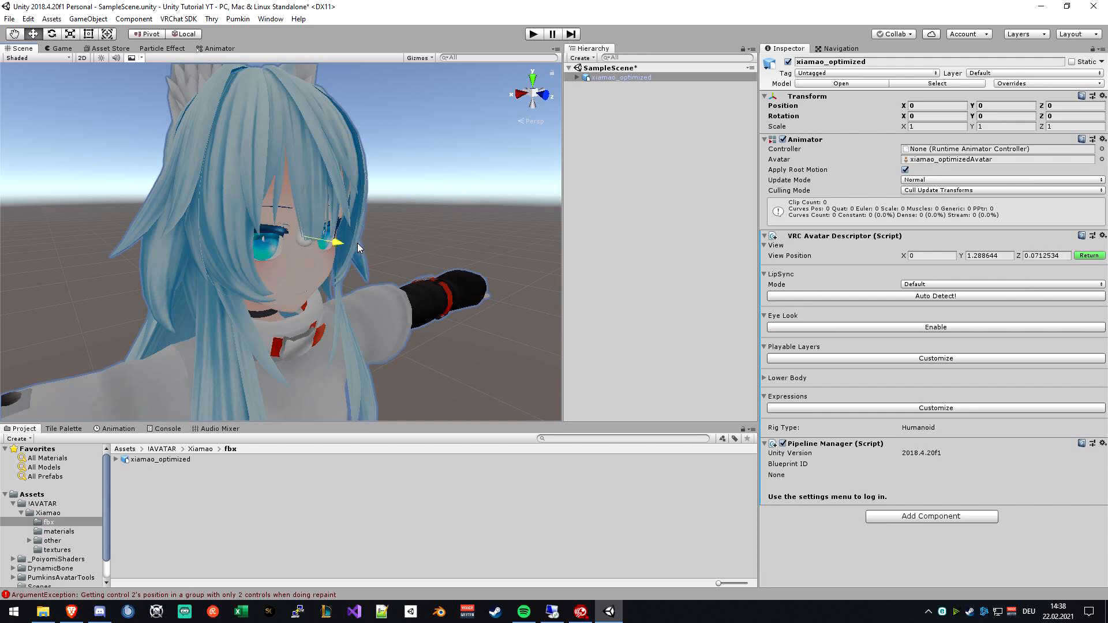
left_click_drag(332, 244, 297, 190)
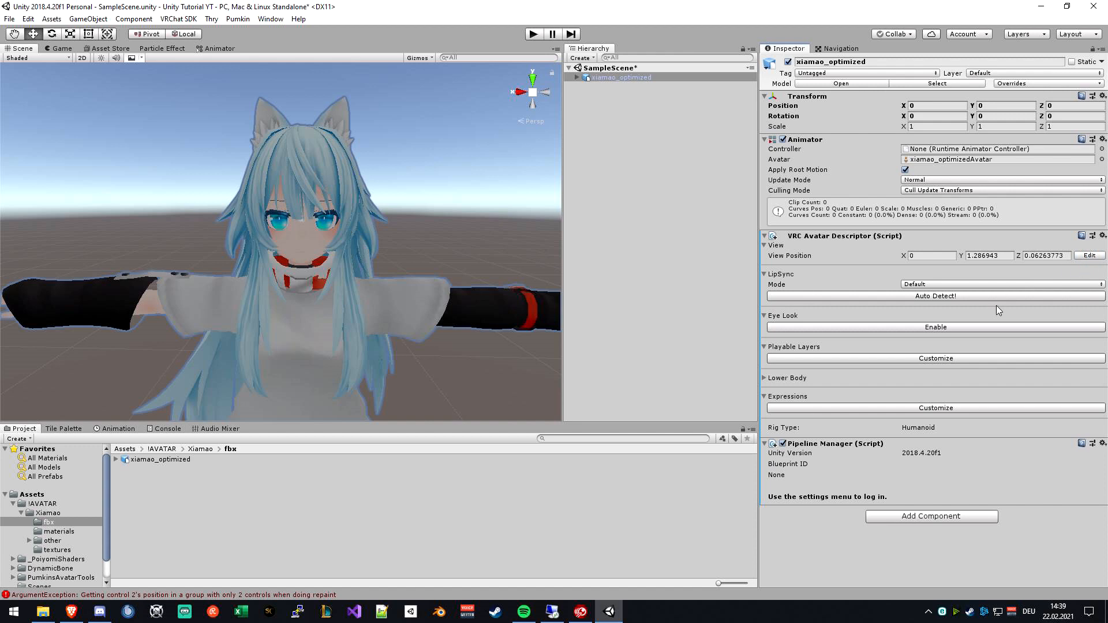
mouse_move(582, 263)
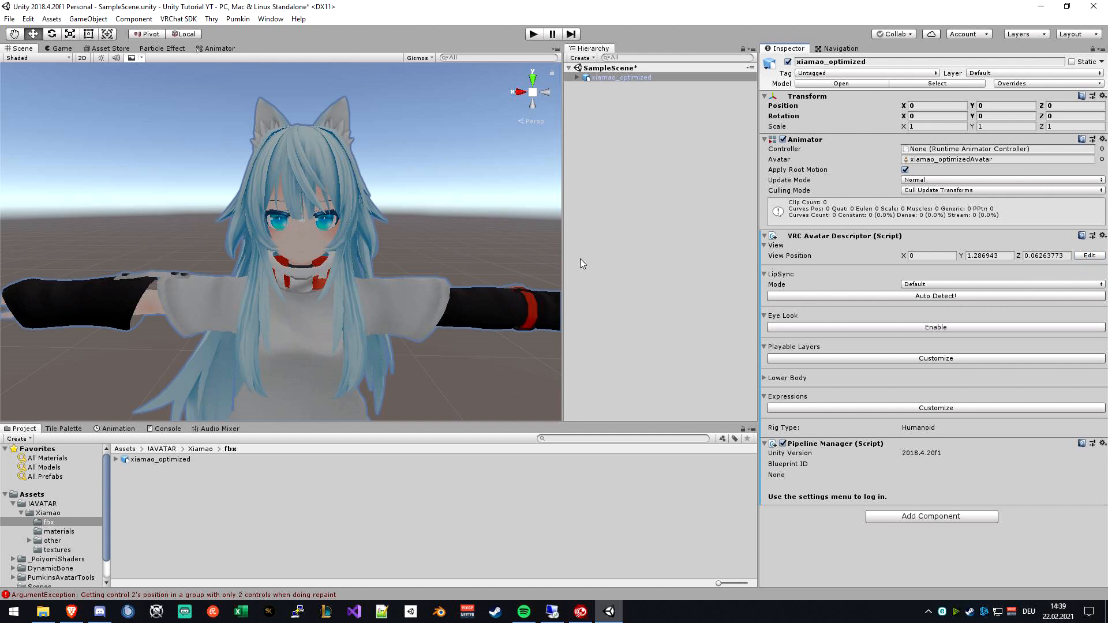
left_click(764, 245)
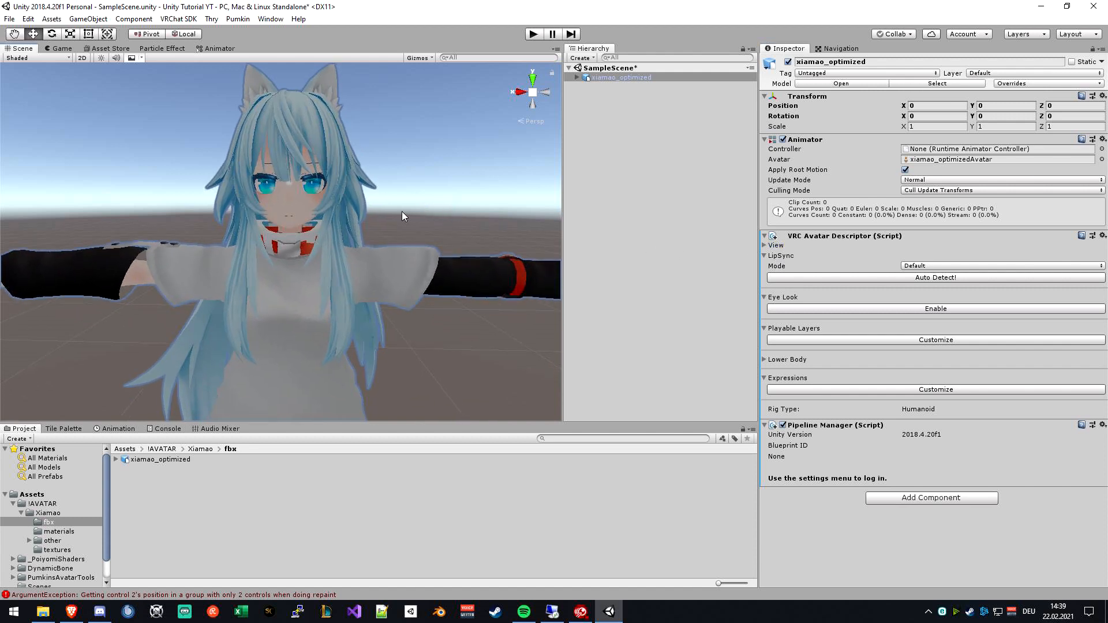
mouse_move(776, 264)
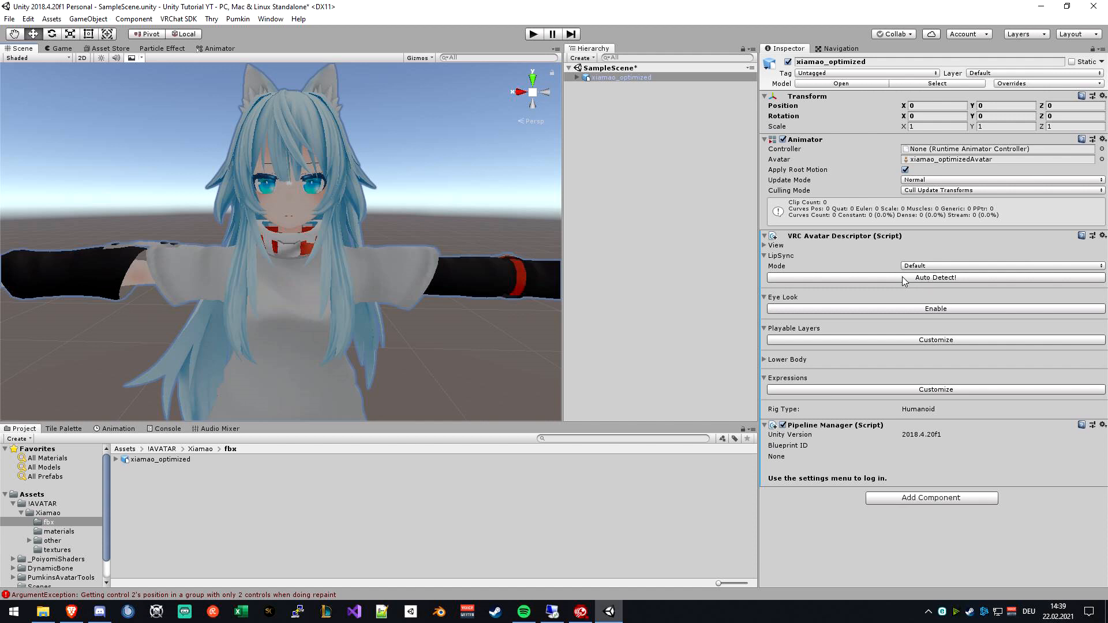
Step: Auto-detect Viseme Blend Shape lip sync on the Body mesh, confirming vrc.v_sil for sil
left_click(1001, 265)
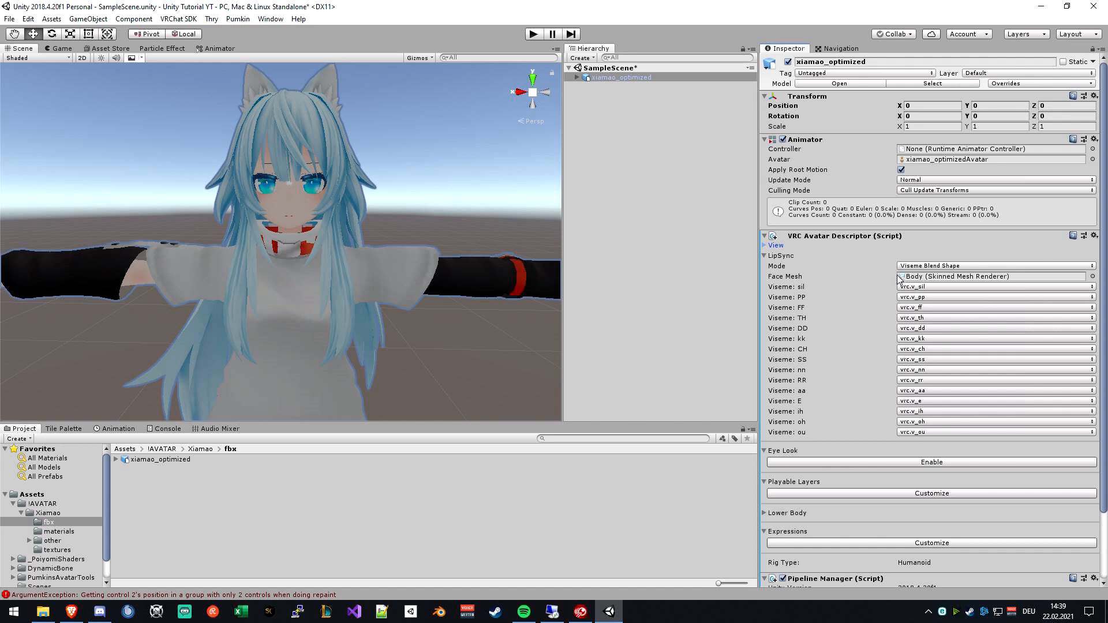
left_click(579, 77)
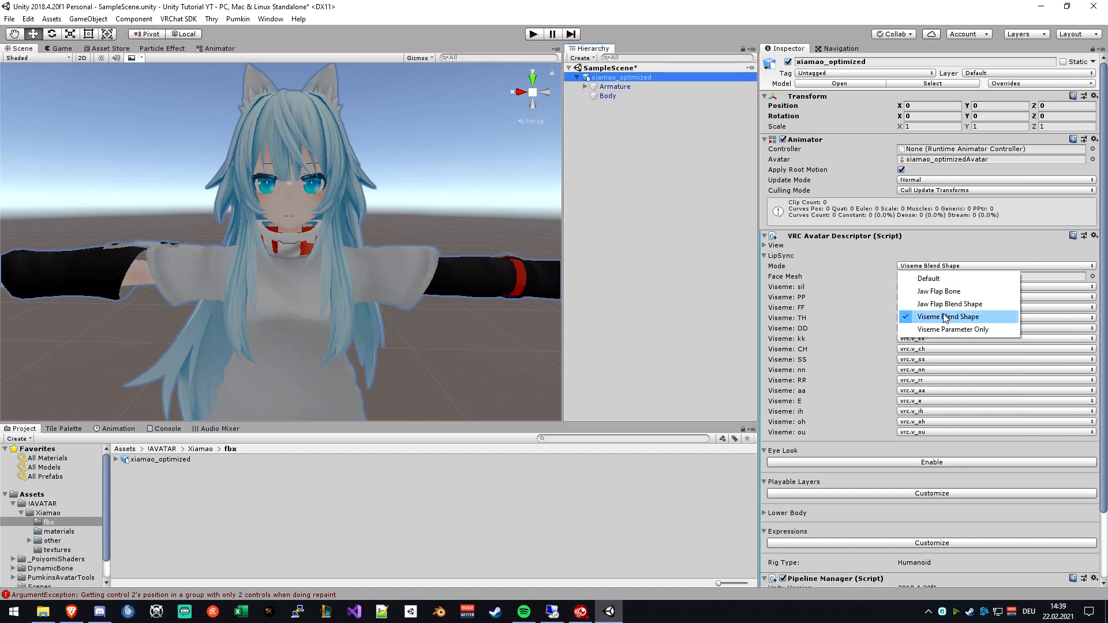
mouse_move(939, 292)
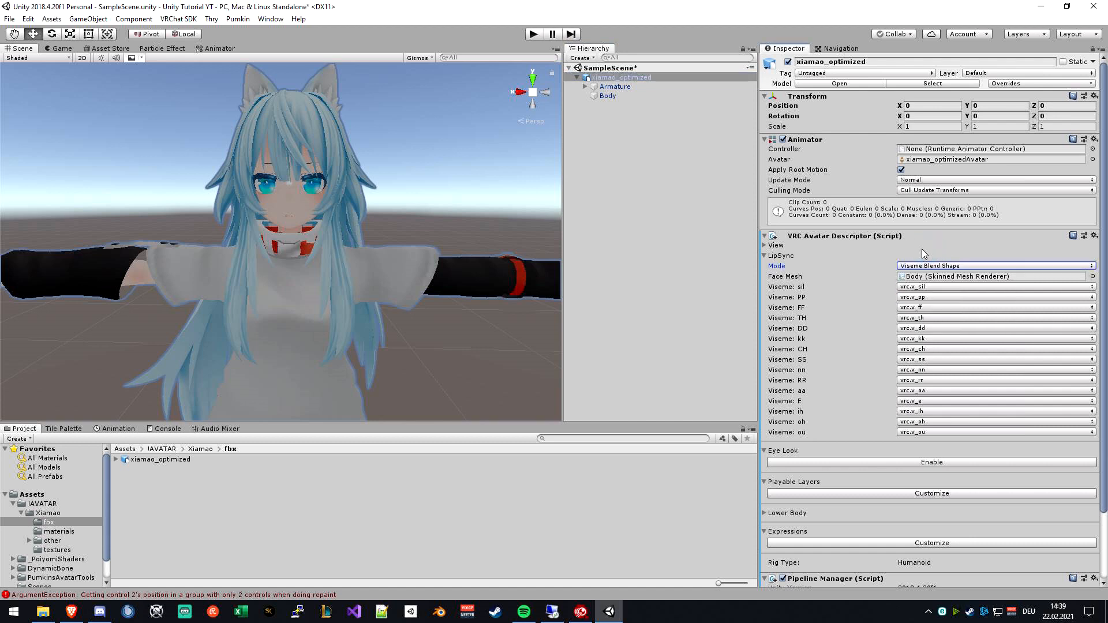
mouse_move(946, 277)
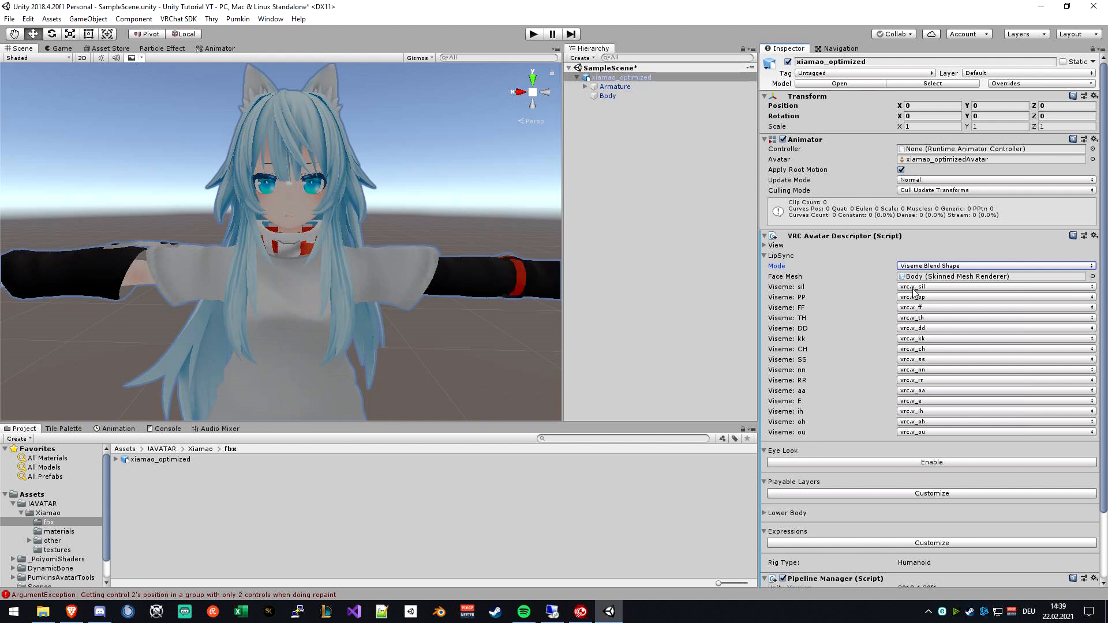
left_click(995, 287)
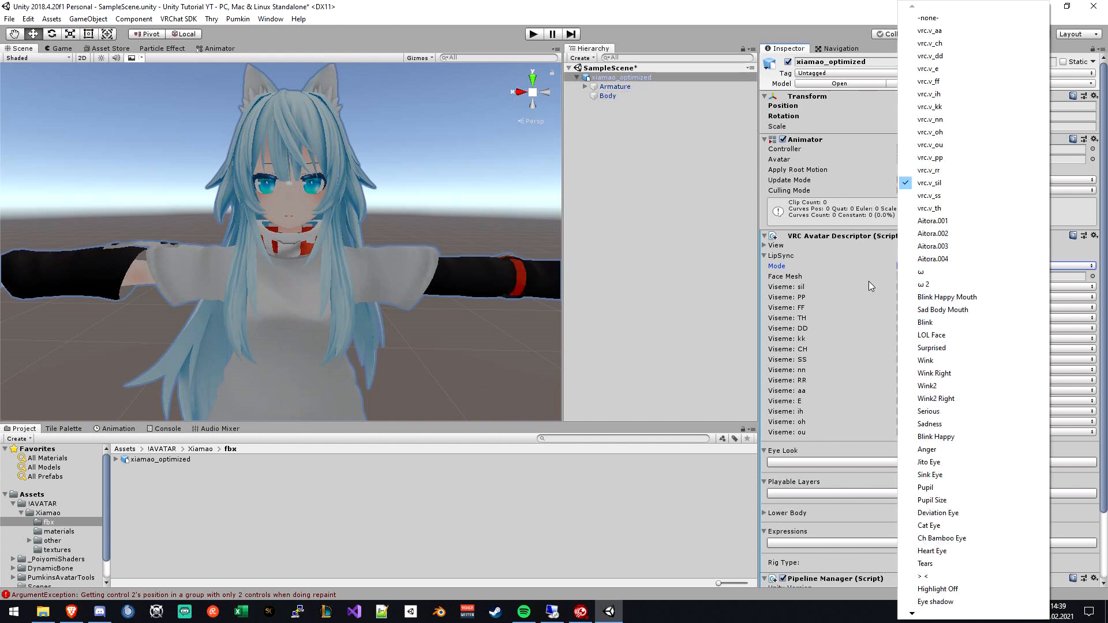
left_click(928, 183)
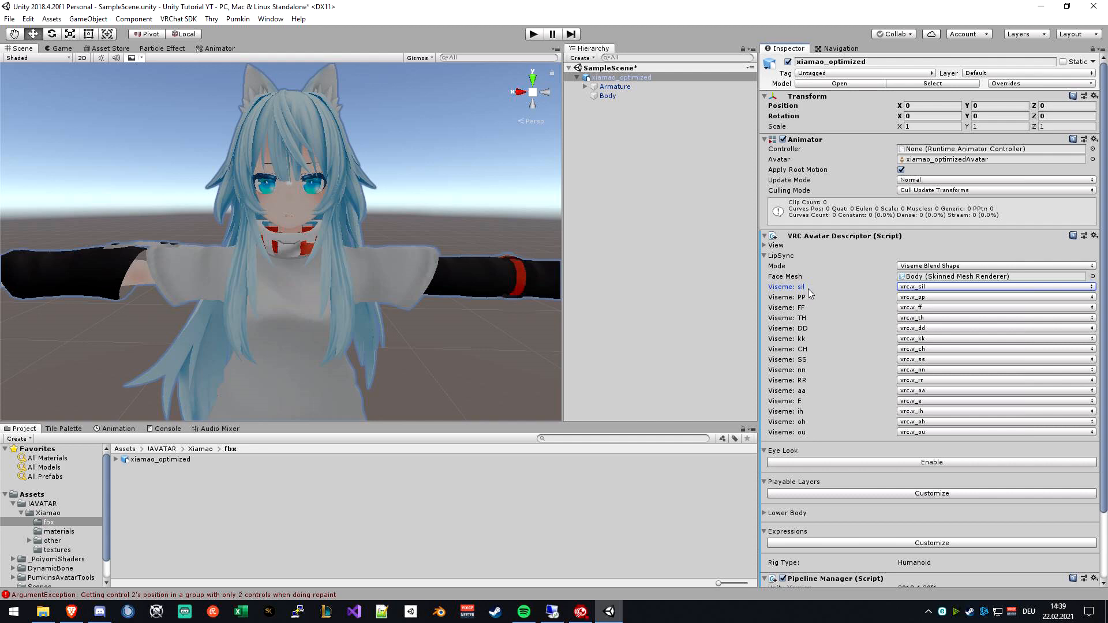
mouse_move(877, 305)
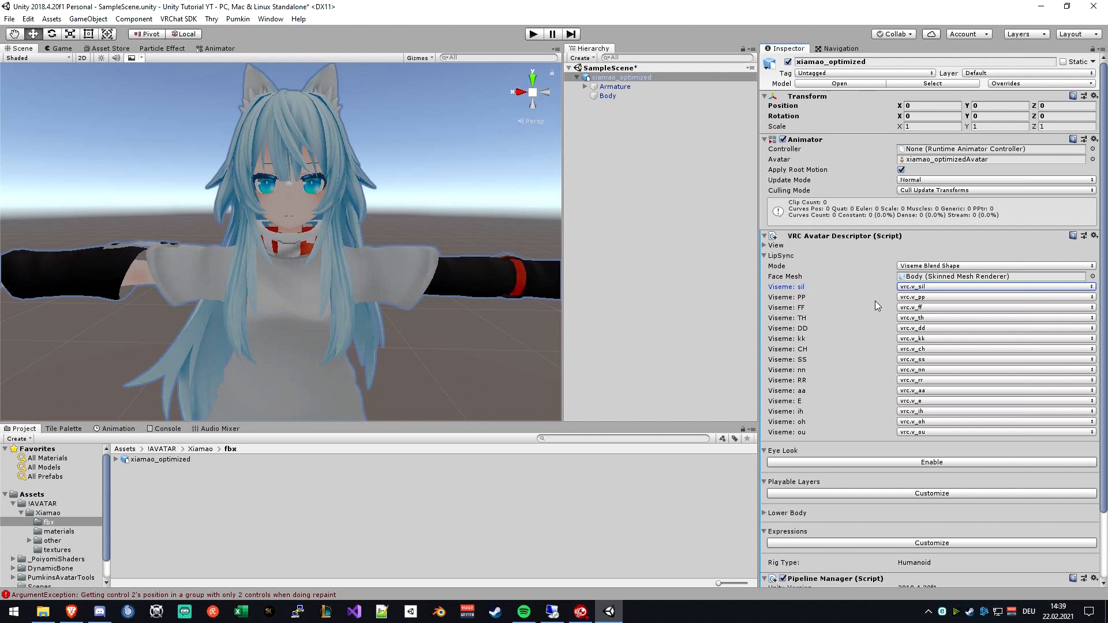
mouse_move(852, 322)
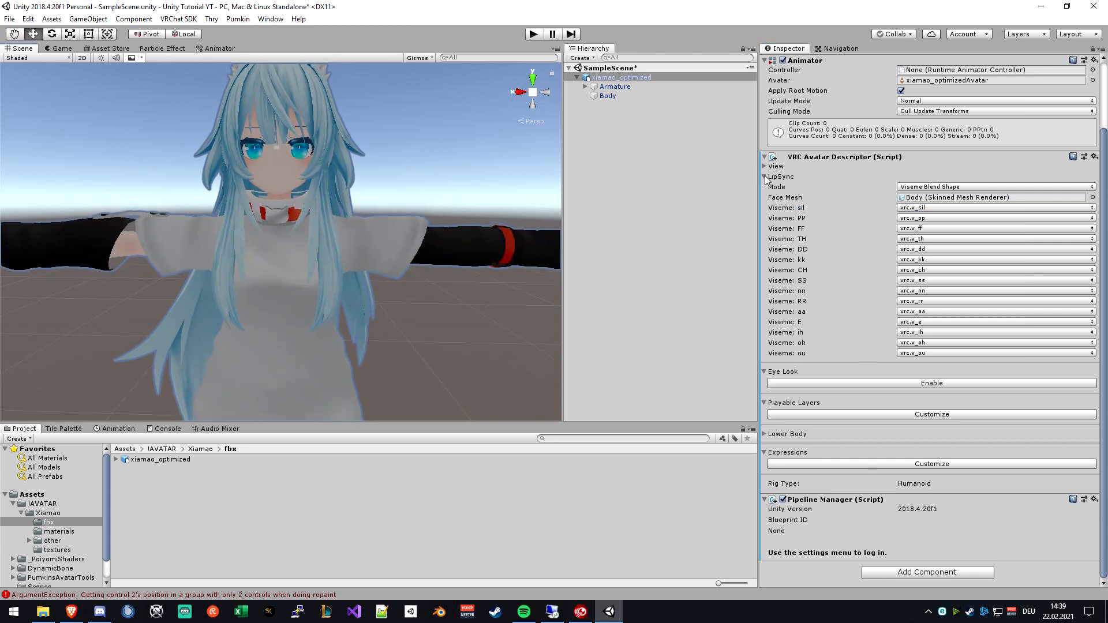
left_click(765, 176)
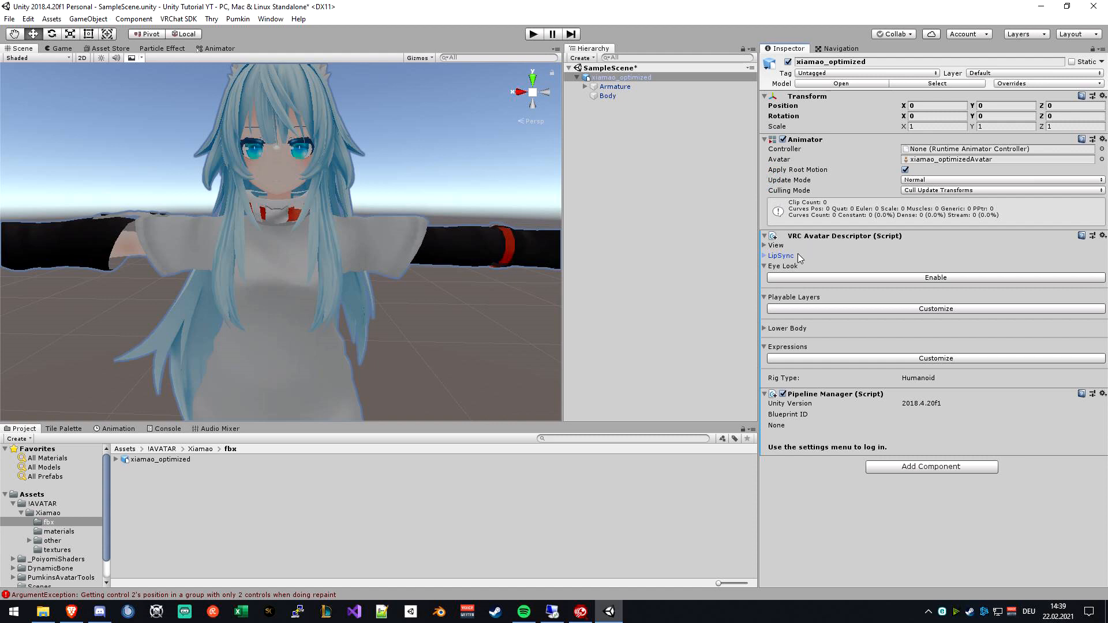
mouse_move(802, 284)
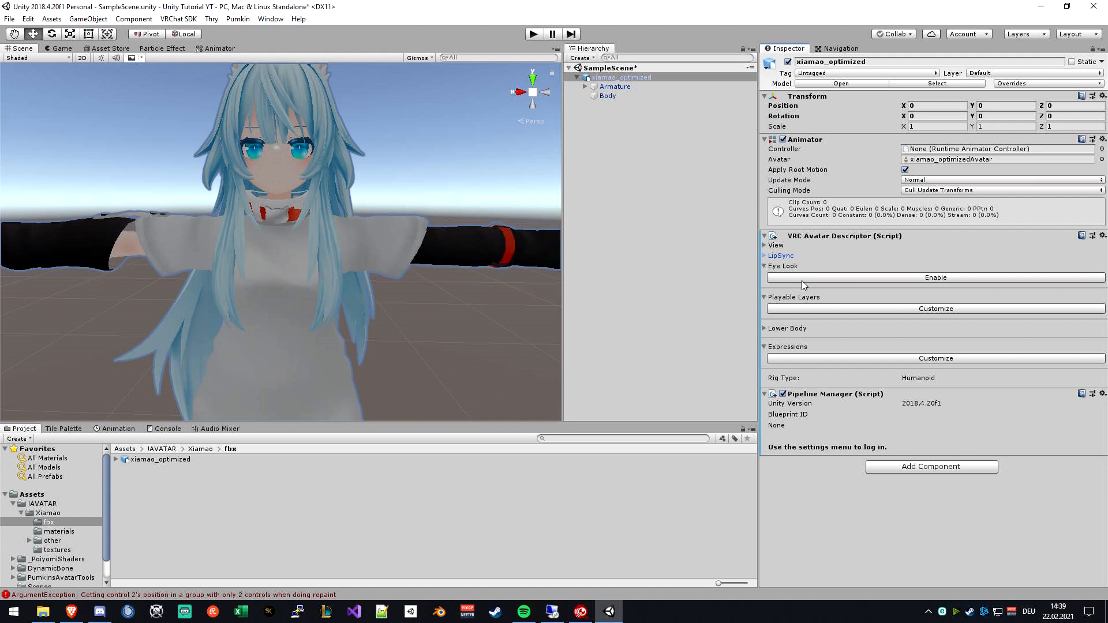
Step: Enable Eye Look, shift the Calm–Excited slider slightly toward Calm, and expand Armature
left_click(935, 278)
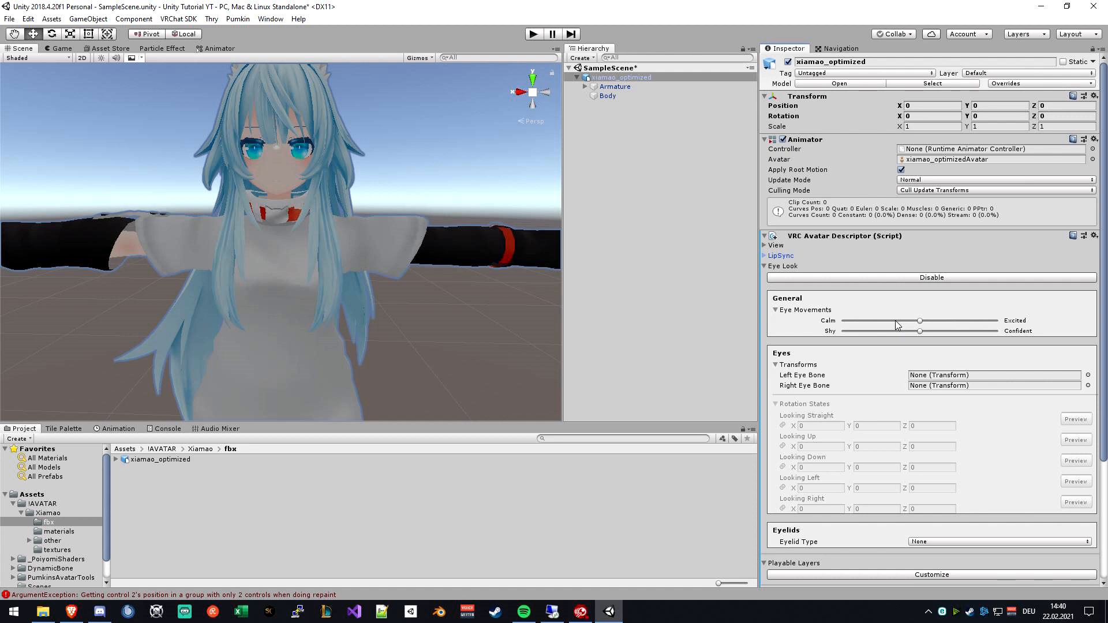
mouse_move(891, 339)
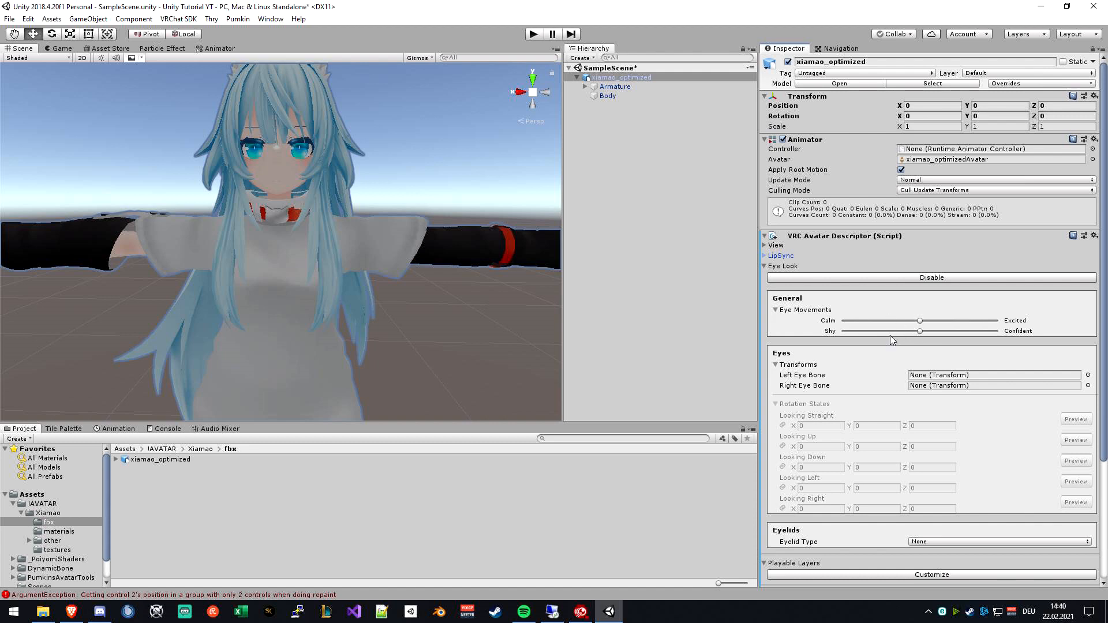
mouse_move(853, 287)
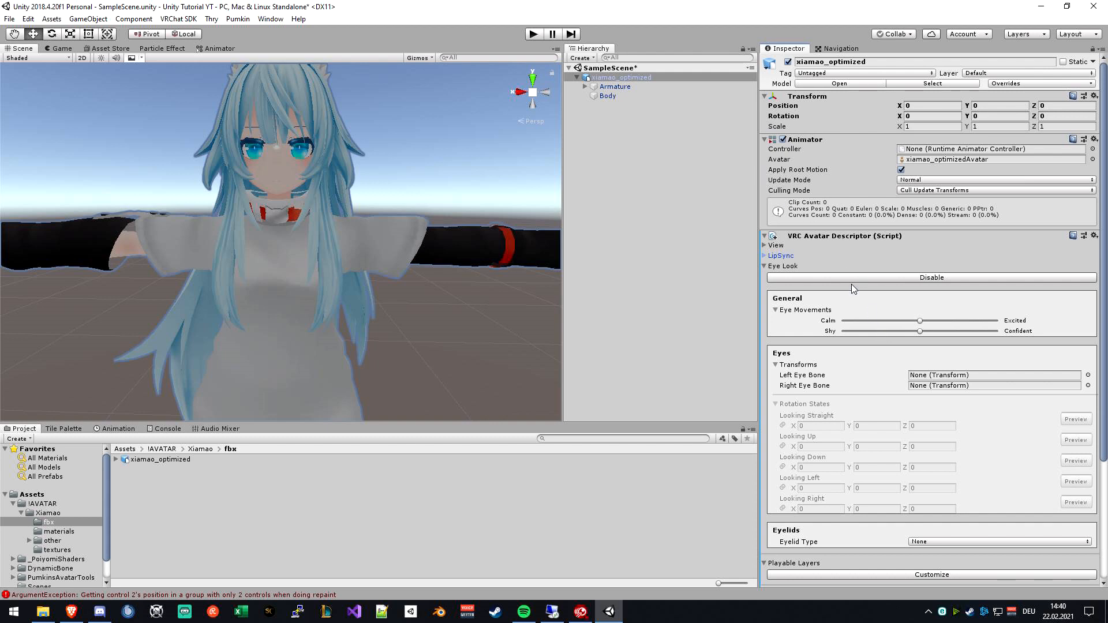
mouse_move(821, 320)
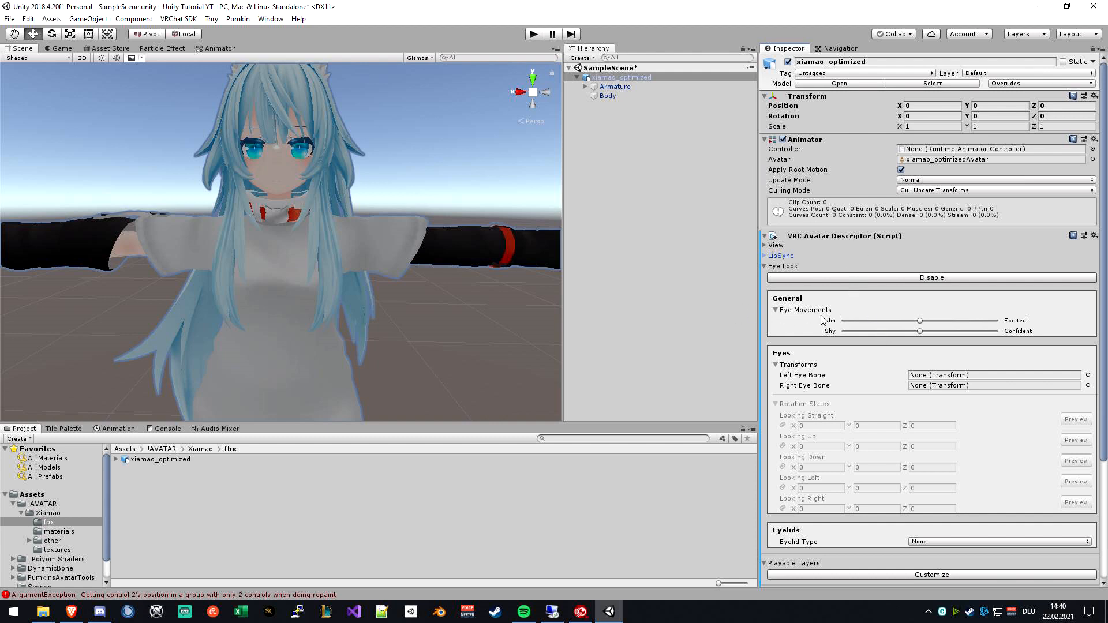
mouse_move(884, 323)
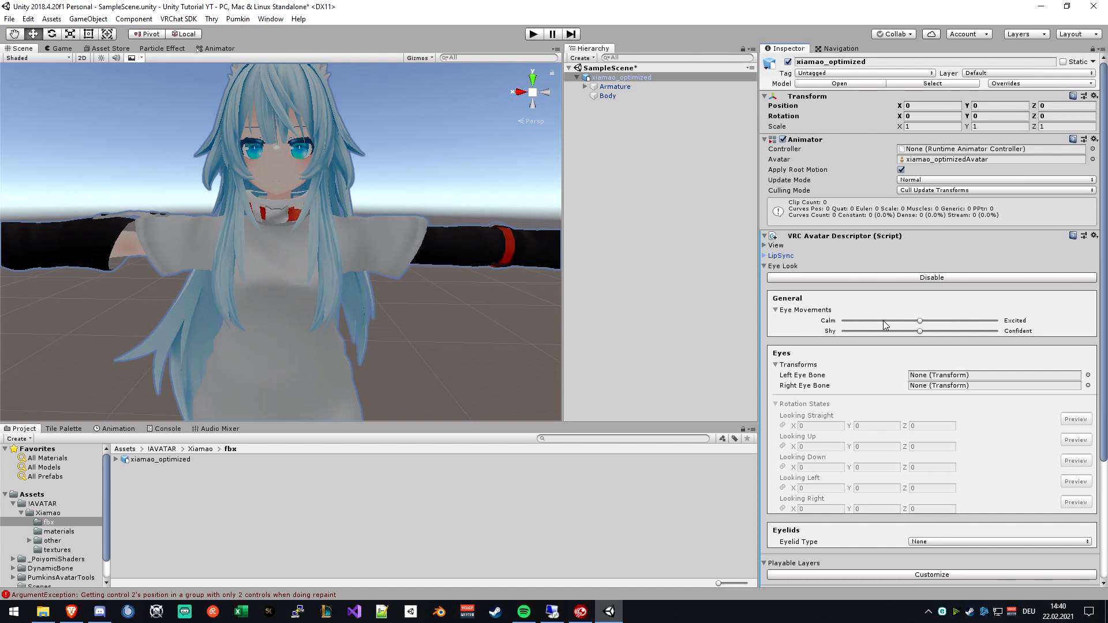
mouse_move(899, 335)
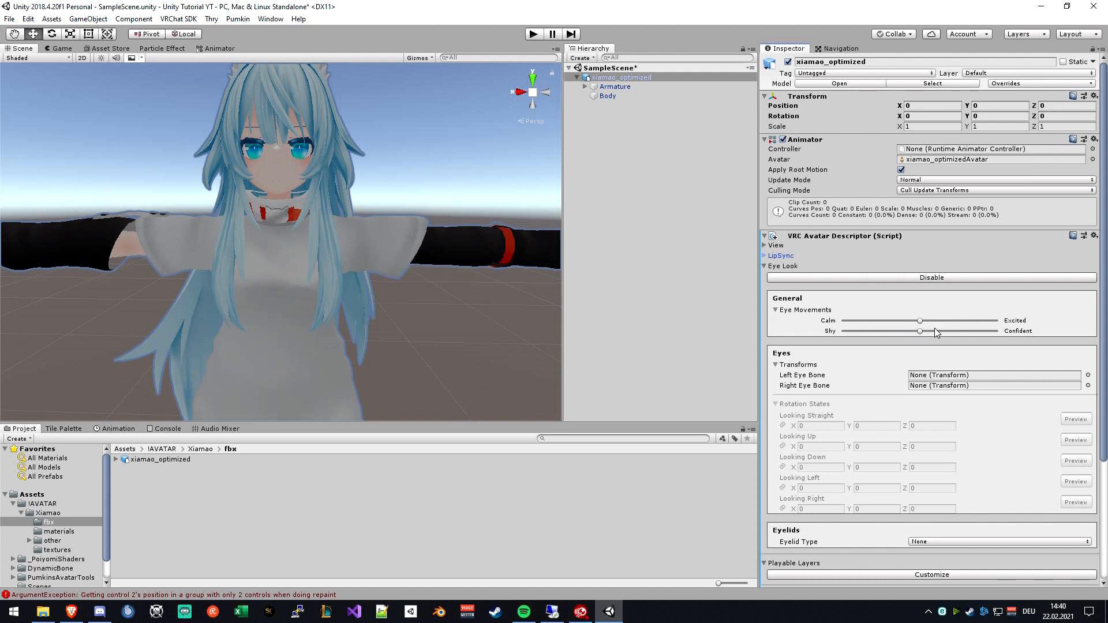
left_click_drag(918, 320, 889, 322)
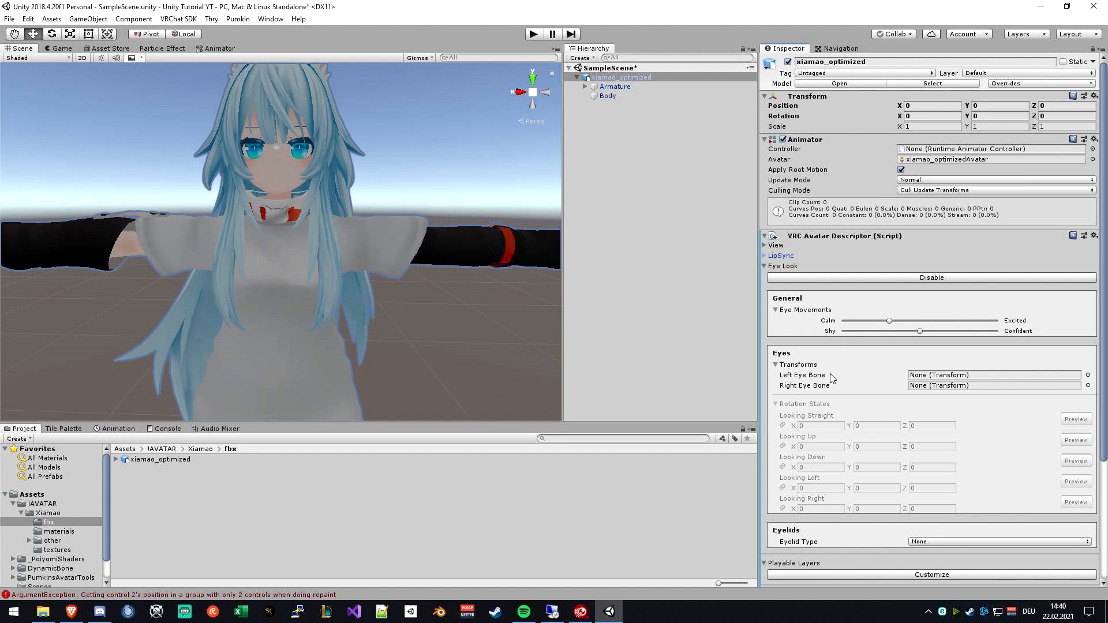
left_click(585, 87)
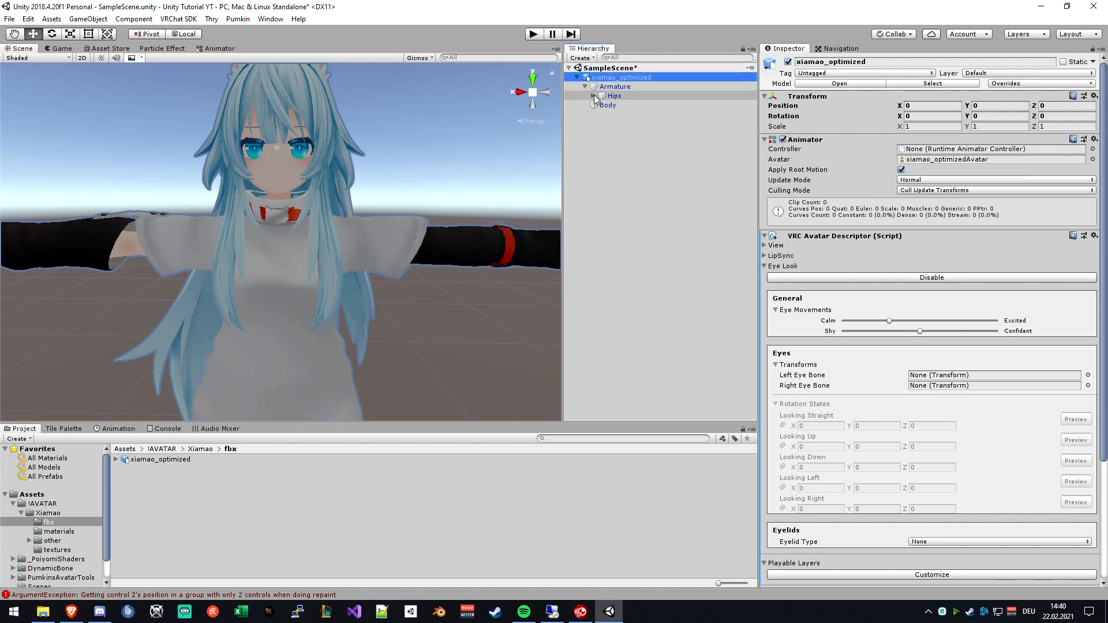
Step: Expand Hips, Spine and Chest, then assign LeftEye and RightEye as the eye bones
left_click(594, 96)
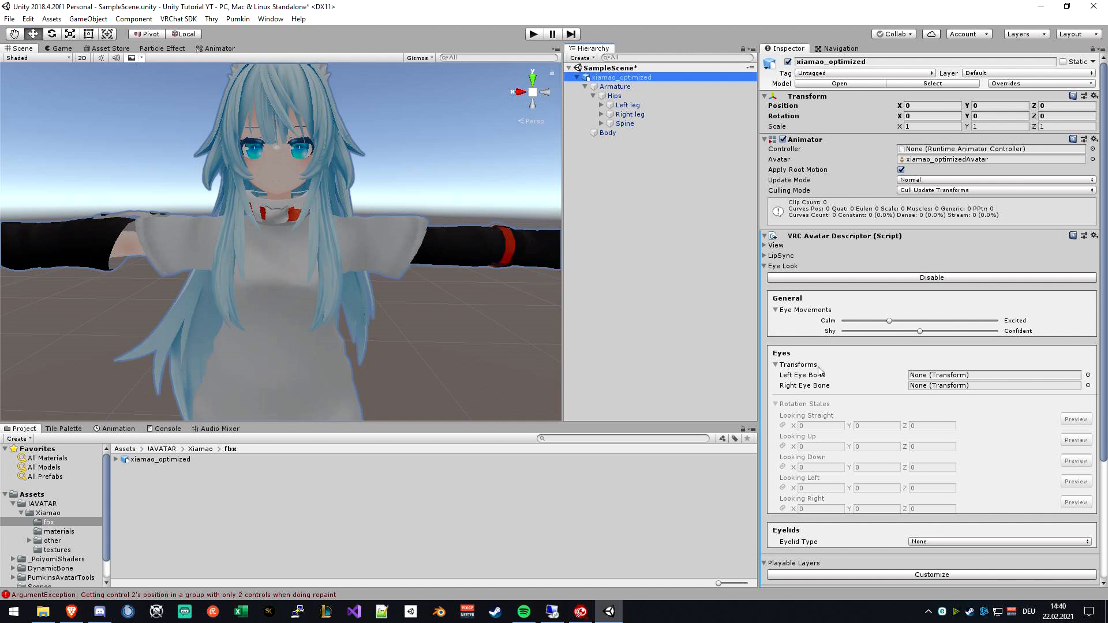
left_click(610, 124)
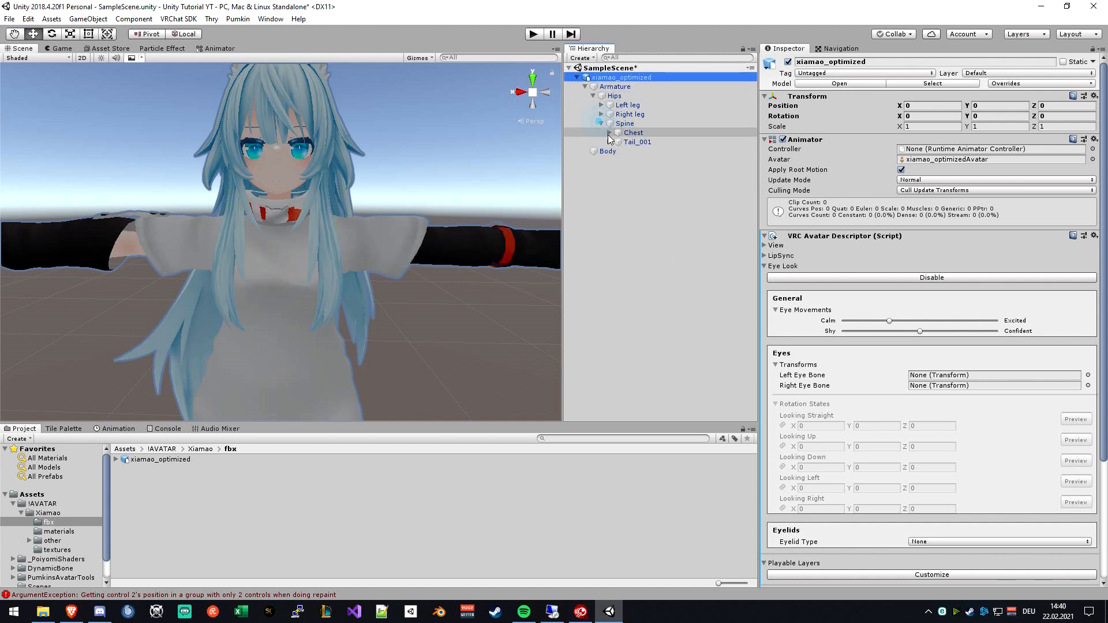
left_click(616, 132)
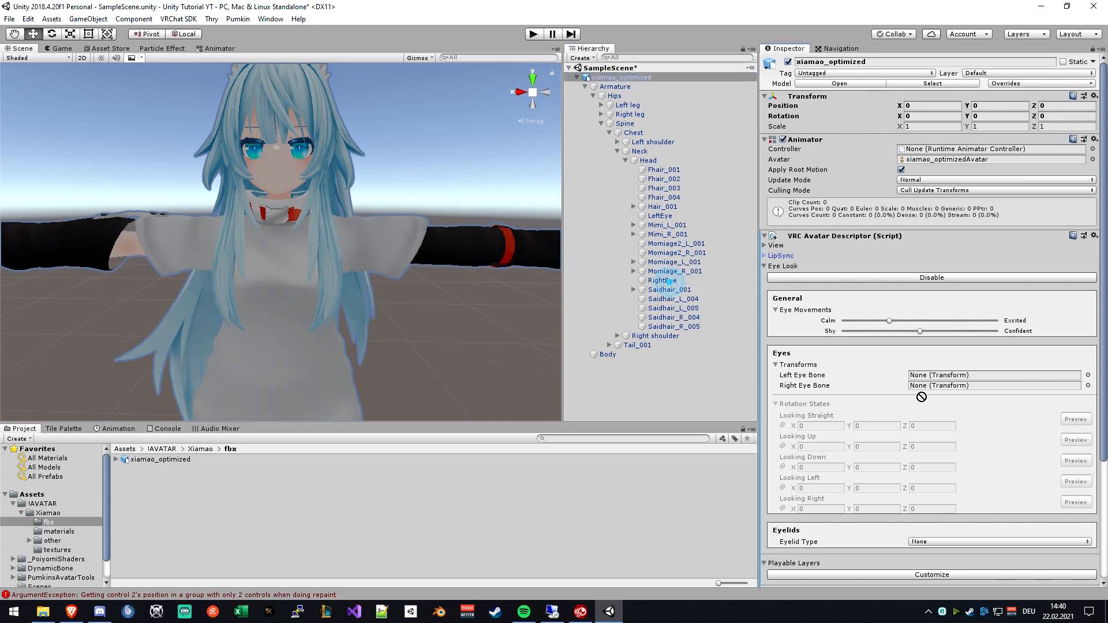
left_click_drag(662, 280, 989, 385)
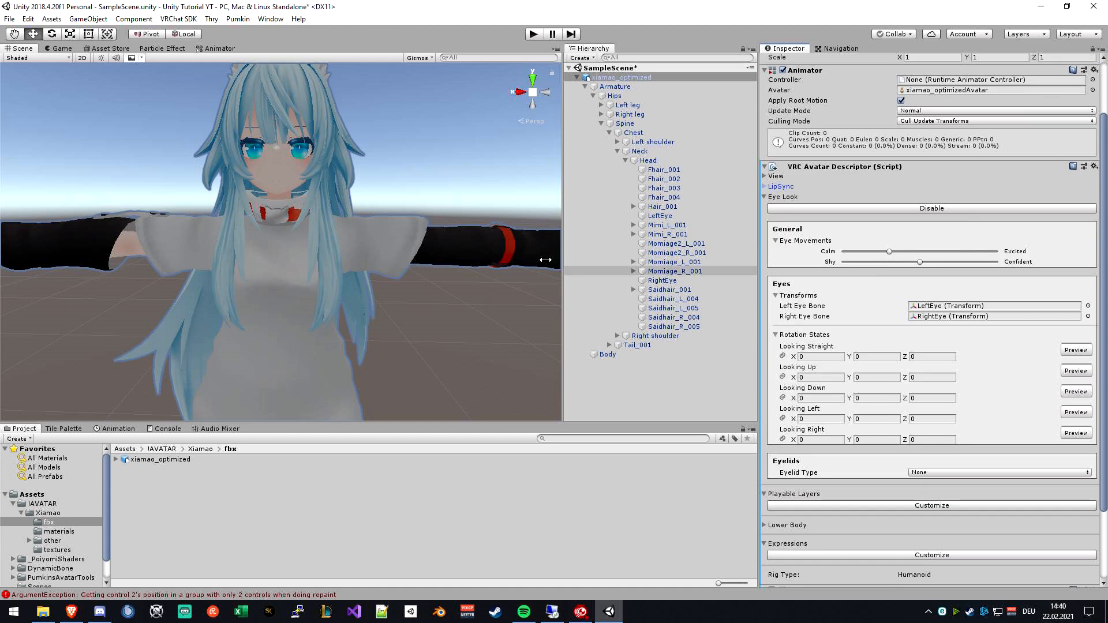
left_click(819, 377)
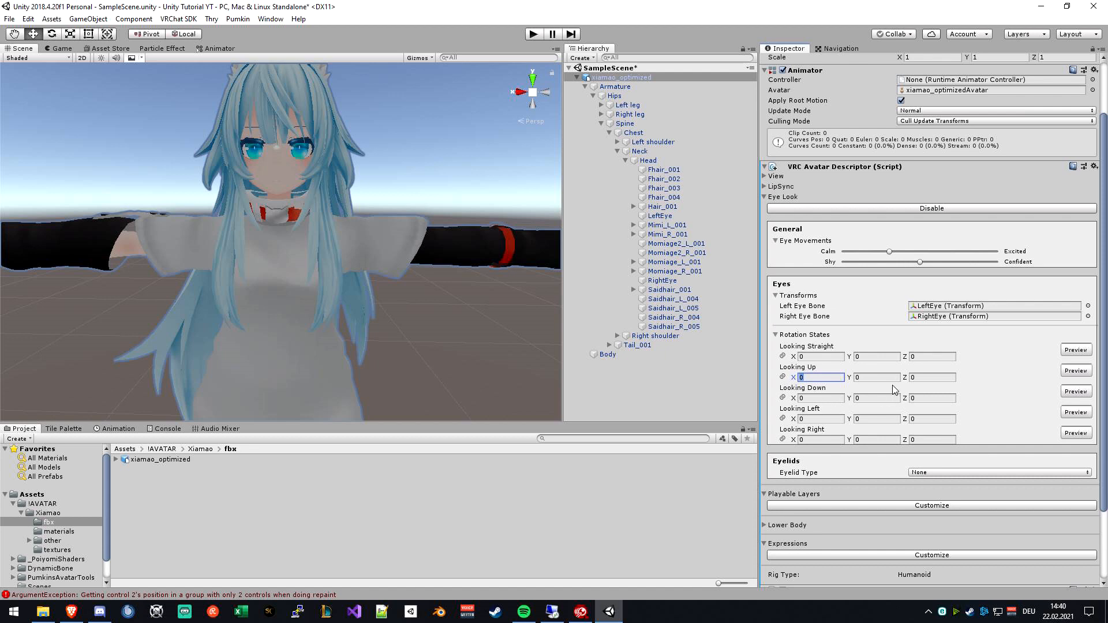
mouse_move(839, 367)
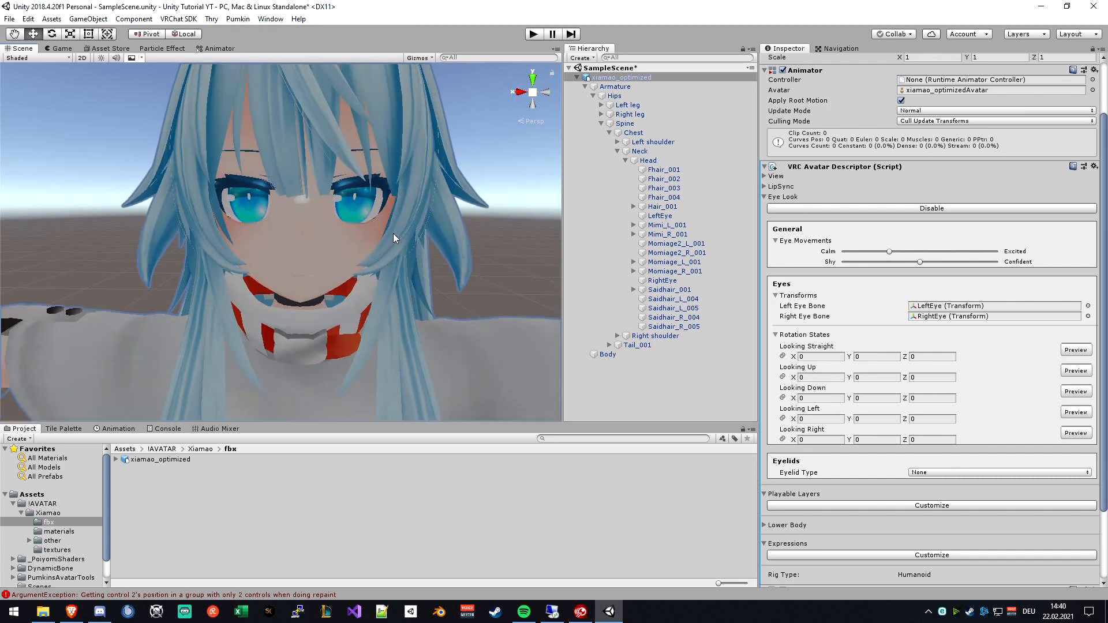
mouse_move(827, 375)
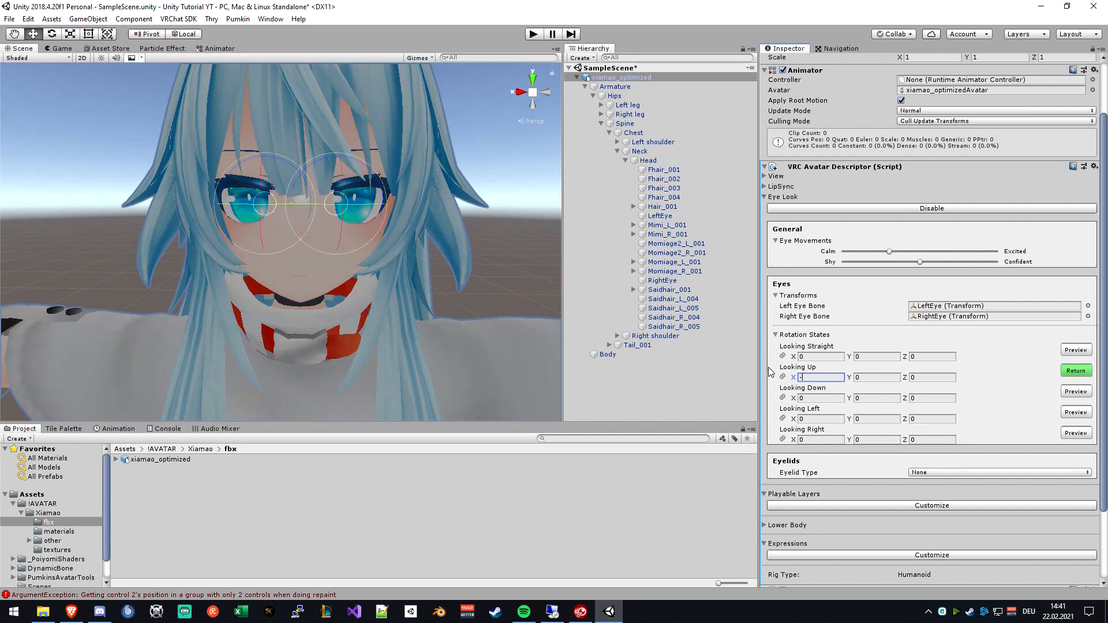
Step: Enter eye rotations: up X -30, down X 30, left Y -30, right Y 30; stop previewing
type("-30")
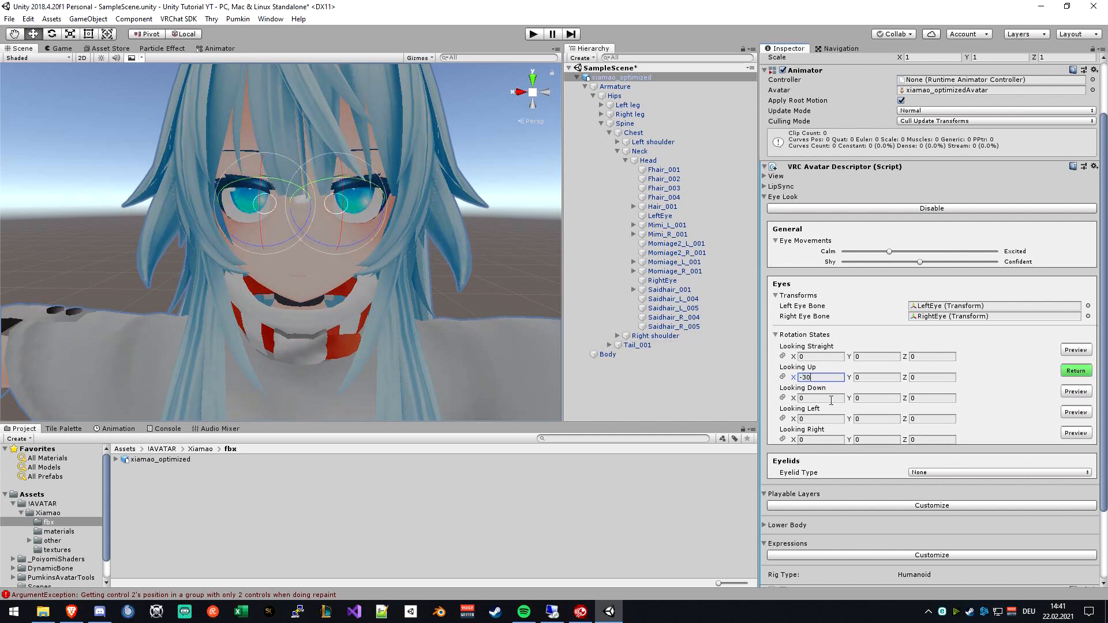
type("30")
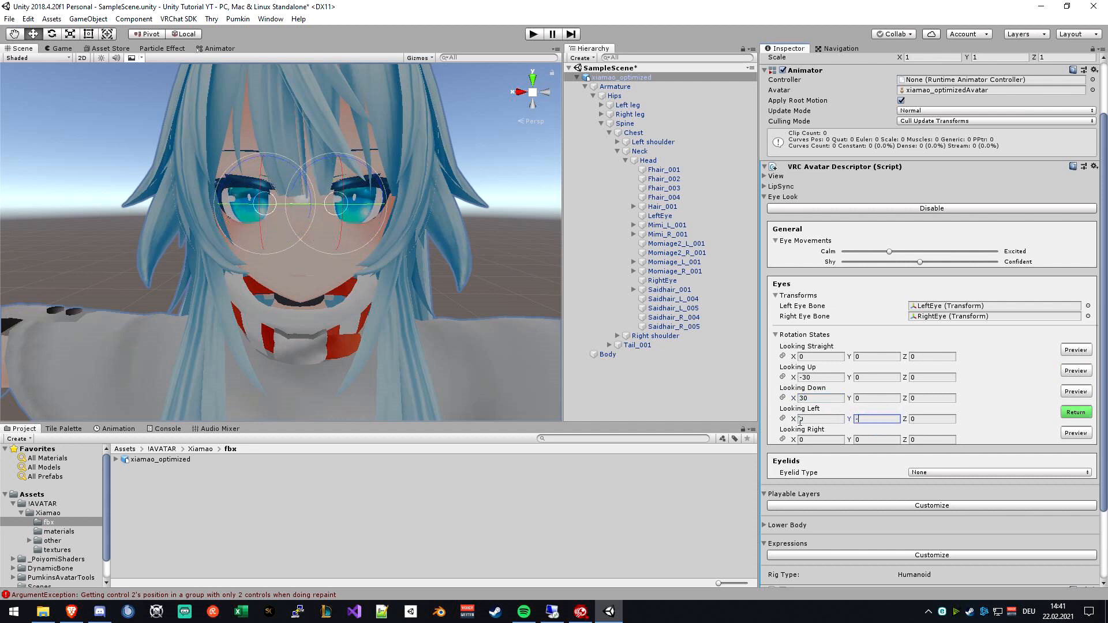
type("-30")
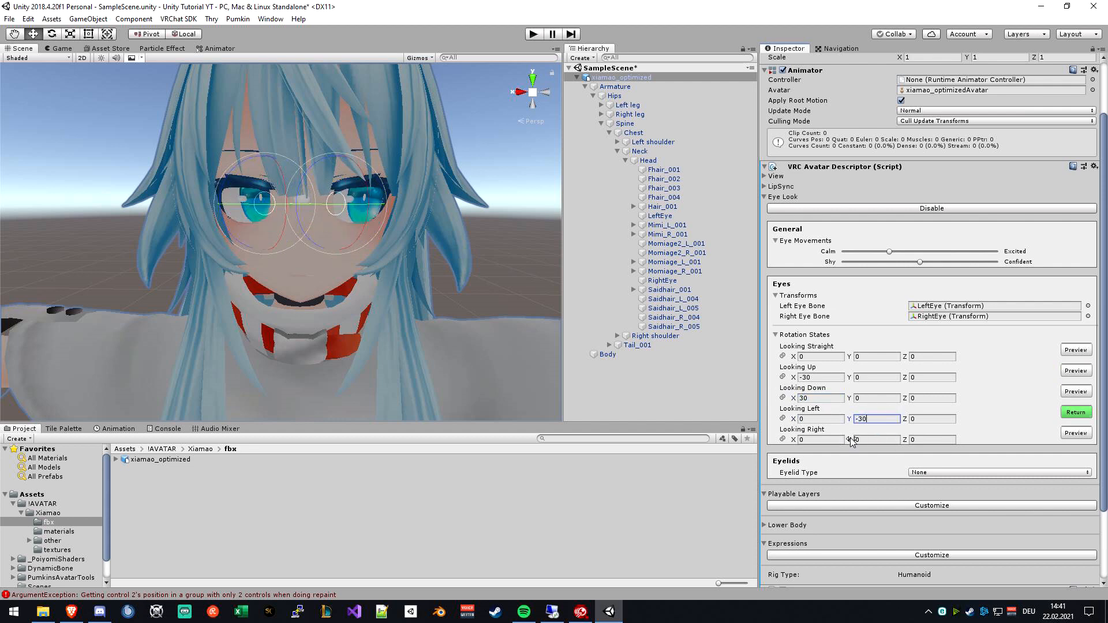
type("30")
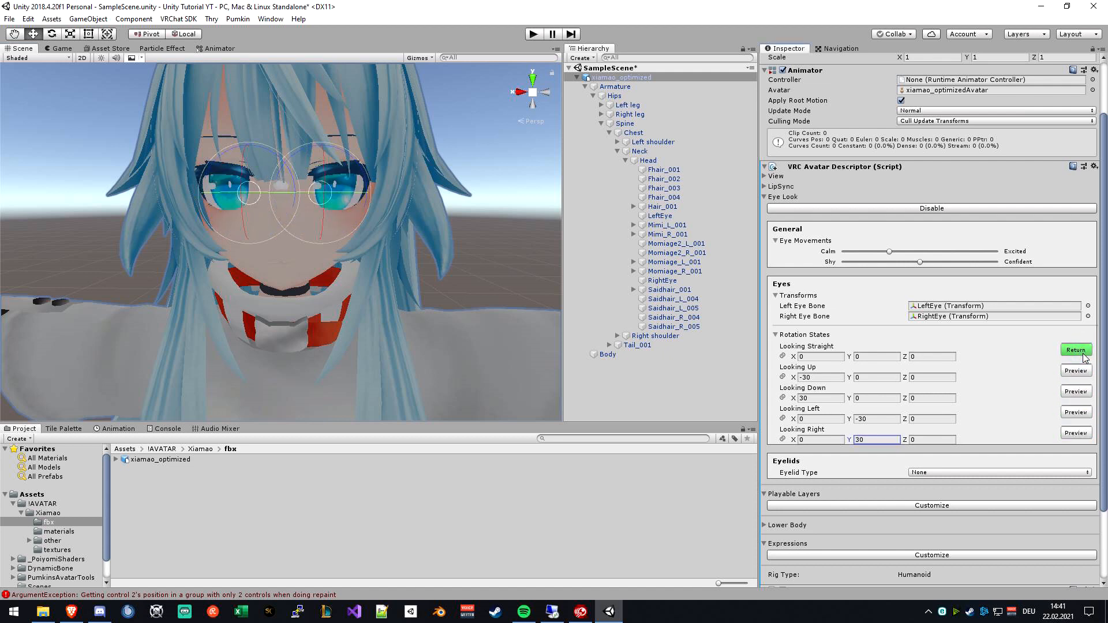
left_click(1075, 350)
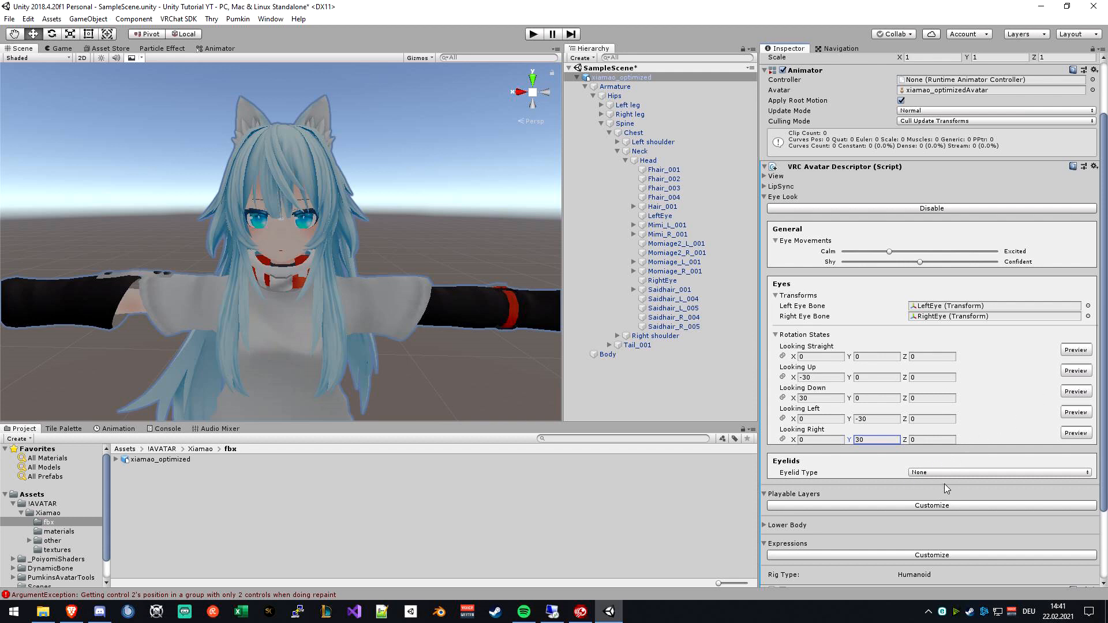
mouse_move(788, 468)
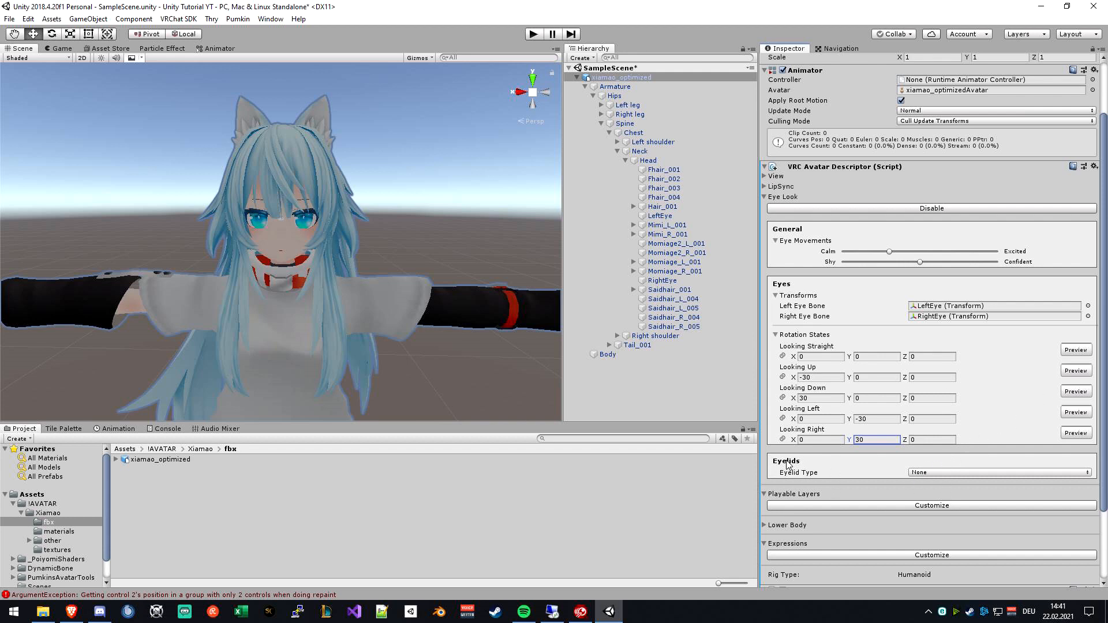
mouse_move(936, 477)
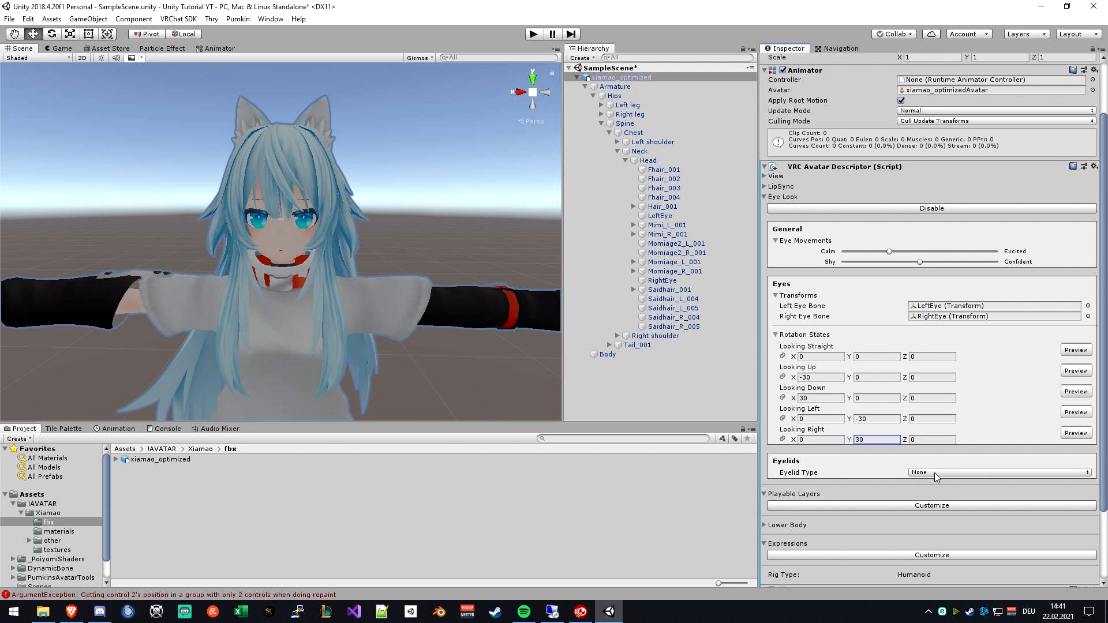
Step: Set Eyelid Type to Blendshapes, assign Blink for blinking, and leave Looking Up as none
left_click(999, 472)
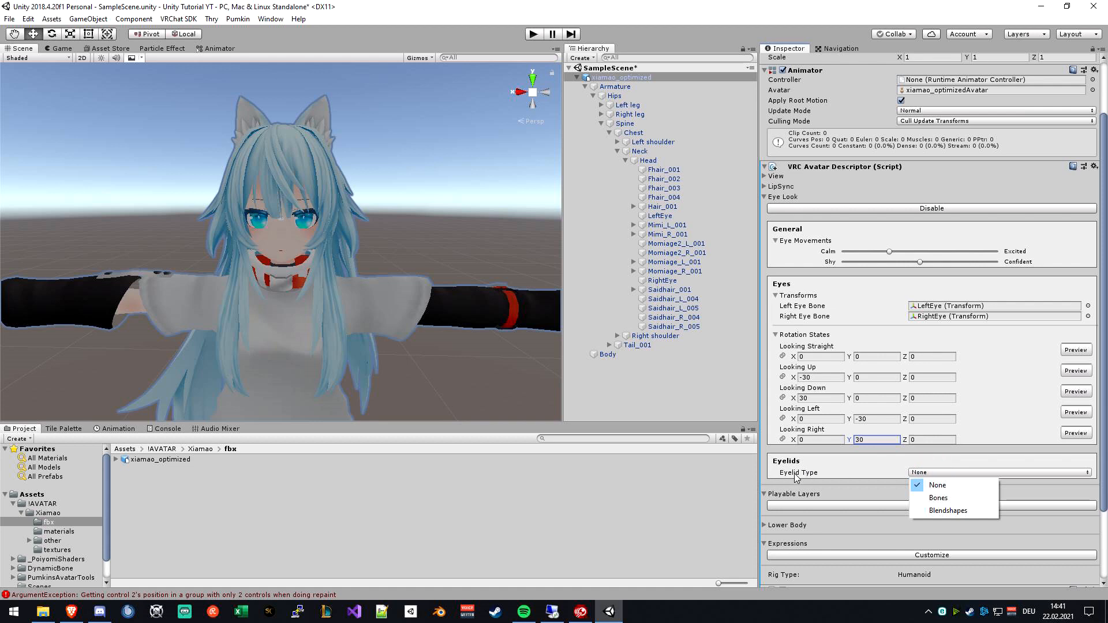
left_click(947, 511)
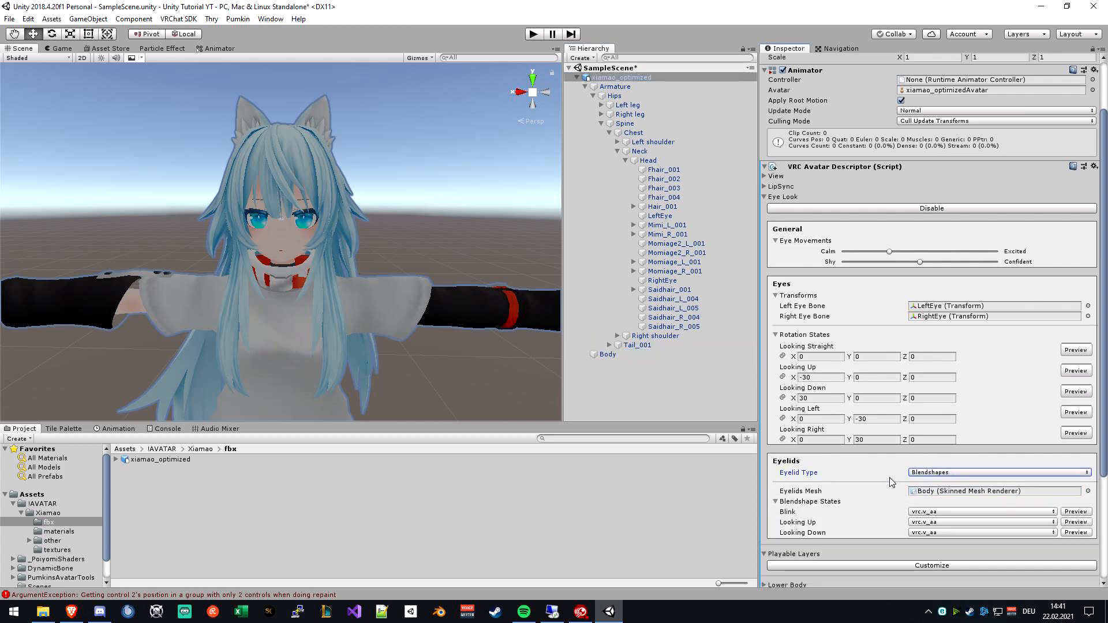
scroll("down", 3)
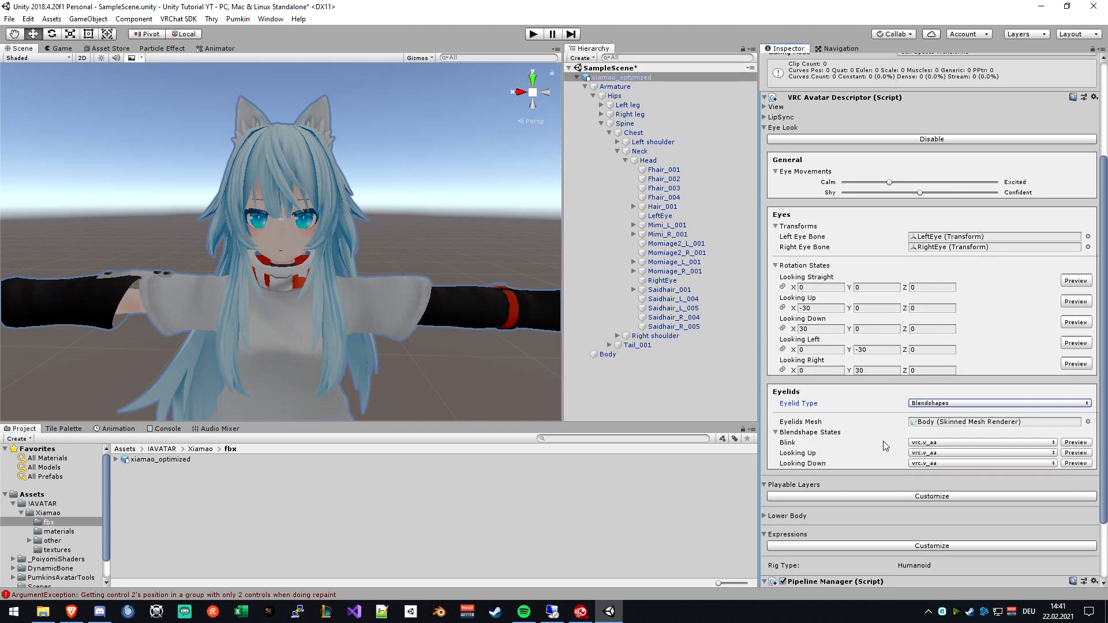
left_click(983, 442)
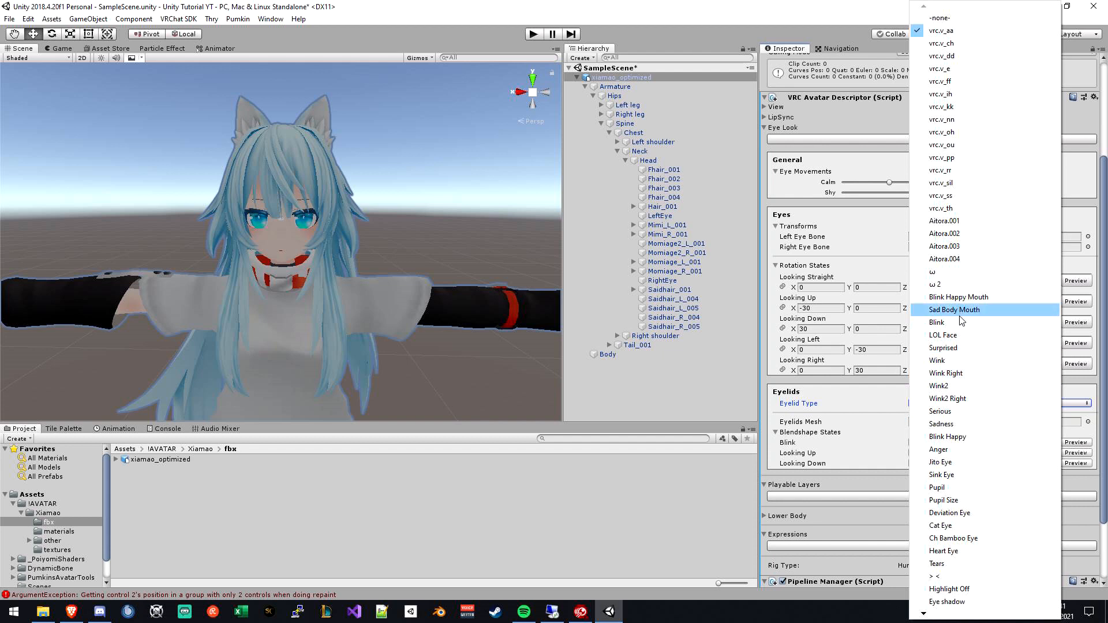
left_click(937, 322)
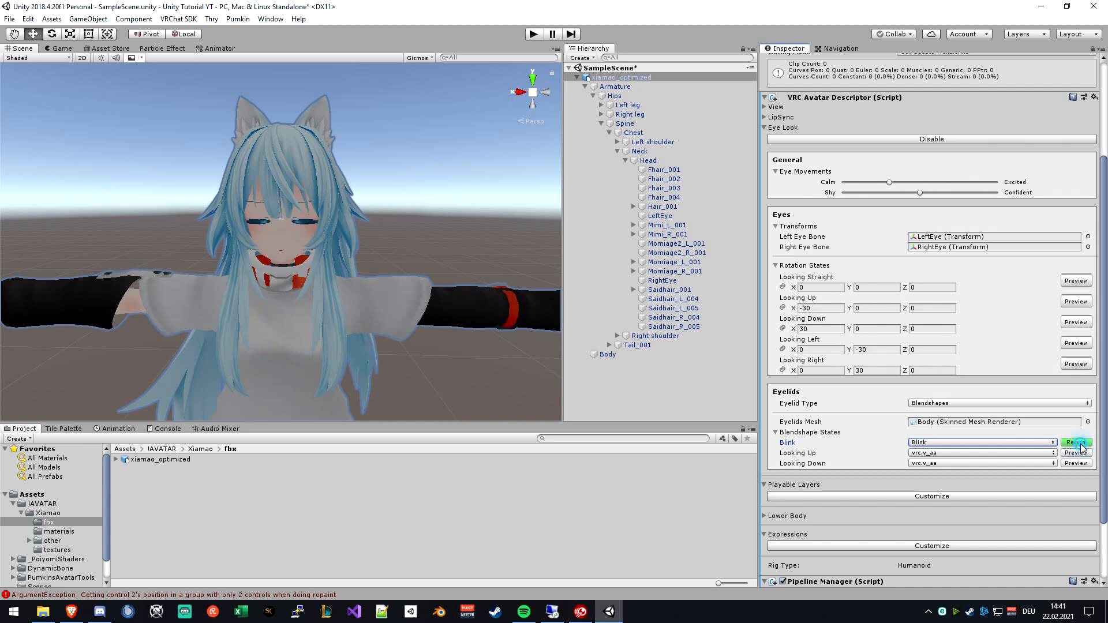
left_click(980, 442)
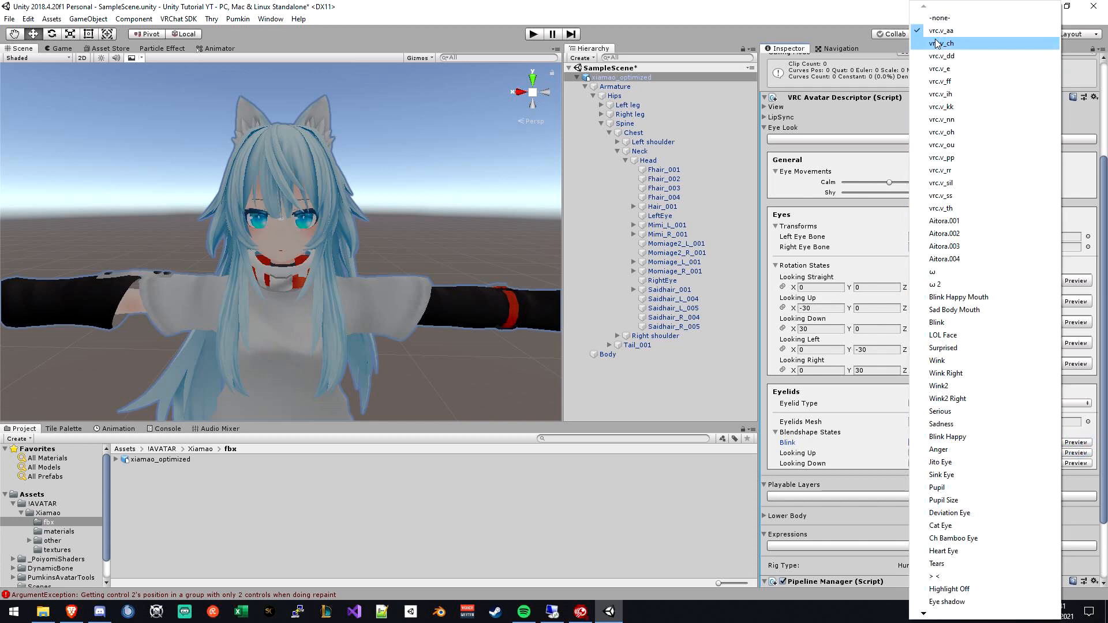
left_click(942, 30)
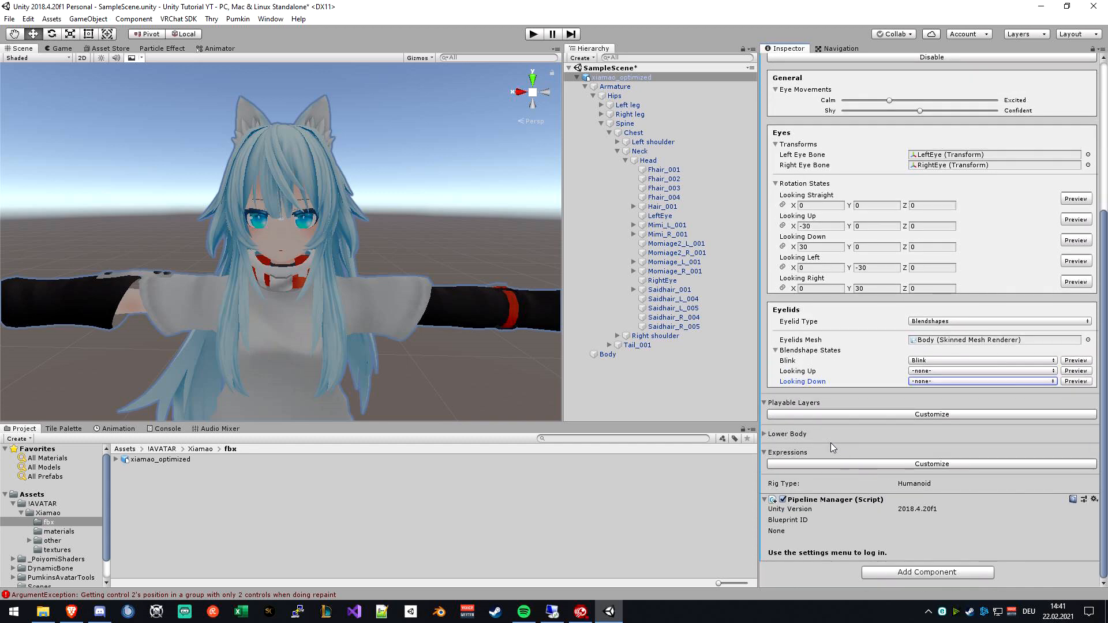
mouse_move(834, 442)
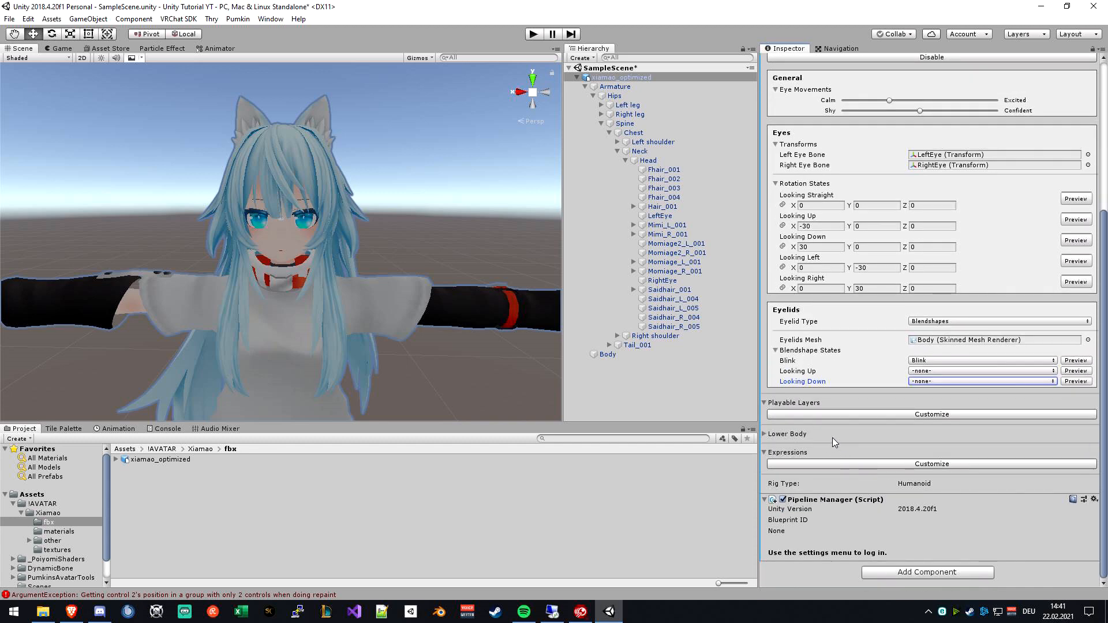
mouse_move(811, 408)
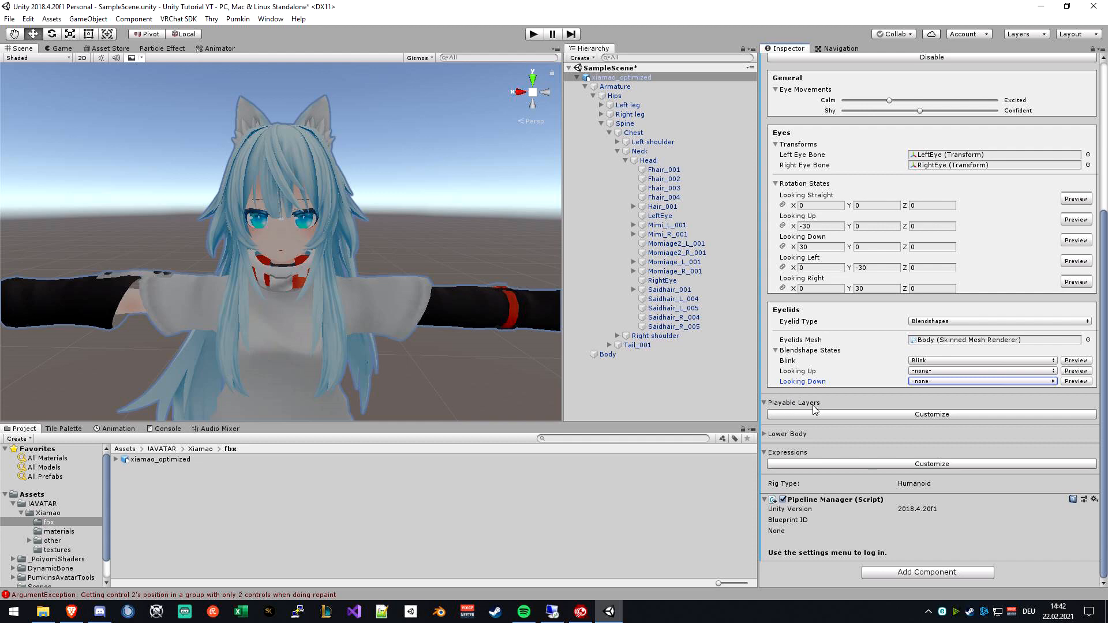
Step: Expand the Playable Layers foldout and the Lower Body tracking options in the descriptor
left_click(932, 414)
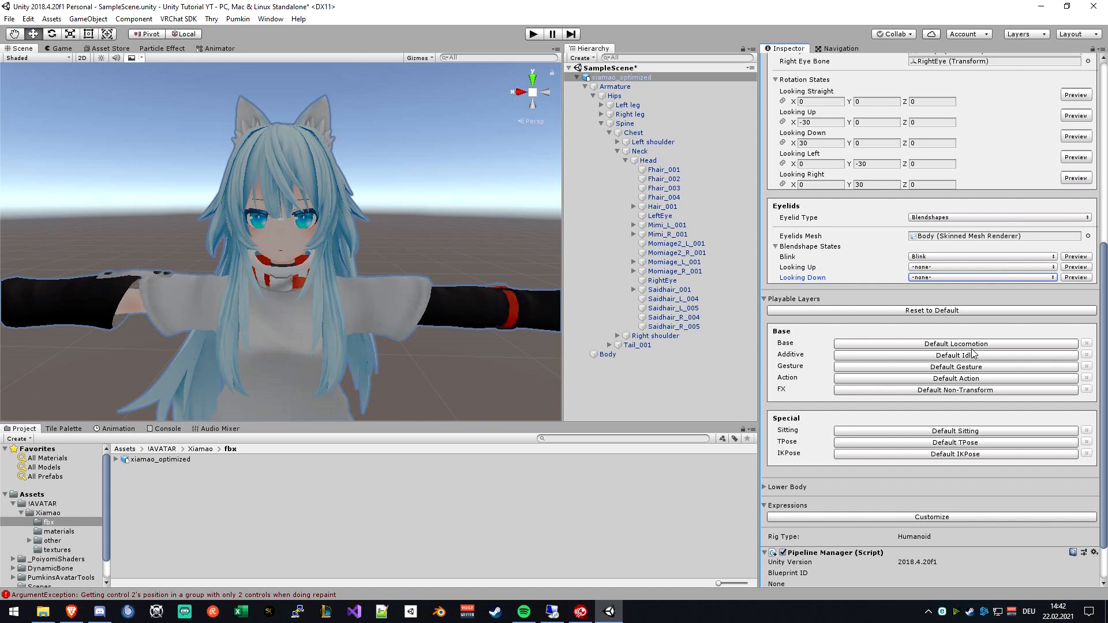
mouse_move(805, 397)
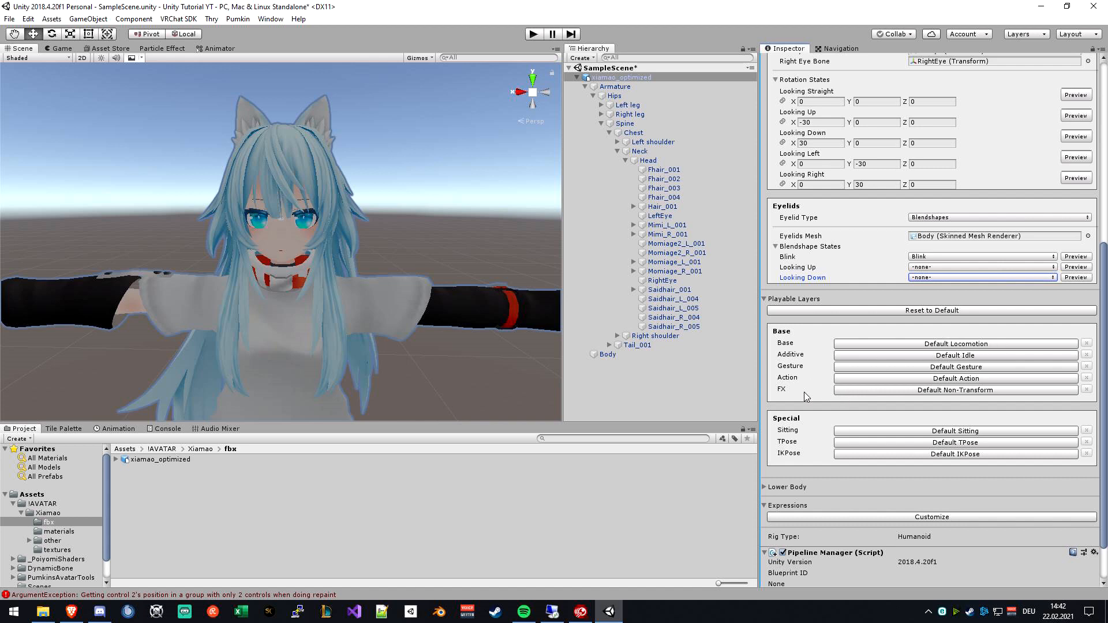
mouse_move(955, 383)
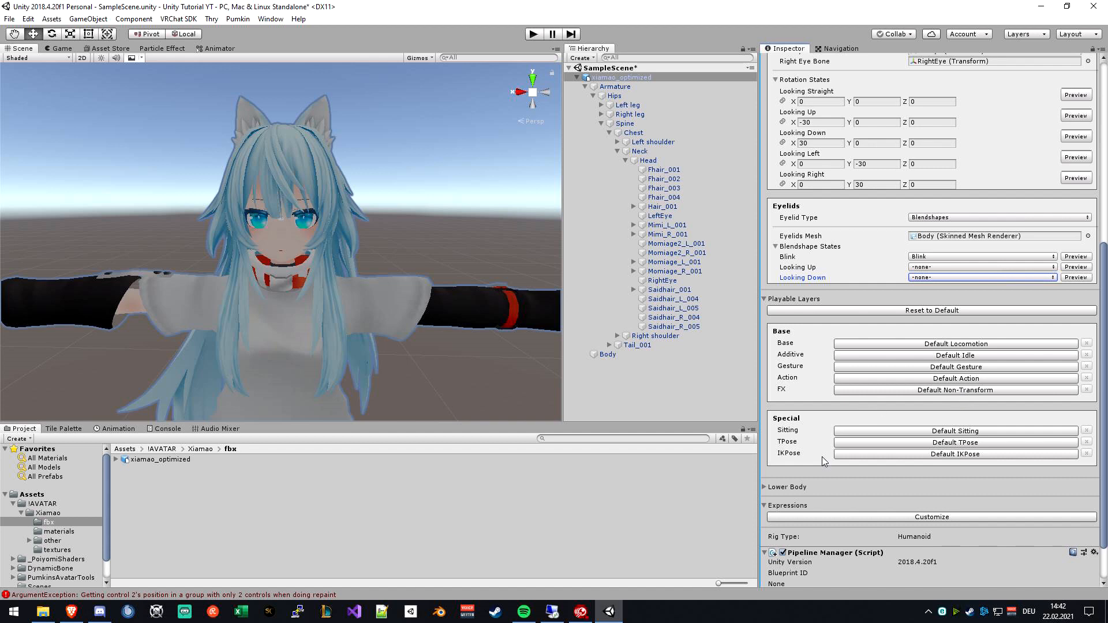
mouse_move(776, 499)
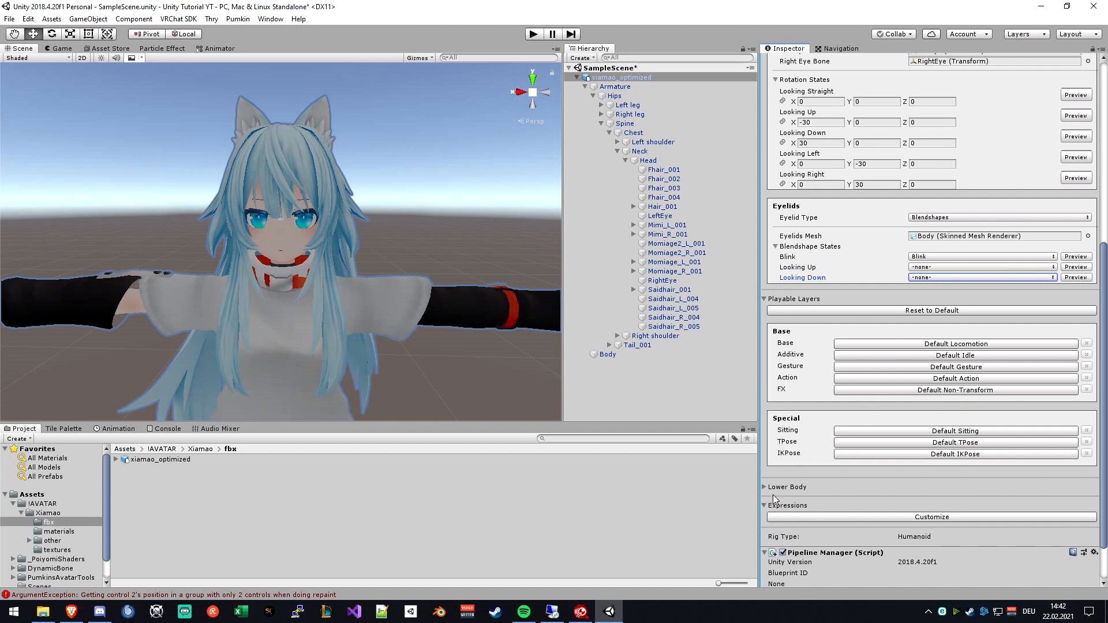
mouse_move(772, 491)
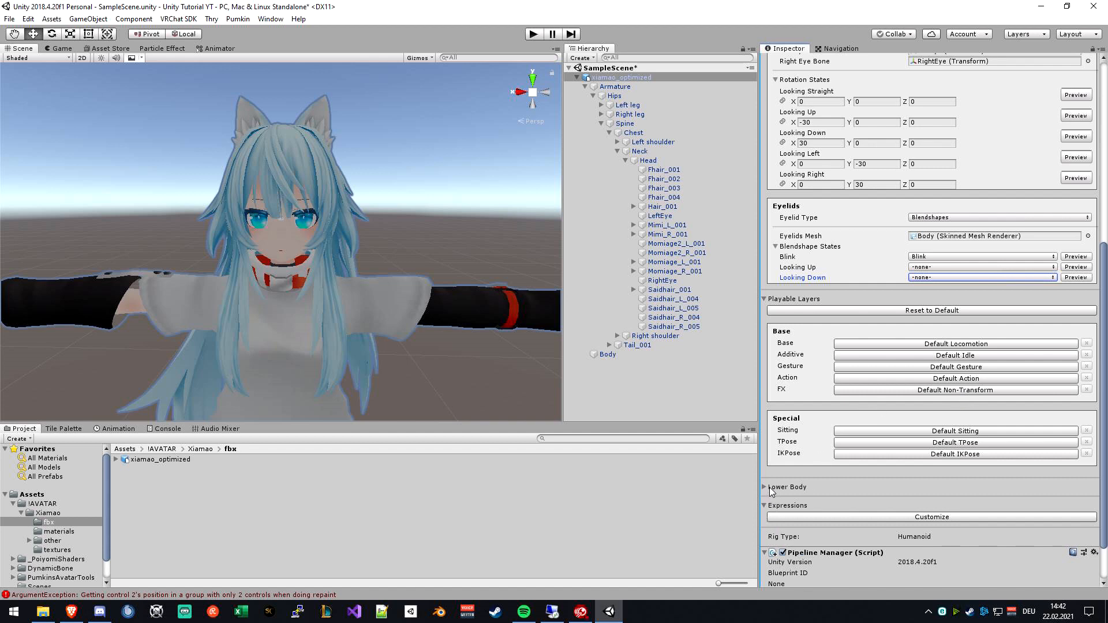
left_click(765, 487)
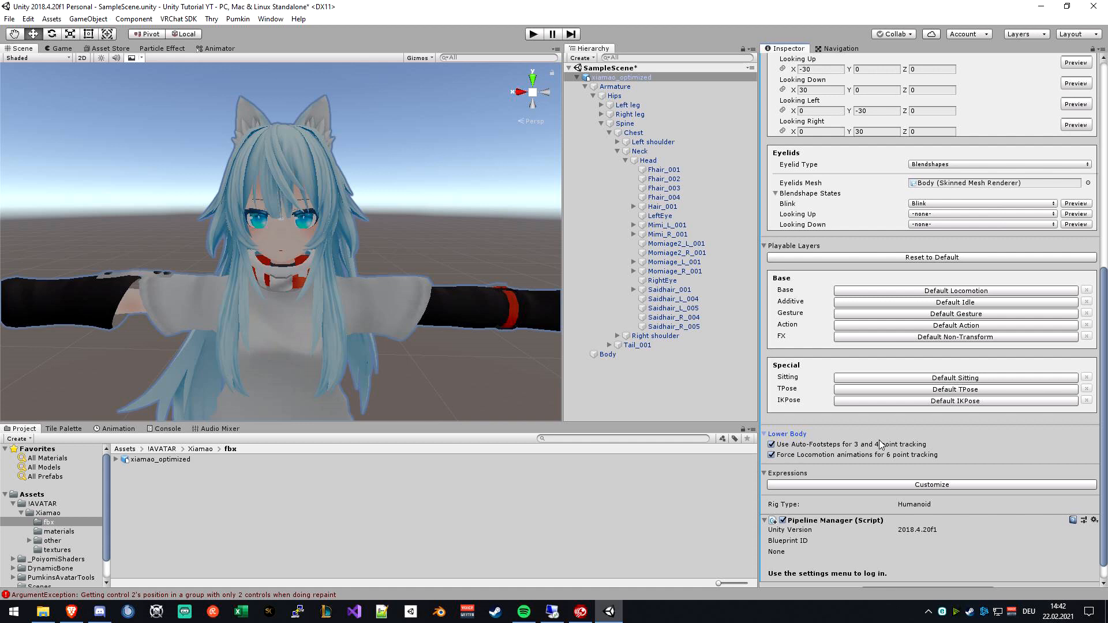
mouse_move(824, 448)
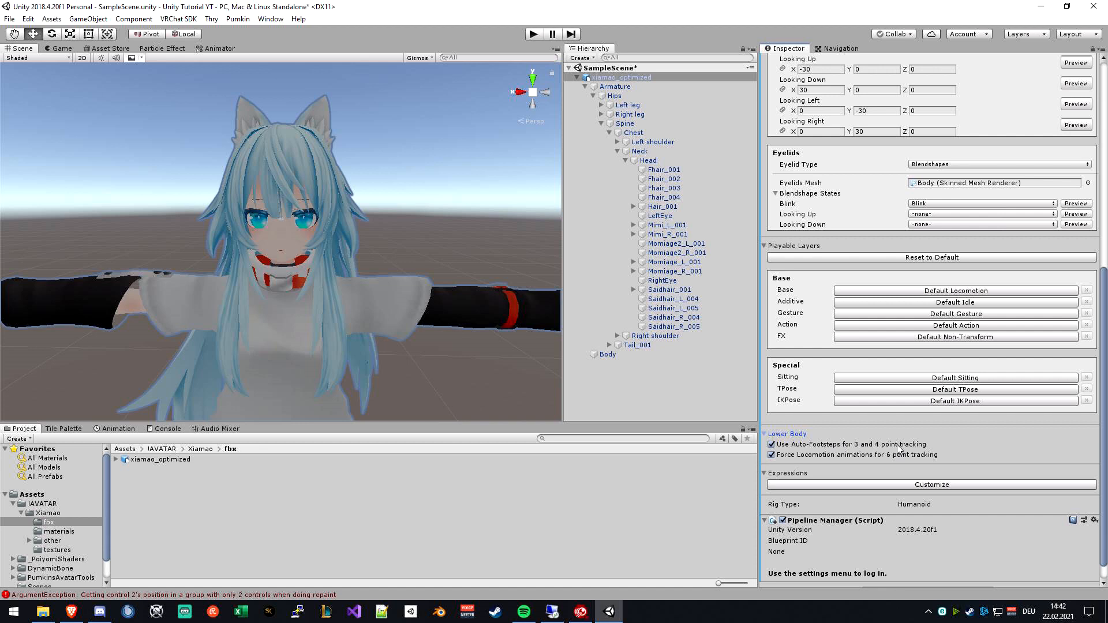
mouse_move(890, 429)
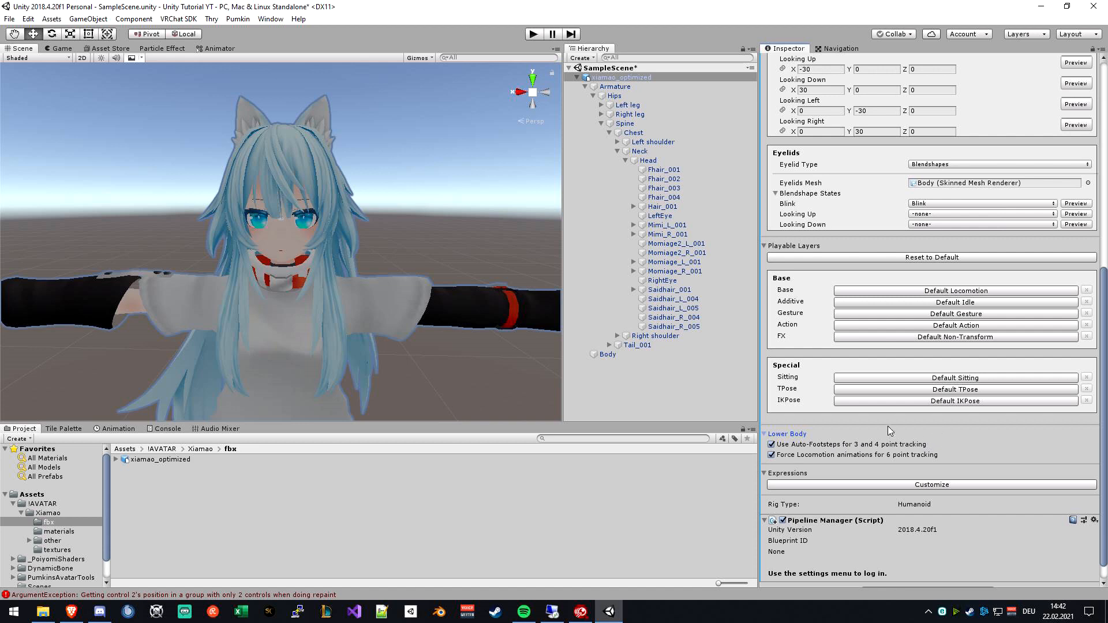
mouse_move(873, 428)
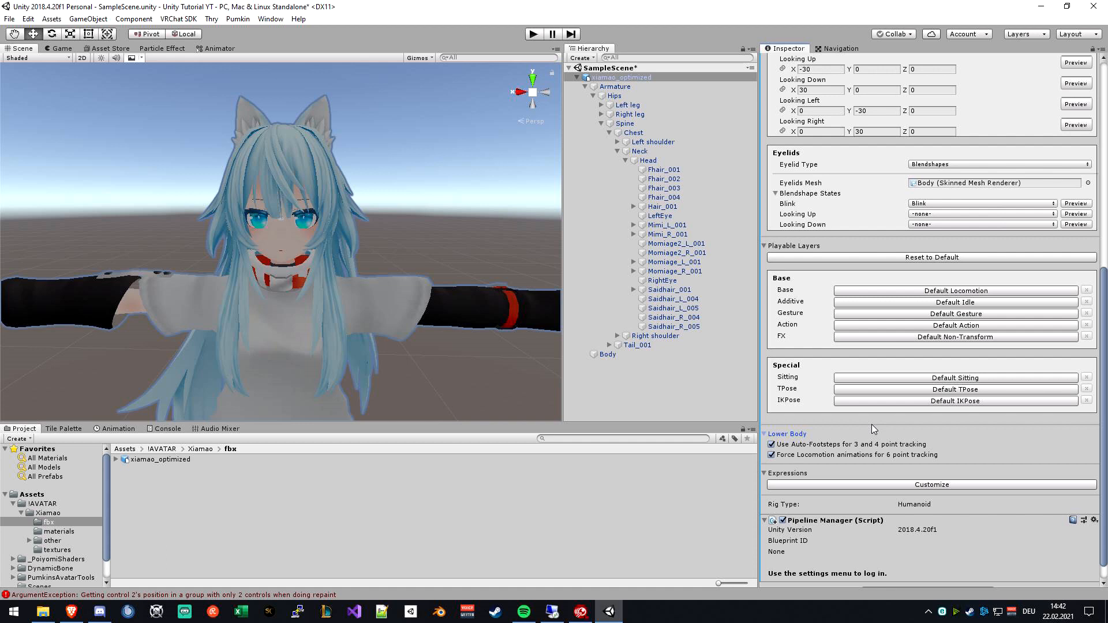
mouse_move(916, 425)
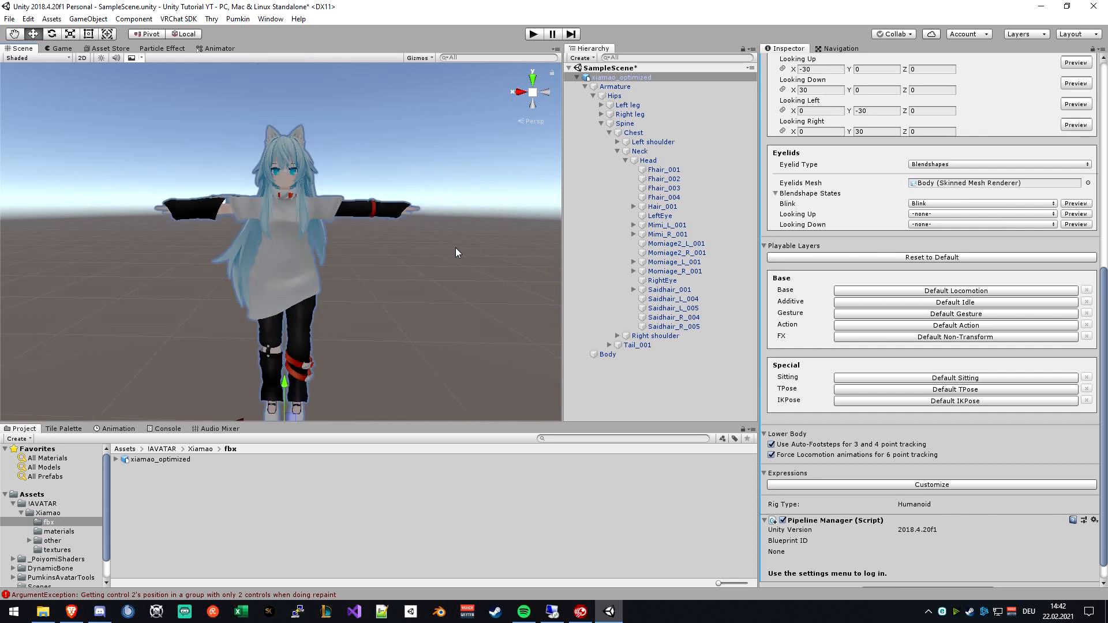
mouse_move(840, 457)
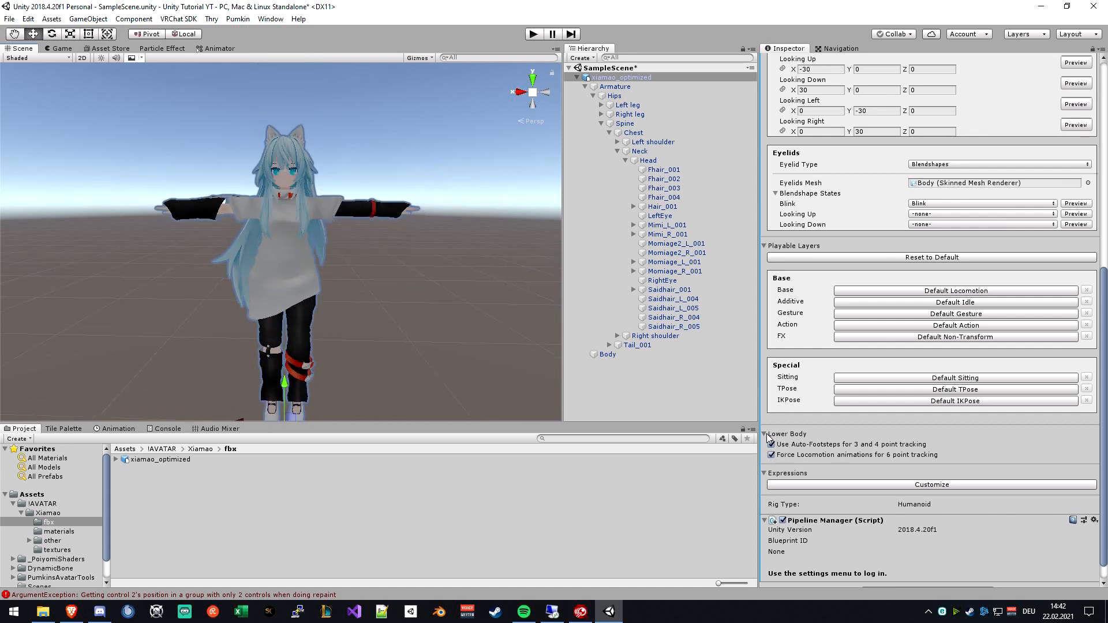
left_click(766, 433)
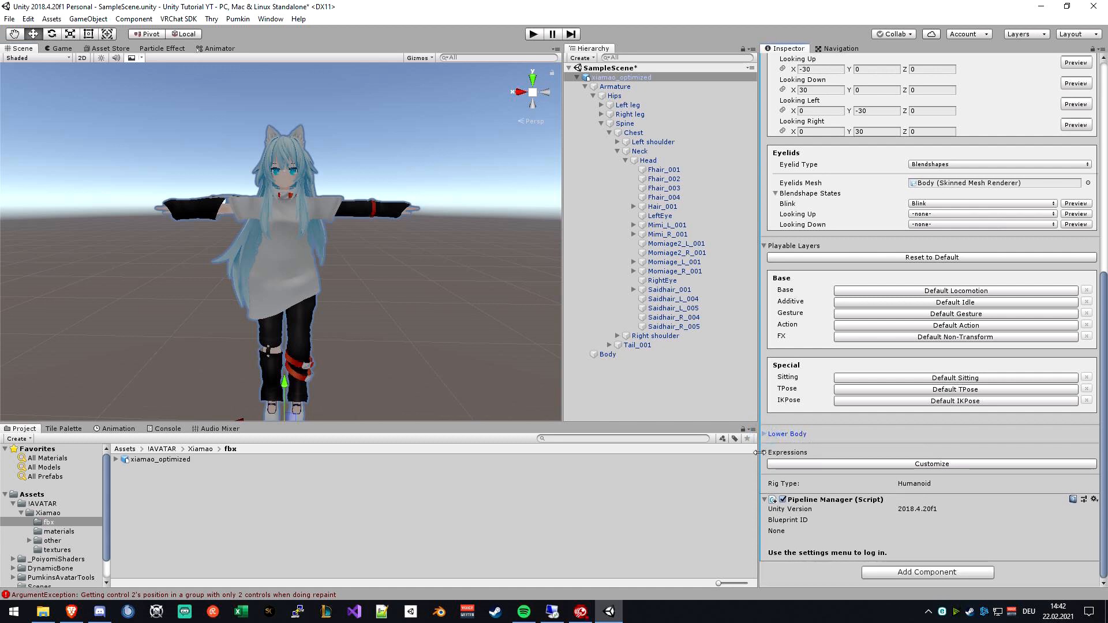
mouse_move(769, 459)
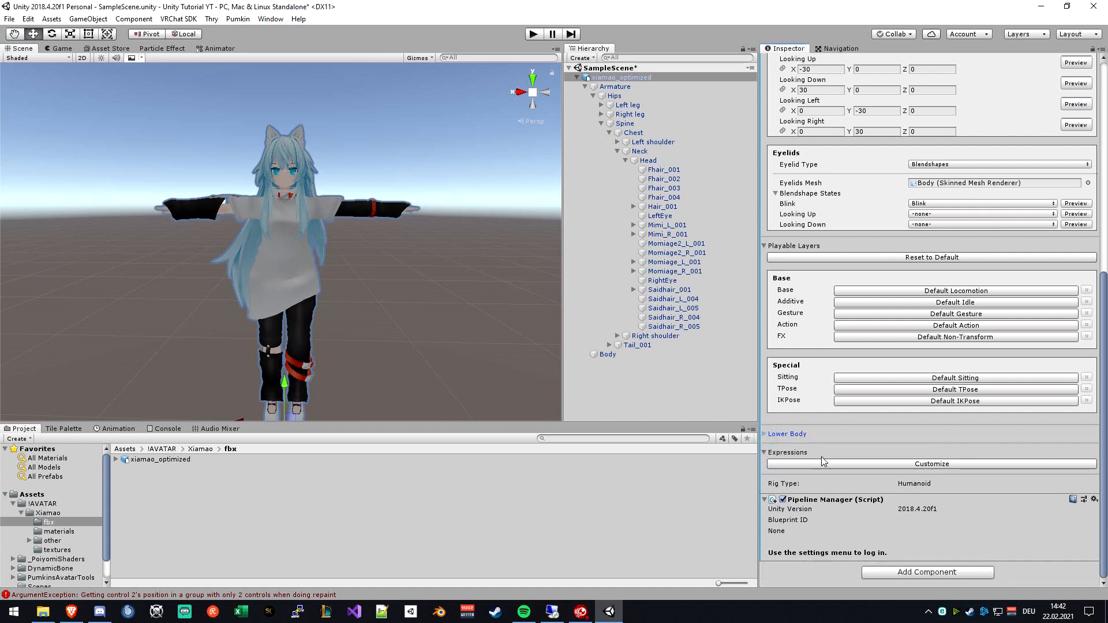
left_click(932, 464)
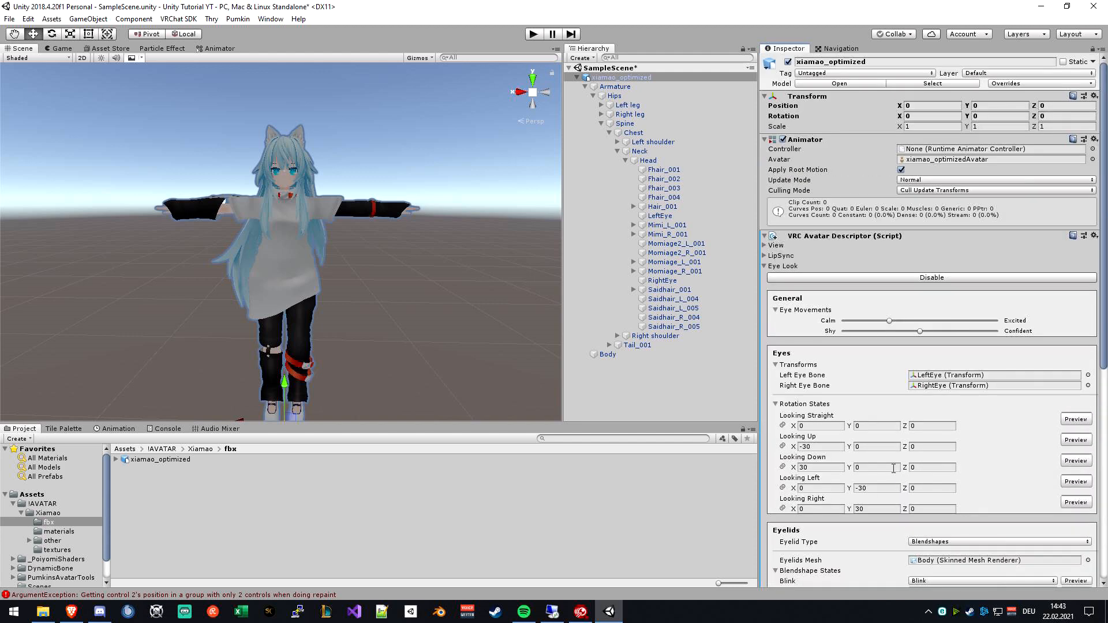
scroll("down", 3)
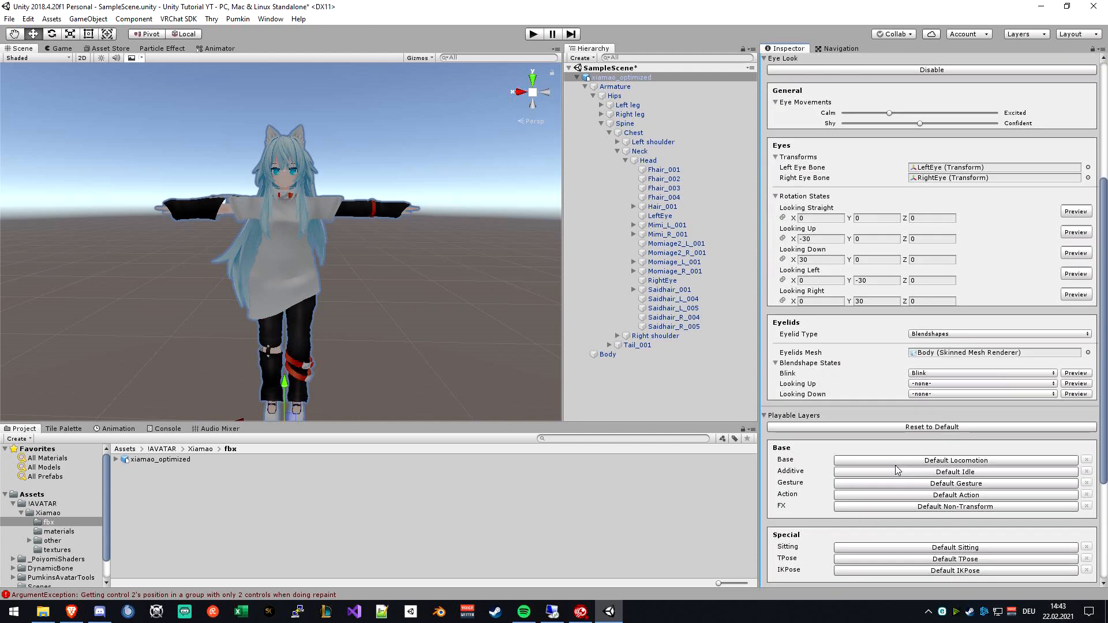
scroll("down", 3)
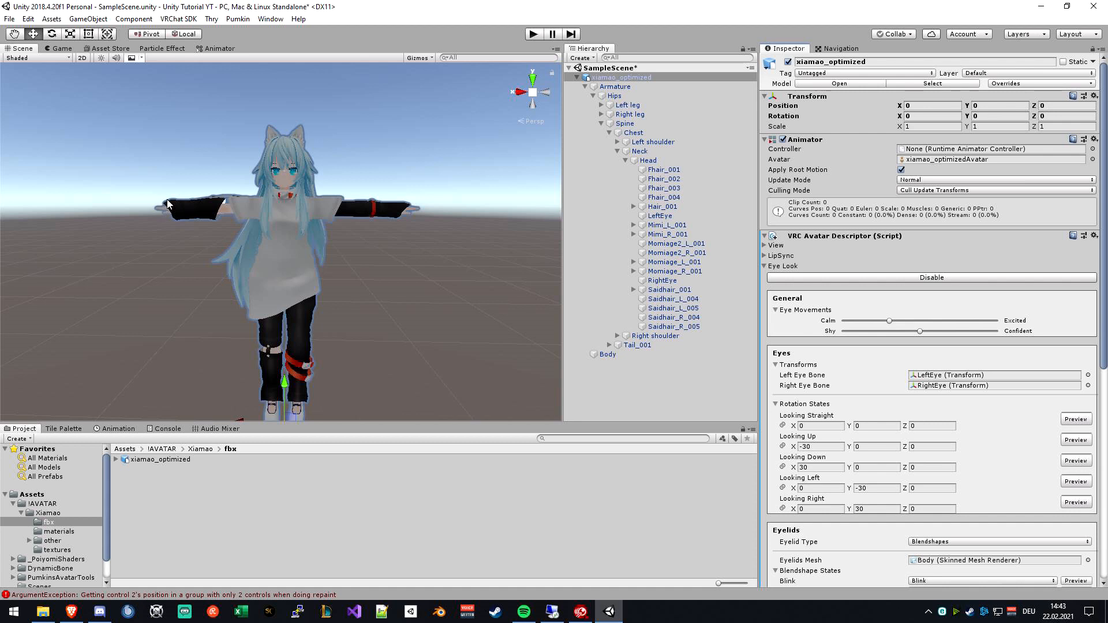
mouse_move(469, 252)
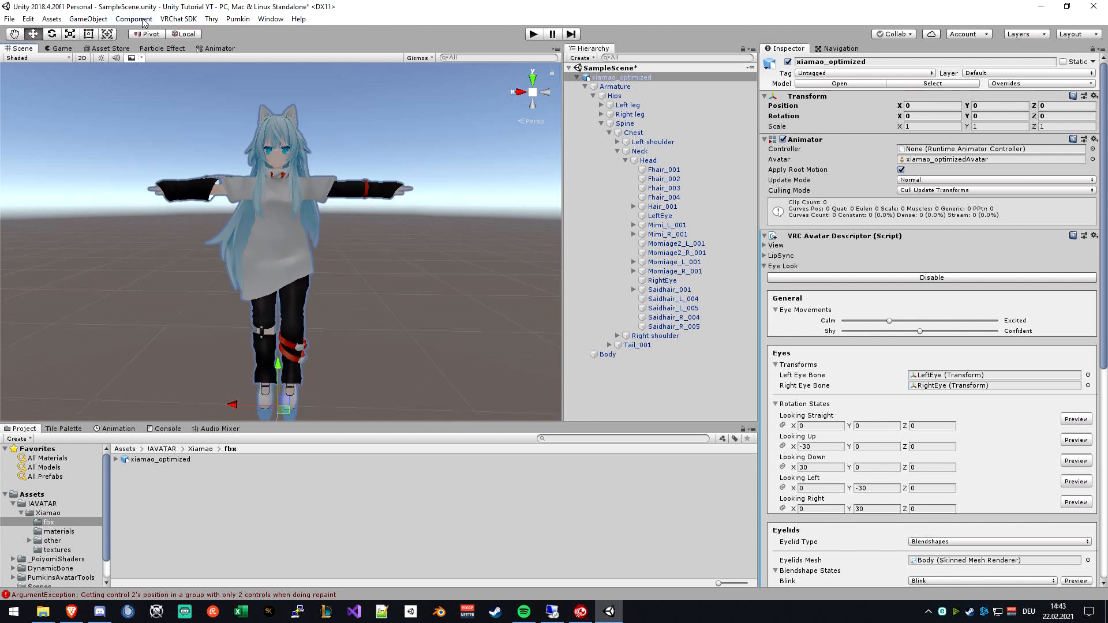
mouse_move(166, 19)
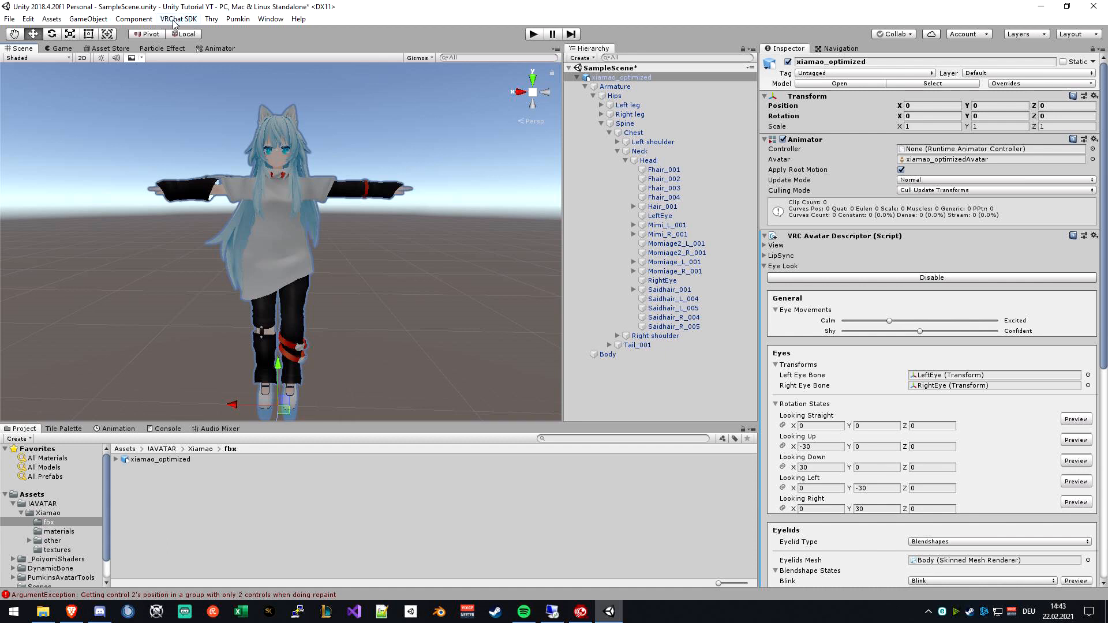
Step: Open the VRChat SDK Control Panel and sign in to load the Builder tab
left_click(184, 19)
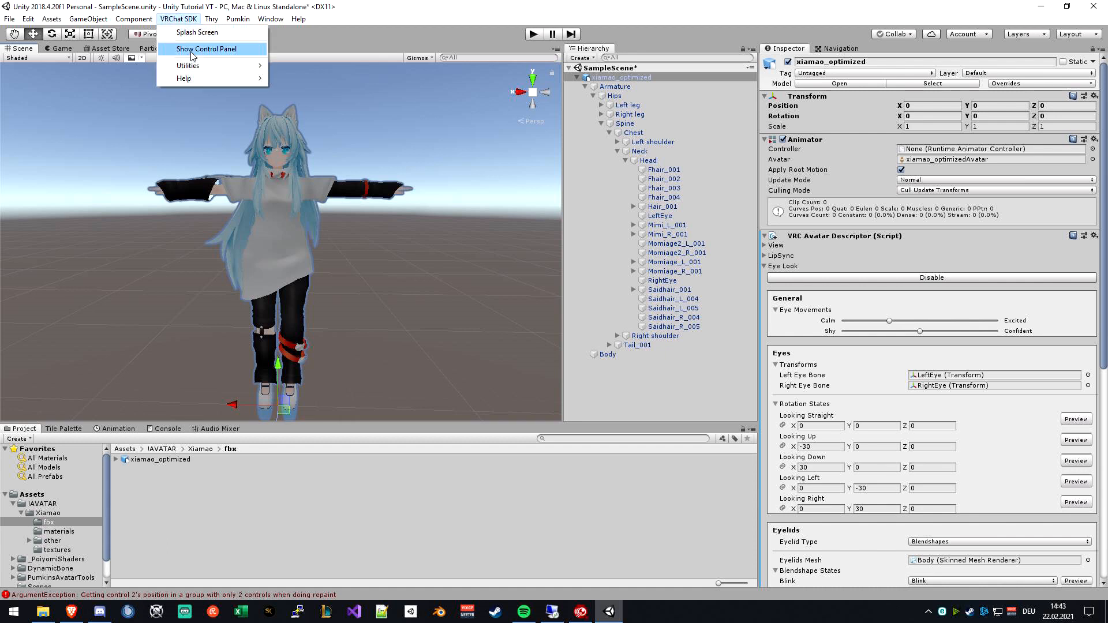
left_click(206, 49)
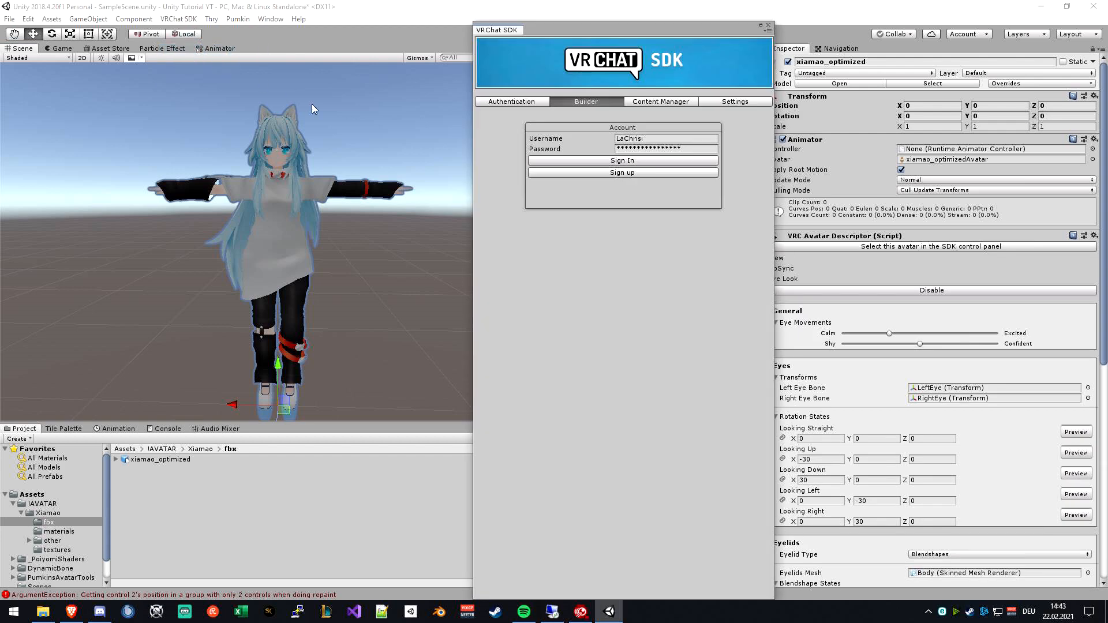
left_click(622, 160)
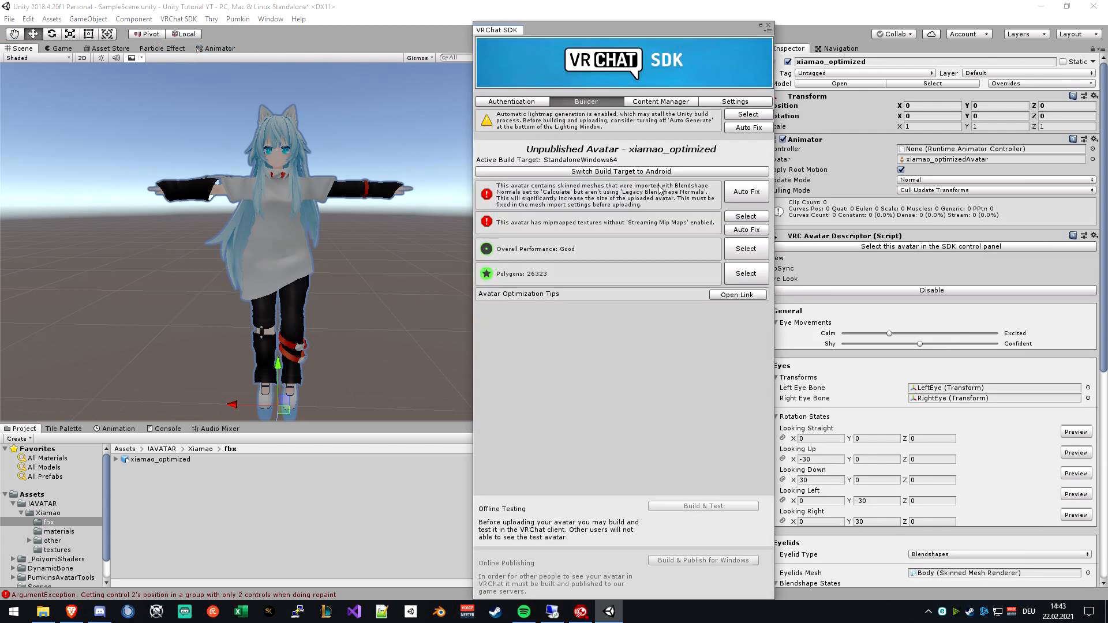
mouse_move(539, 284)
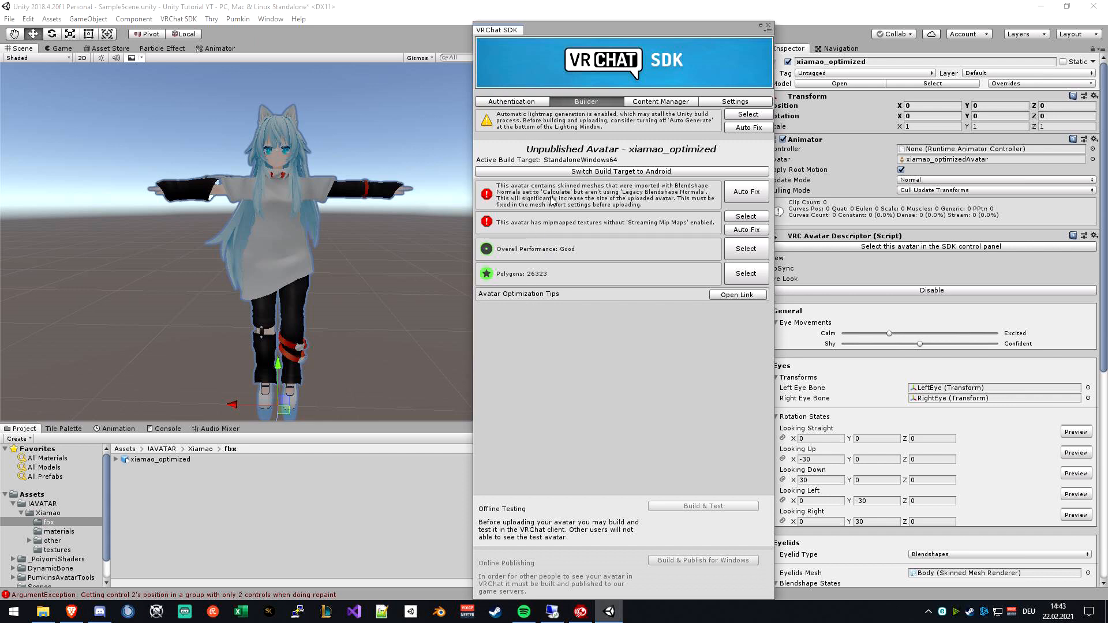
Step: Auto-fix the blendshape normals warning and the streaming mipmaps warning
left_click(746, 191)
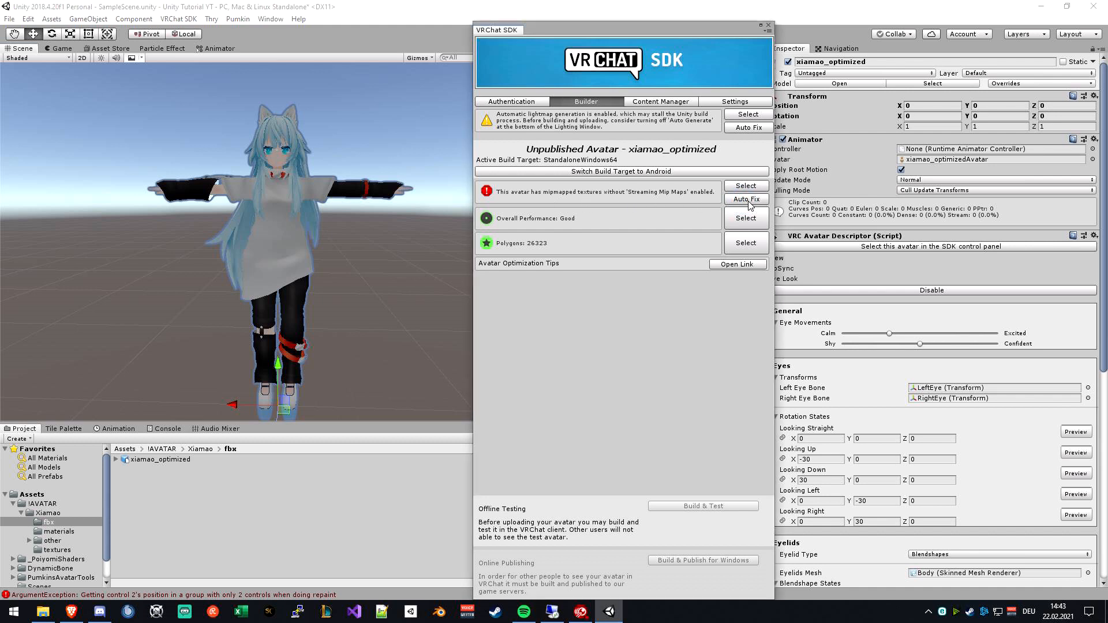
mouse_move(701, 201)
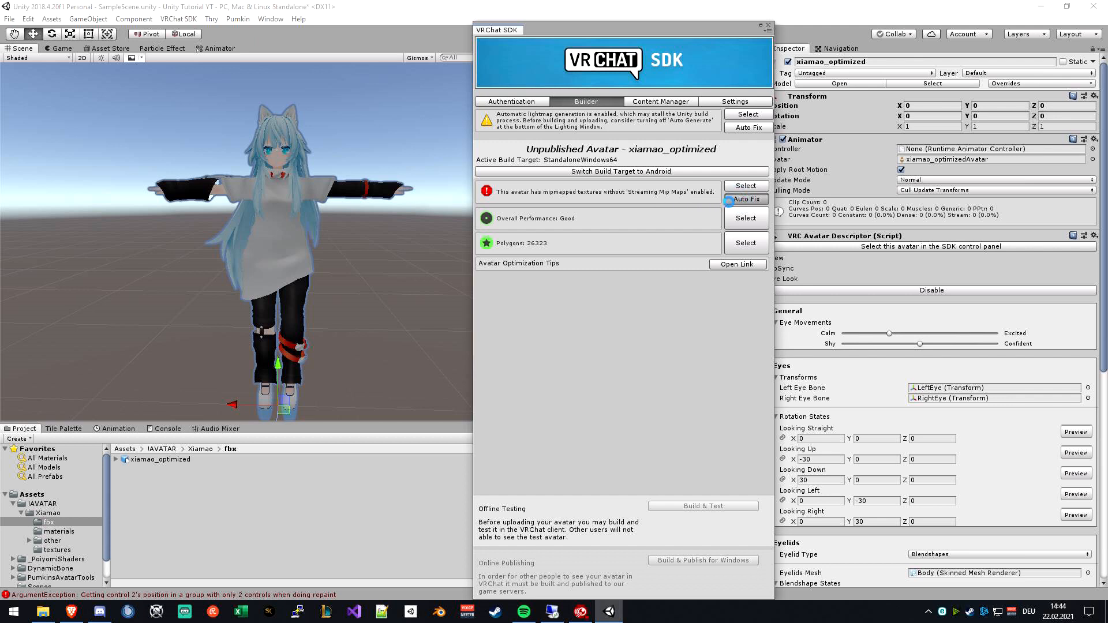
left_click(746, 199)
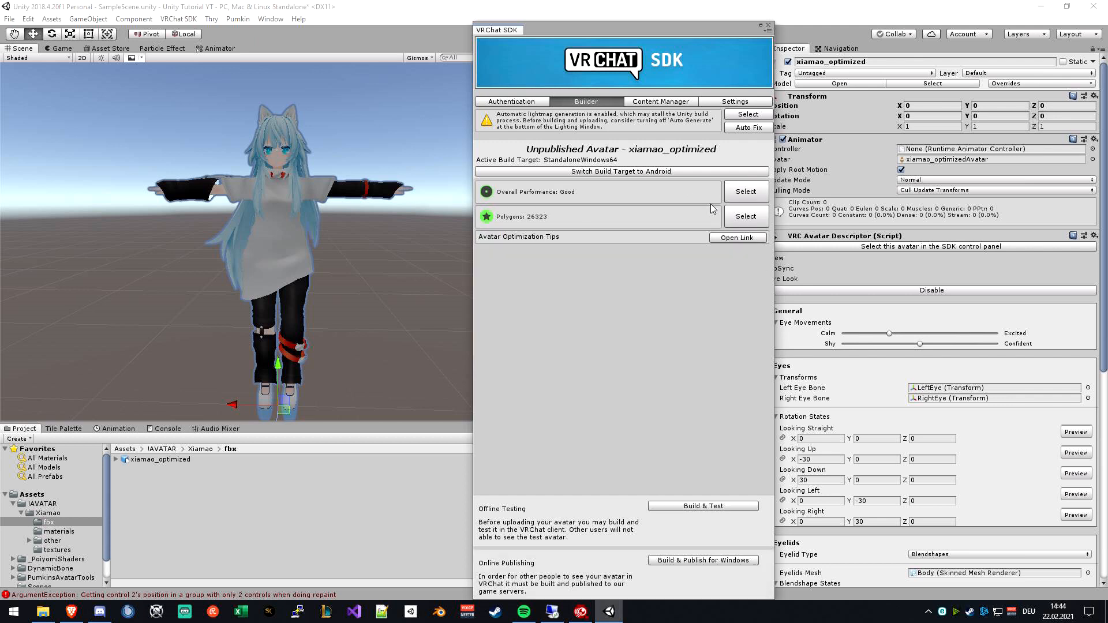
mouse_move(618, 122)
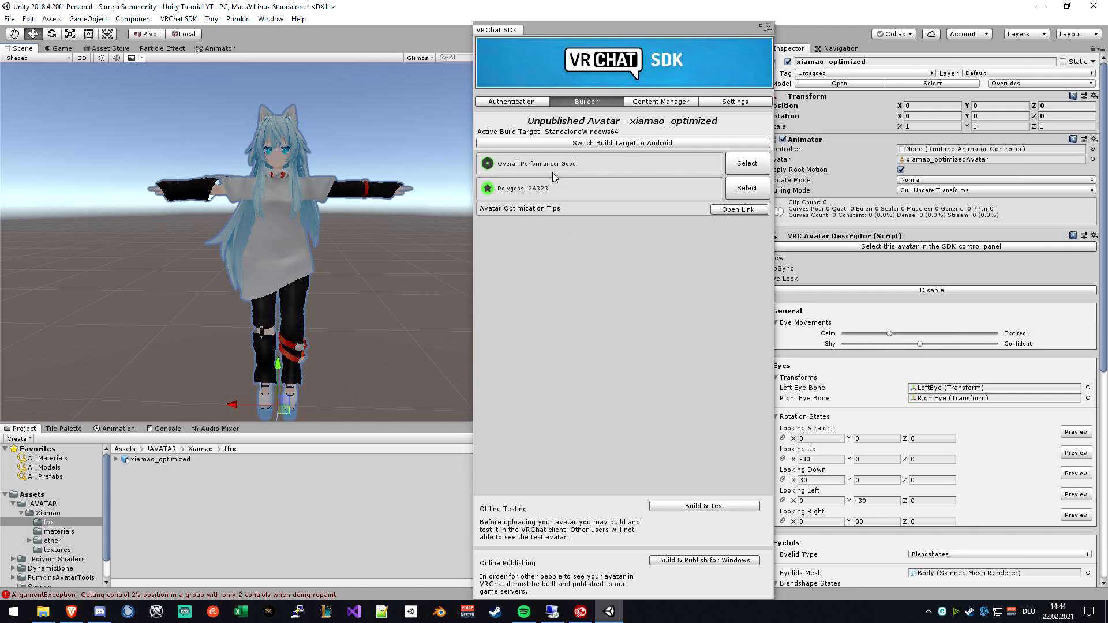
mouse_move(547, 263)
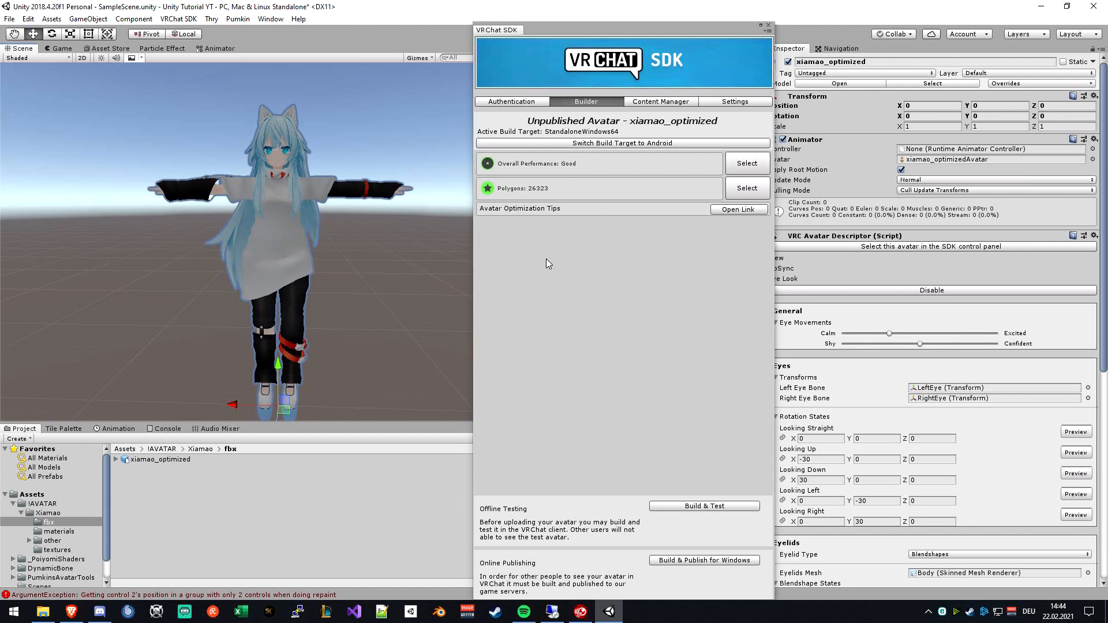
mouse_move(497, 167)
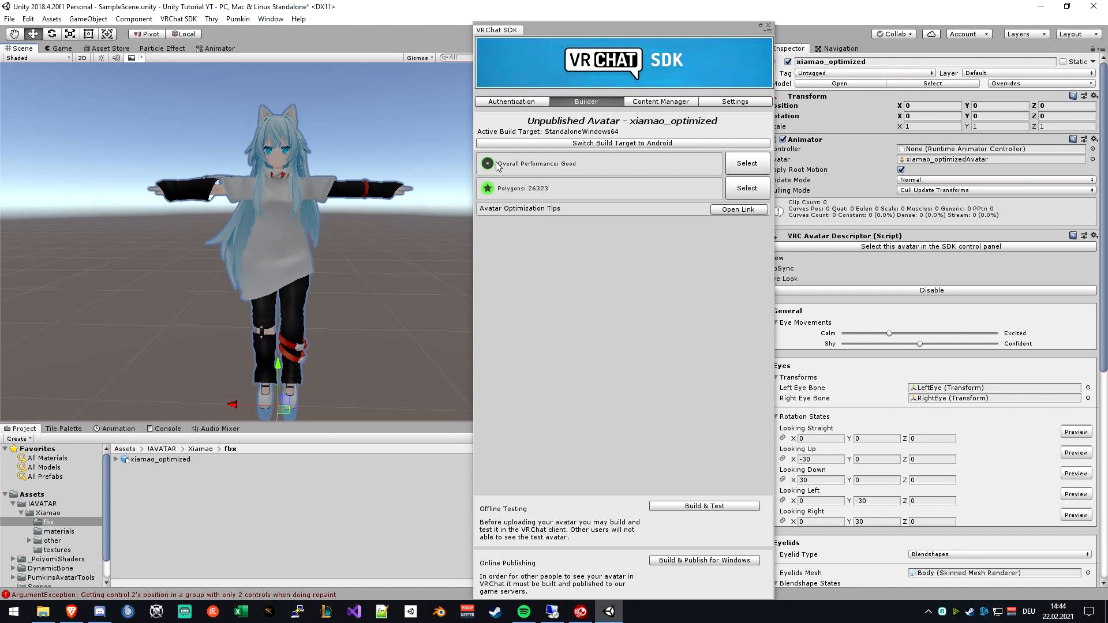
mouse_move(577, 171)
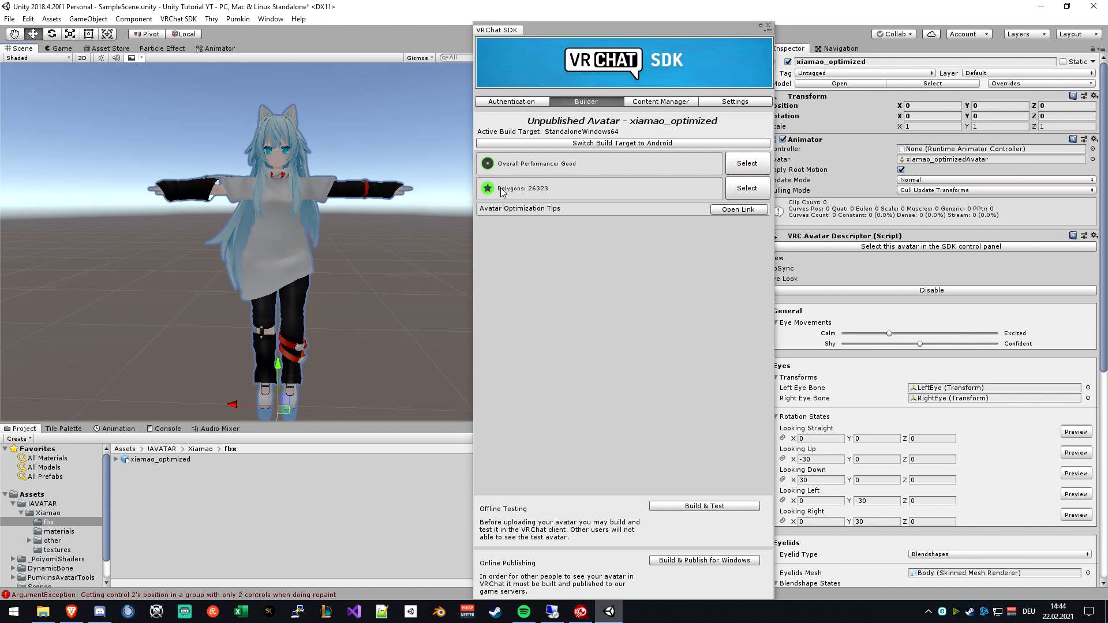
mouse_move(522, 172)
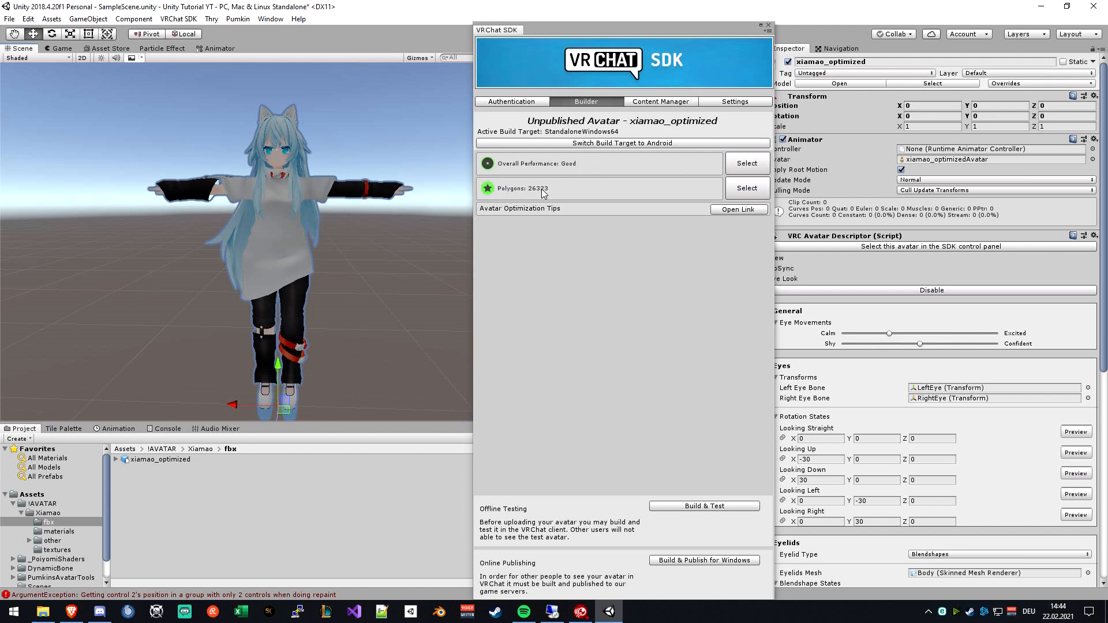
mouse_move(584, 184)
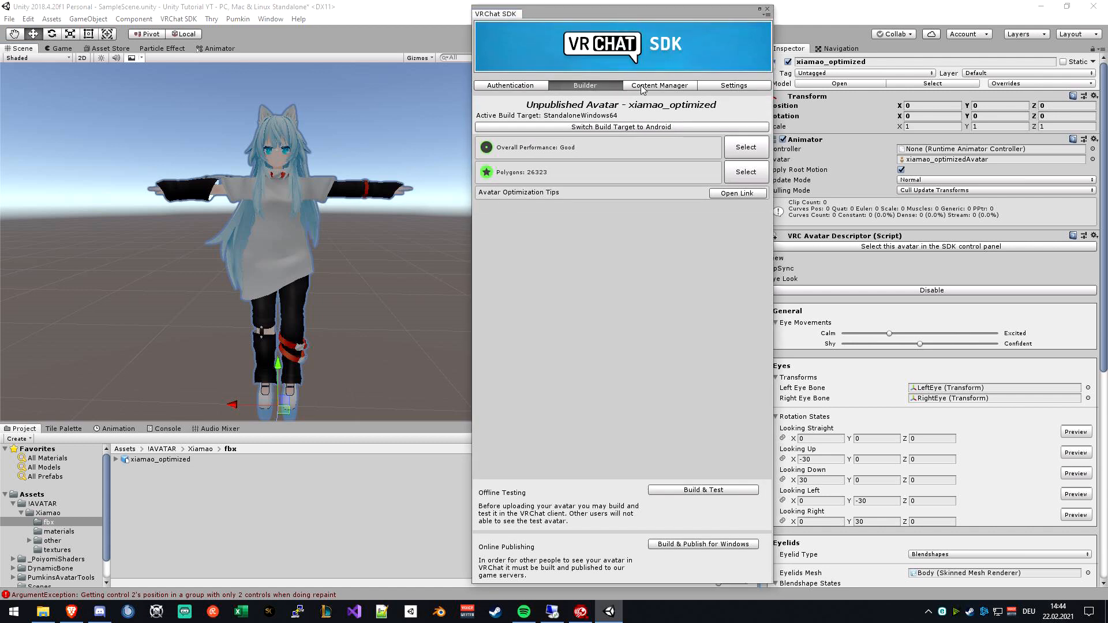
mouse_move(513, 503)
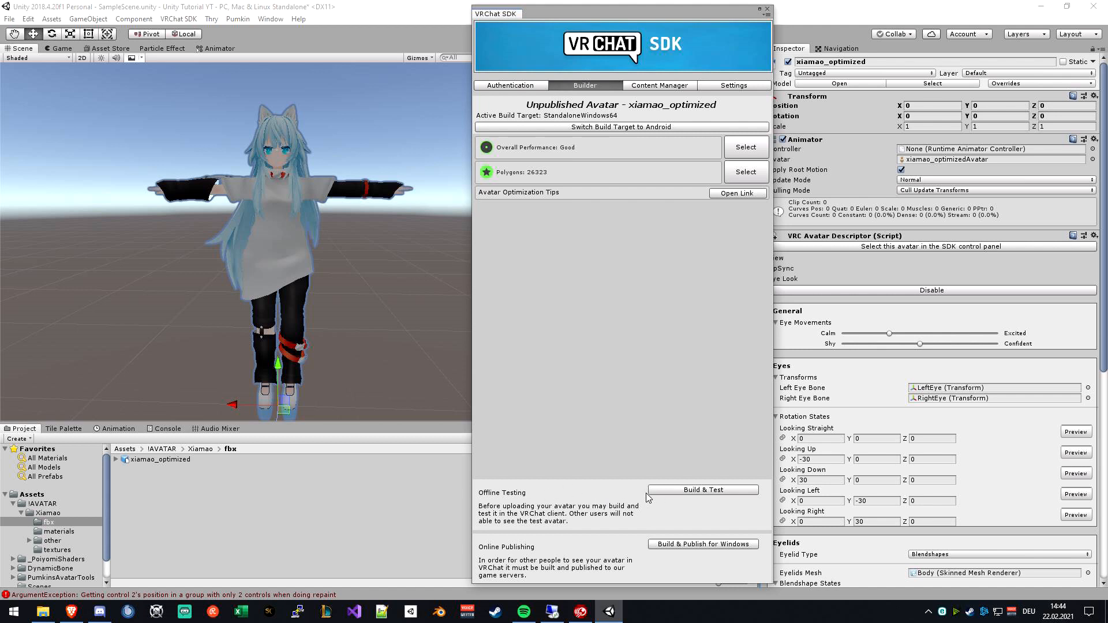
mouse_move(693, 493)
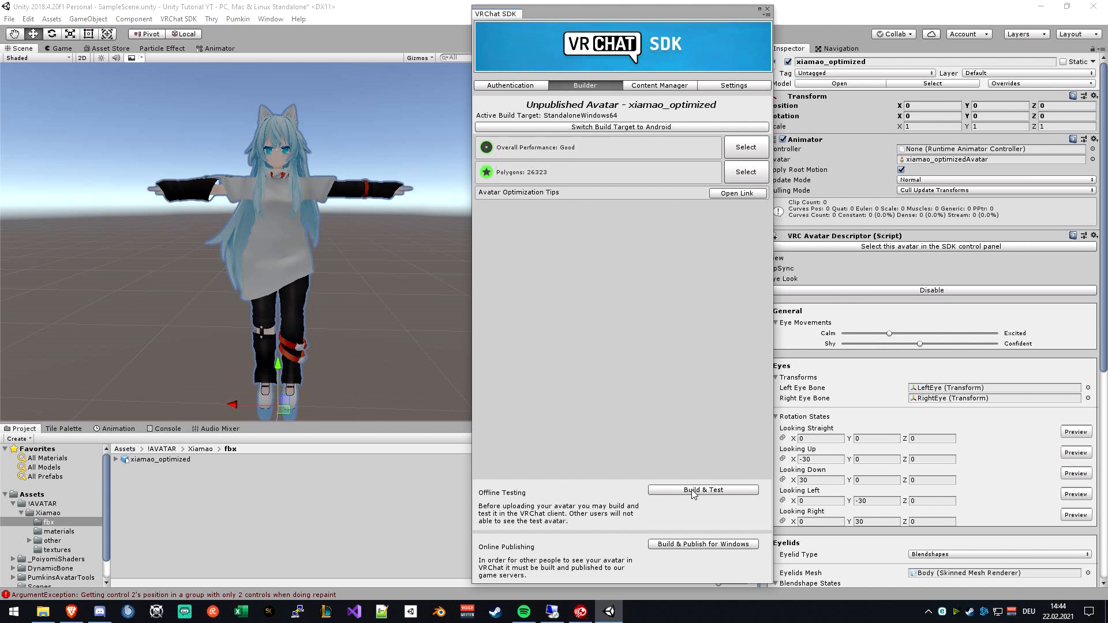
mouse_move(716, 497)
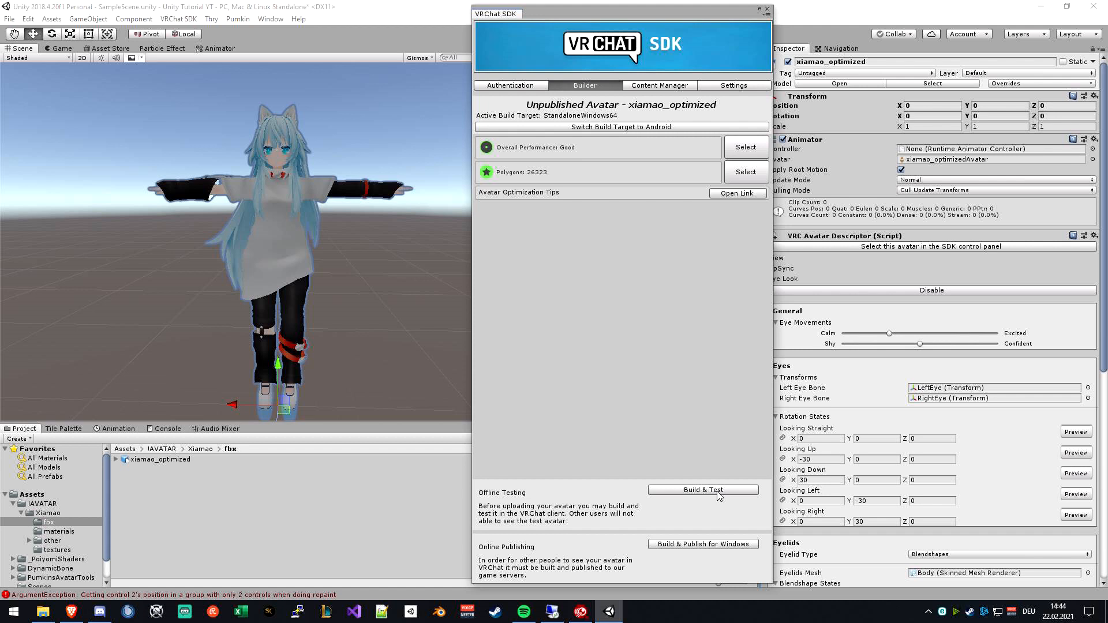
mouse_move(667, 466)
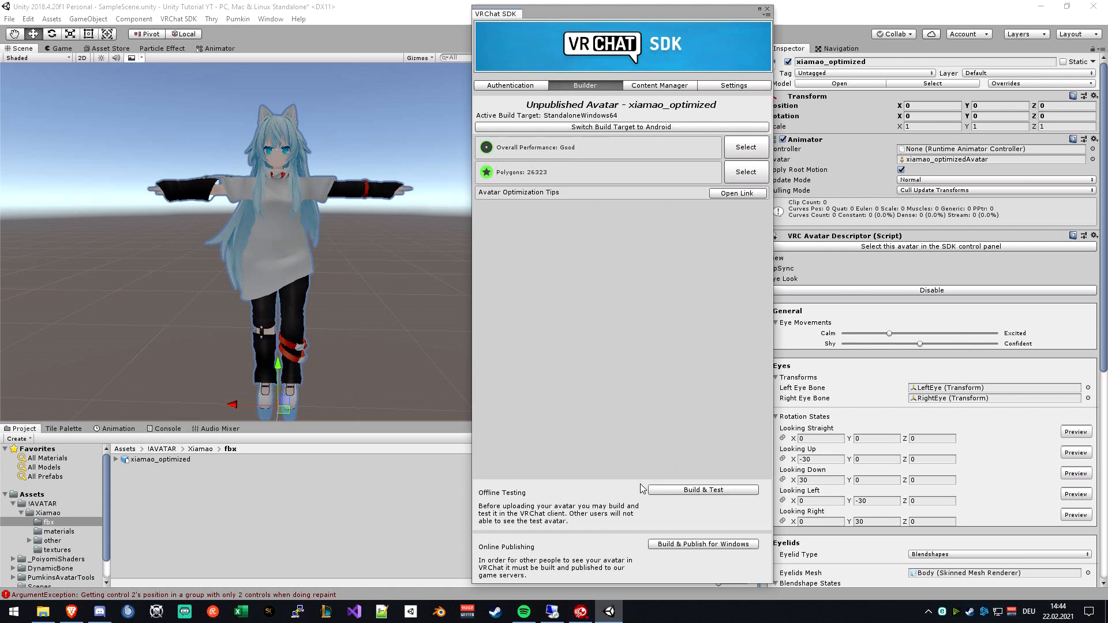
mouse_move(636, 487)
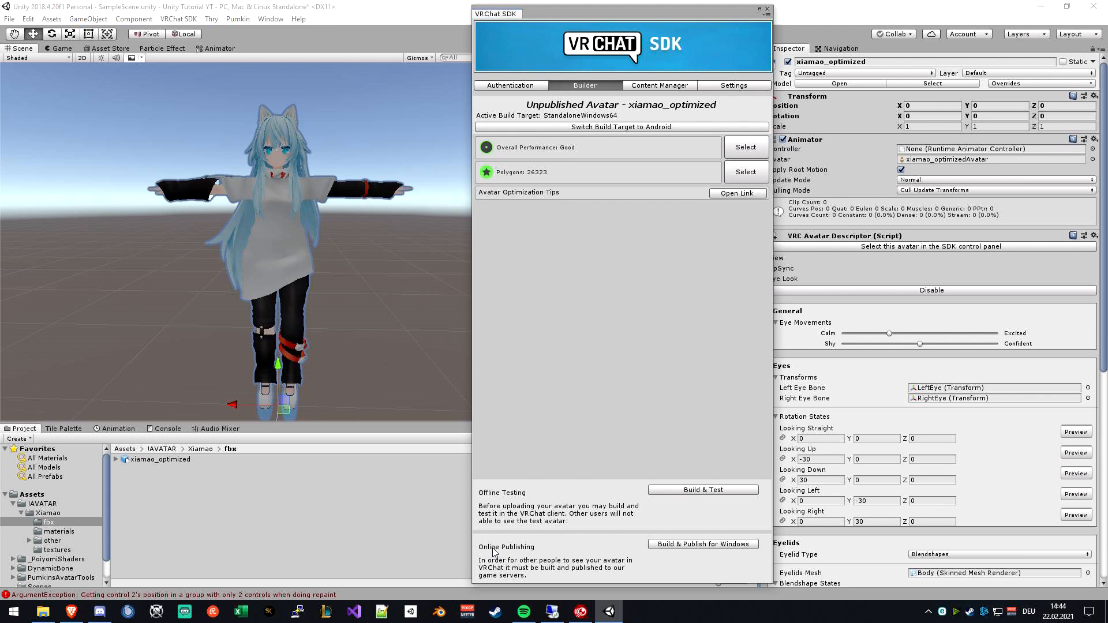
mouse_move(532, 550)
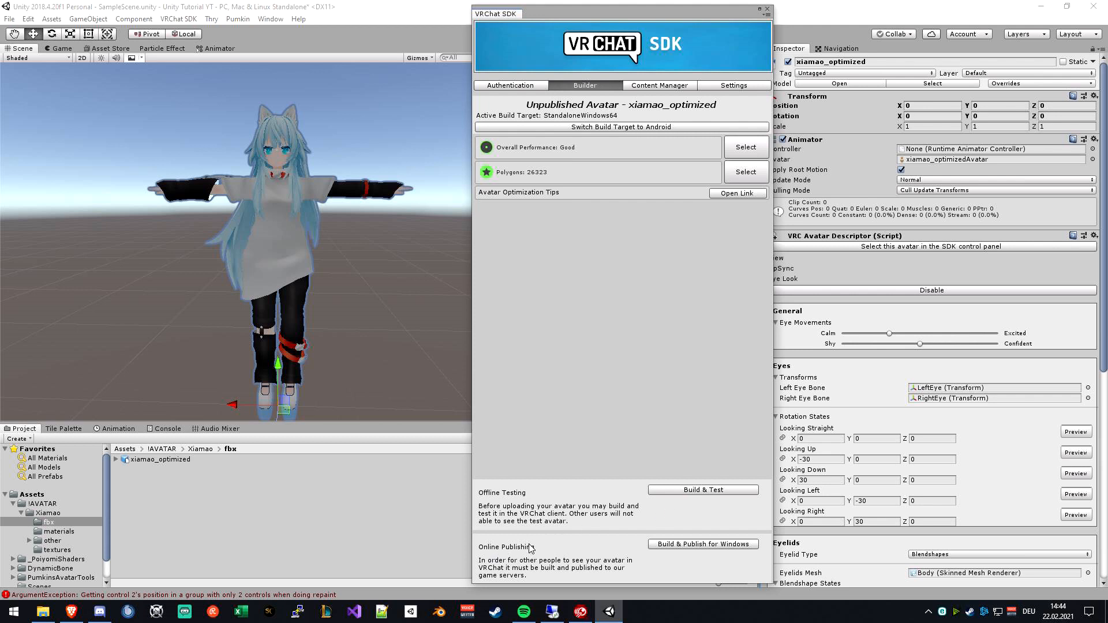
mouse_move(678, 549)
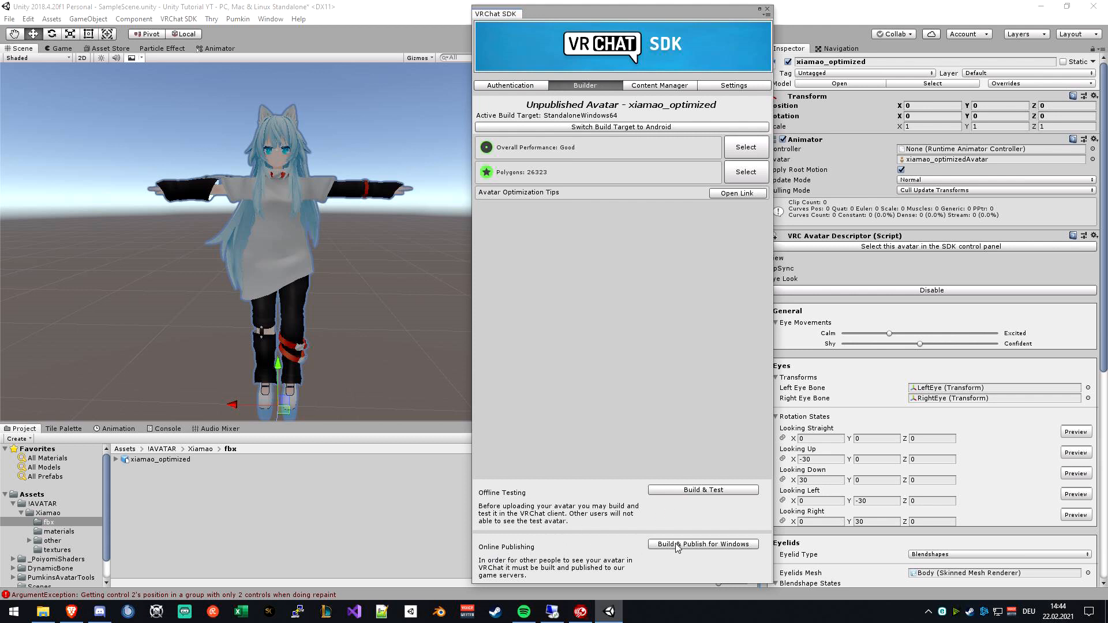
mouse_move(698, 560)
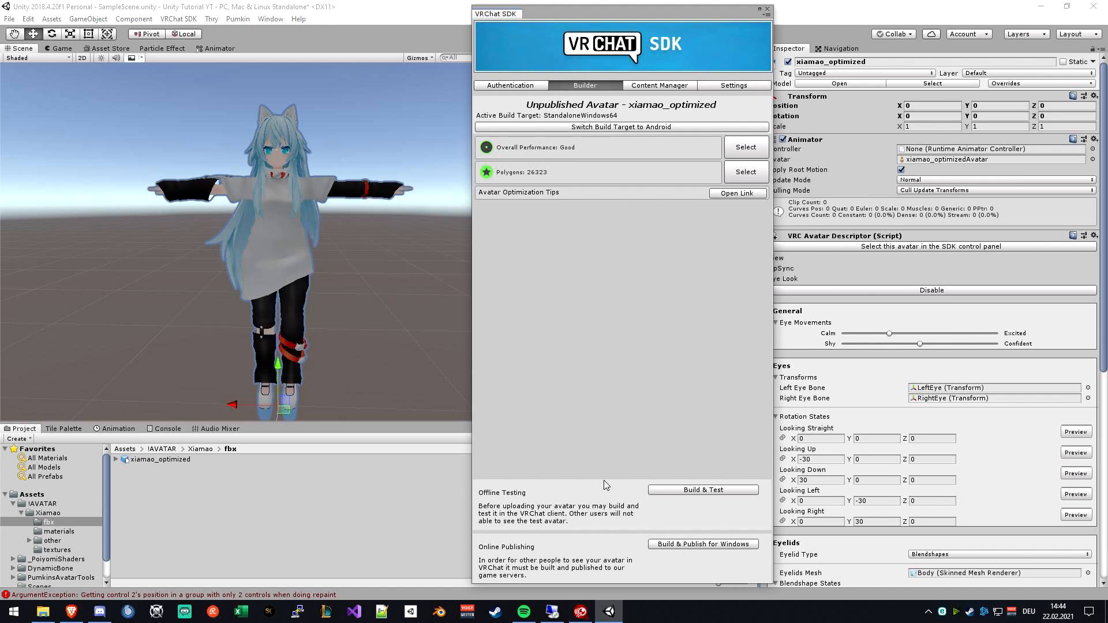
mouse_move(644, 74)
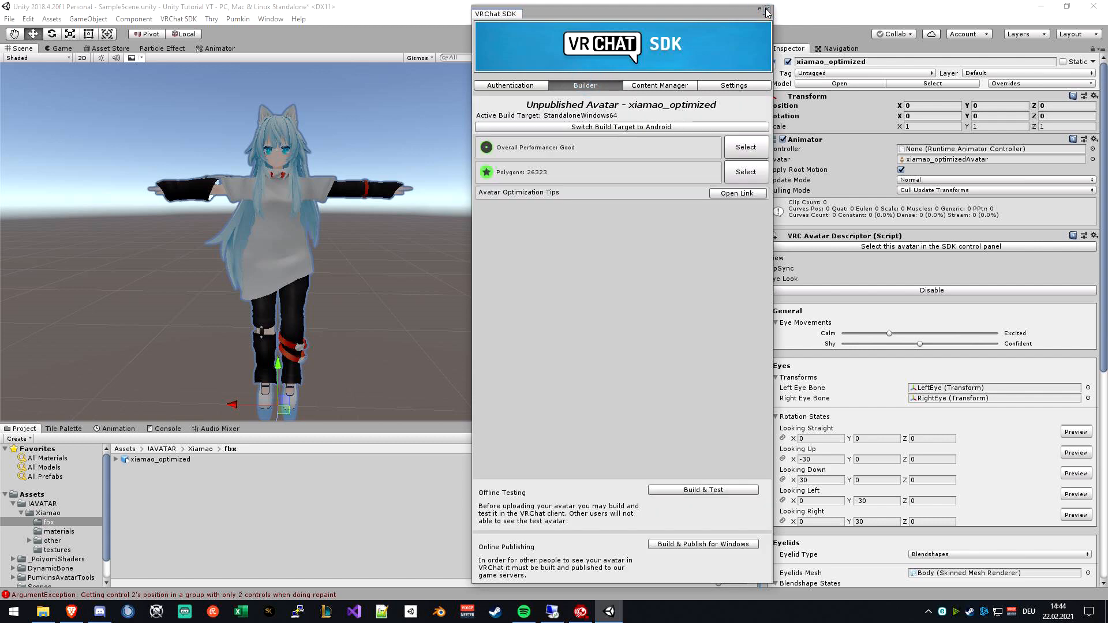
Step: Close the VRChat SDK control panel window
left_click(764, 9)
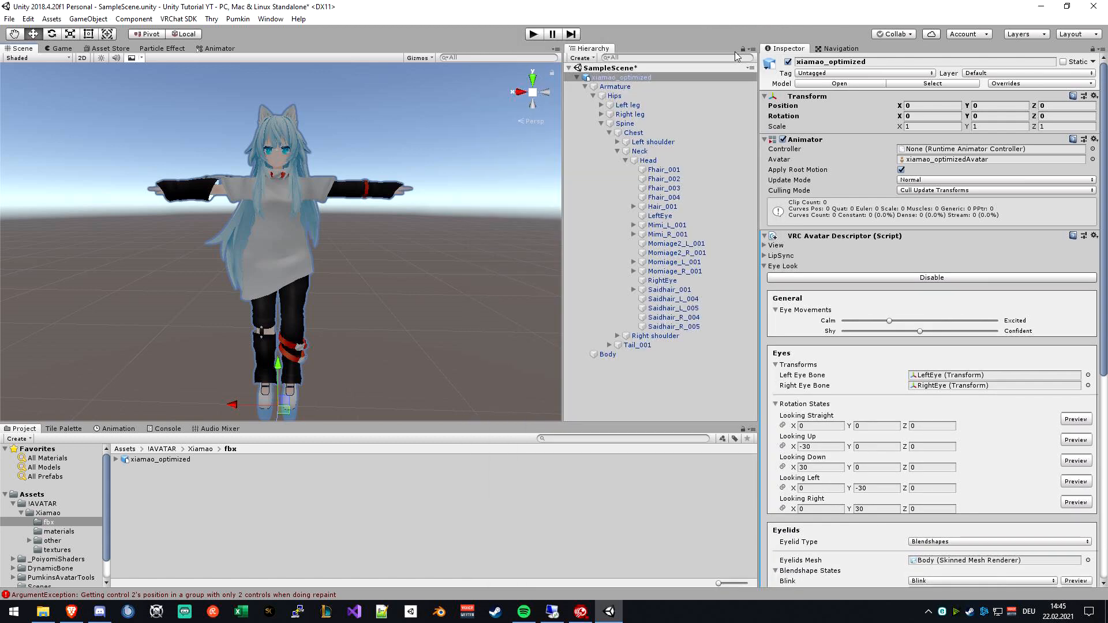